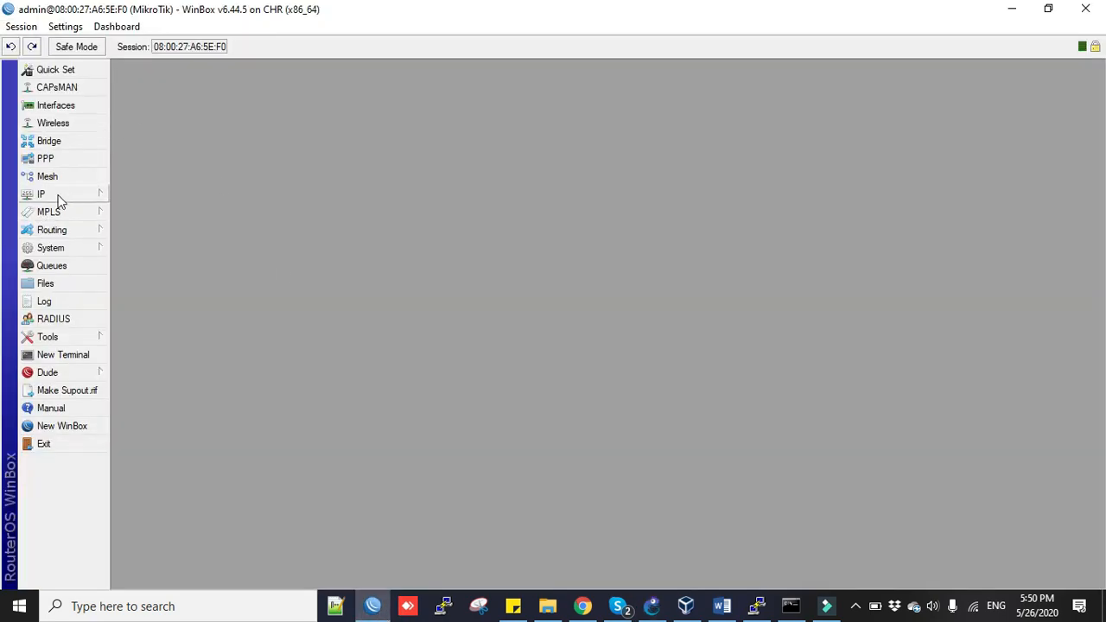
Review the ether1 address 192.168.137.2 and the default route via 192.168.137.1.
{"action": "left_click", "coordinate": [40, 193]}
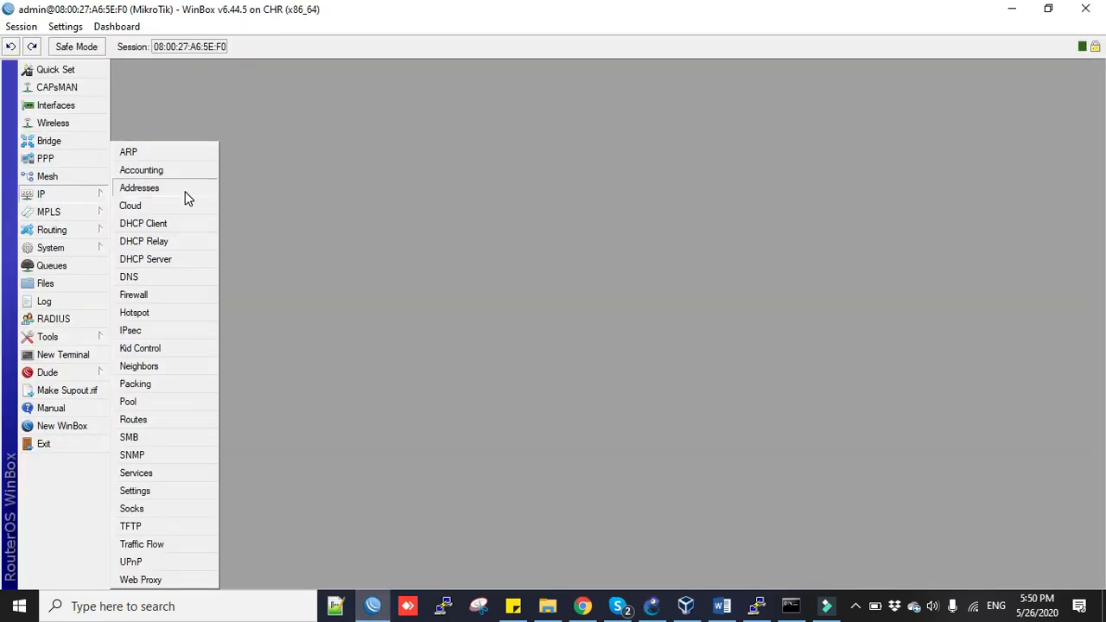
{"action": "left_click", "coordinate": [139, 188]}
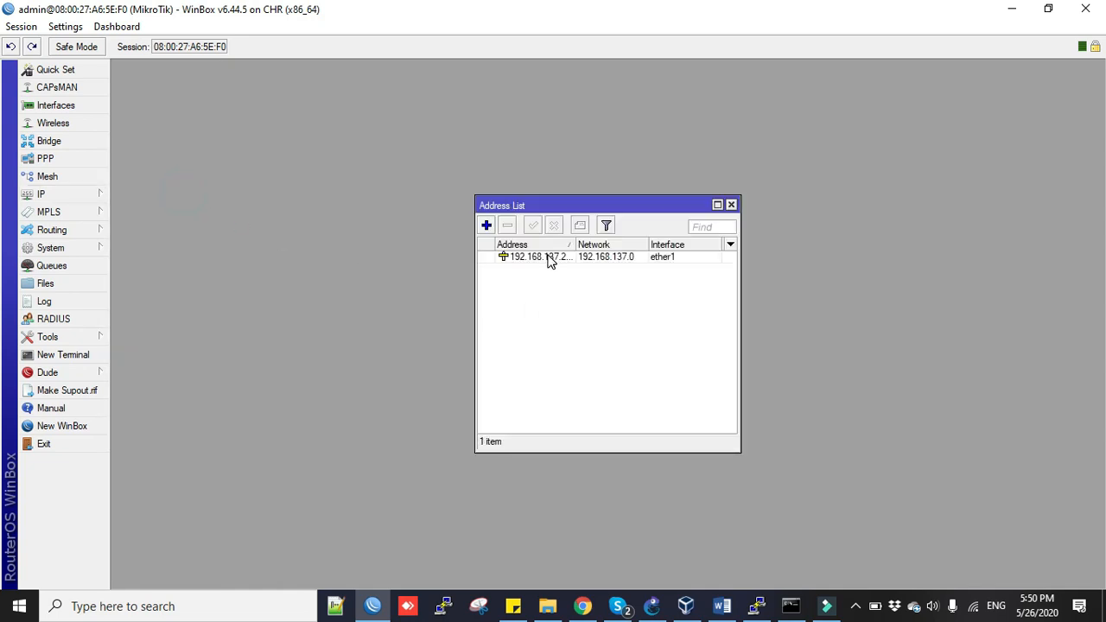
{"action": "left_click", "coordinate": [539, 256]}
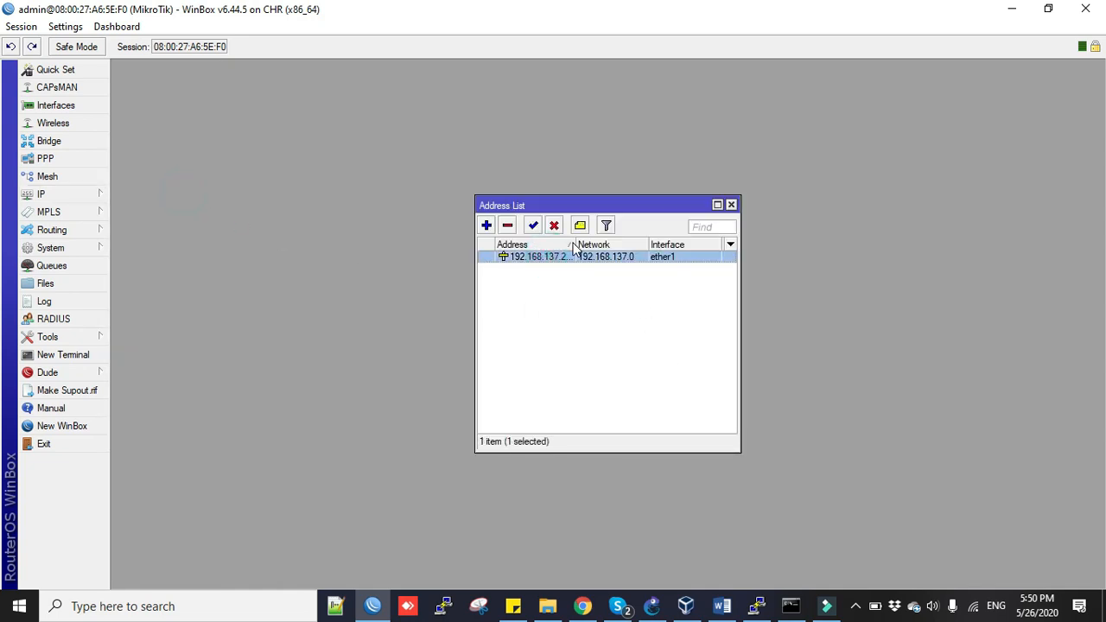
{"action": "left_click", "coordinate": [41, 193]}
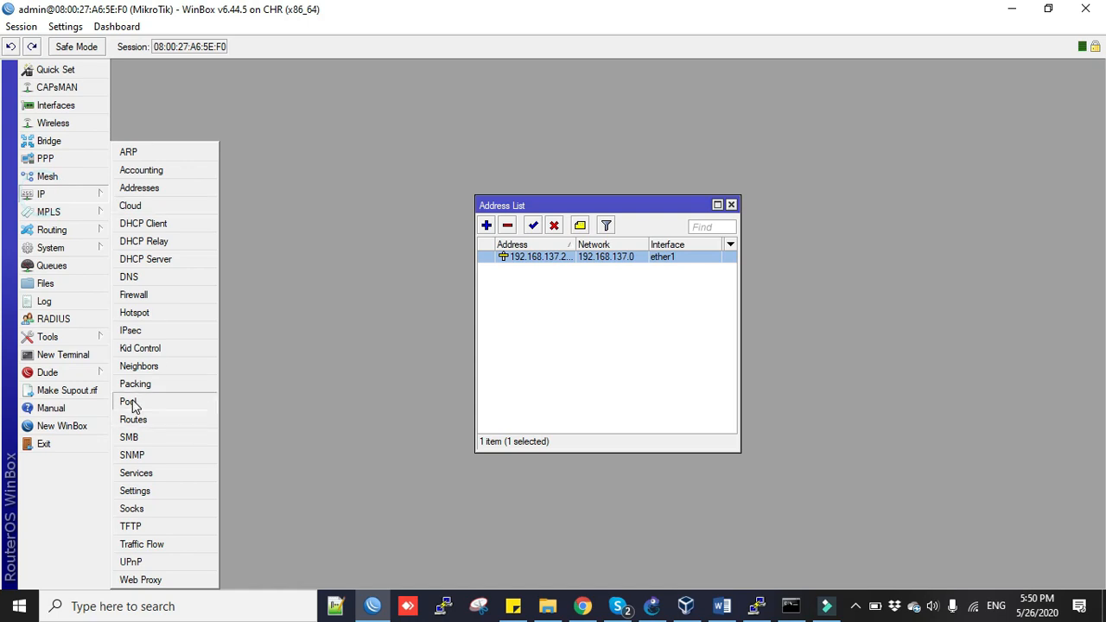
{"action": "left_click", "coordinate": [133, 420]}
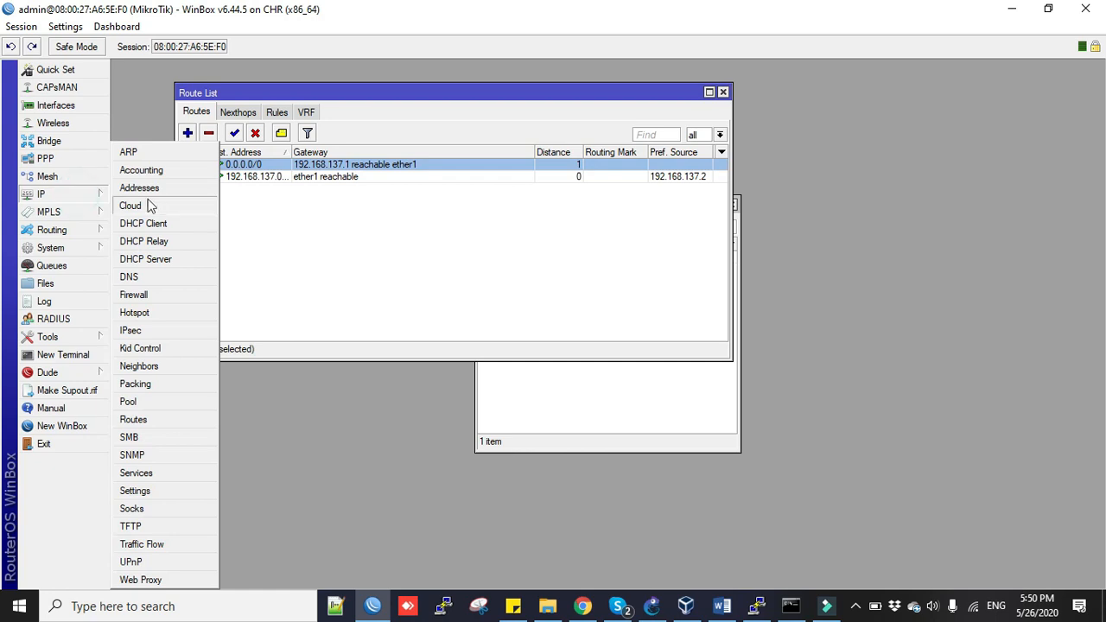
Inspect the masquerade NAT rule's details and close the address list.
{"action": "left_click", "coordinate": [133, 294]}
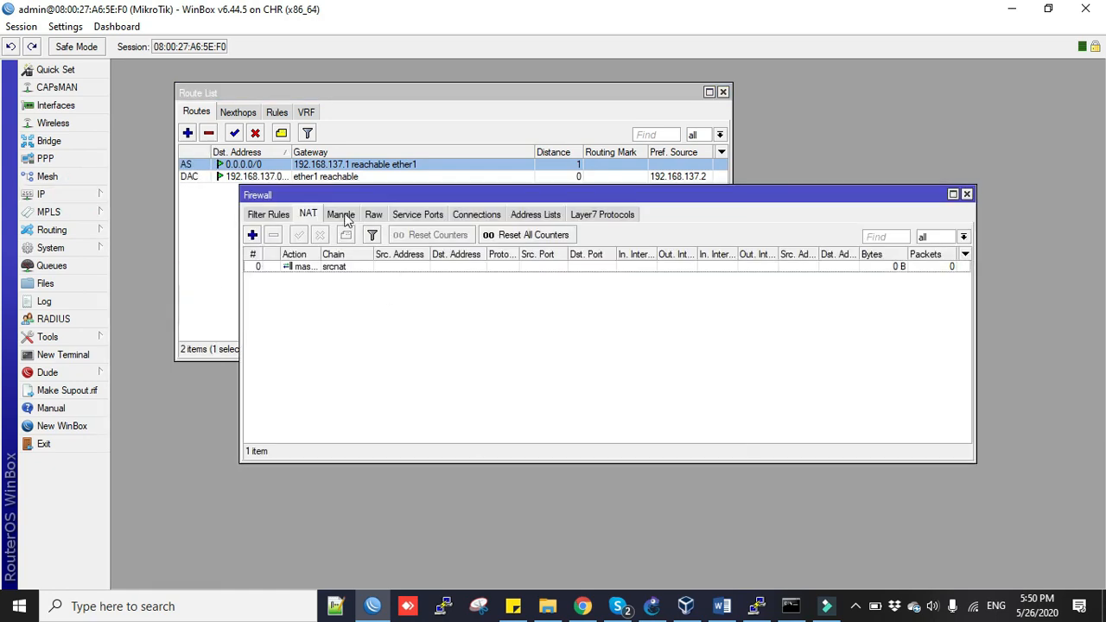
{"action": "left_click", "coordinate": [298, 266]}
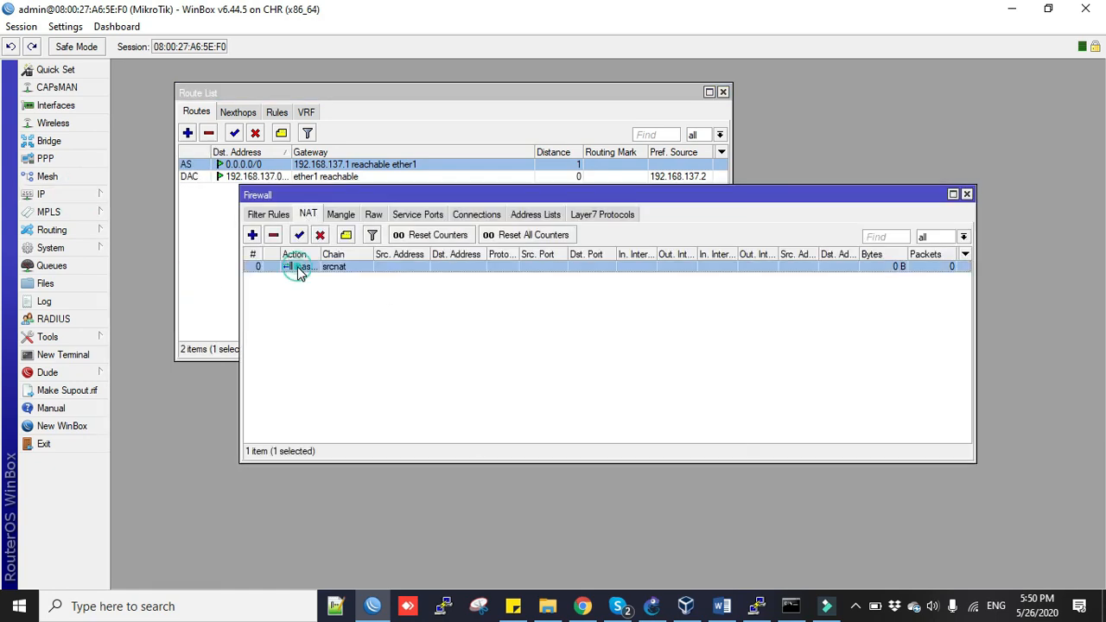
{"action": "double_click", "coordinate": [299, 266]}
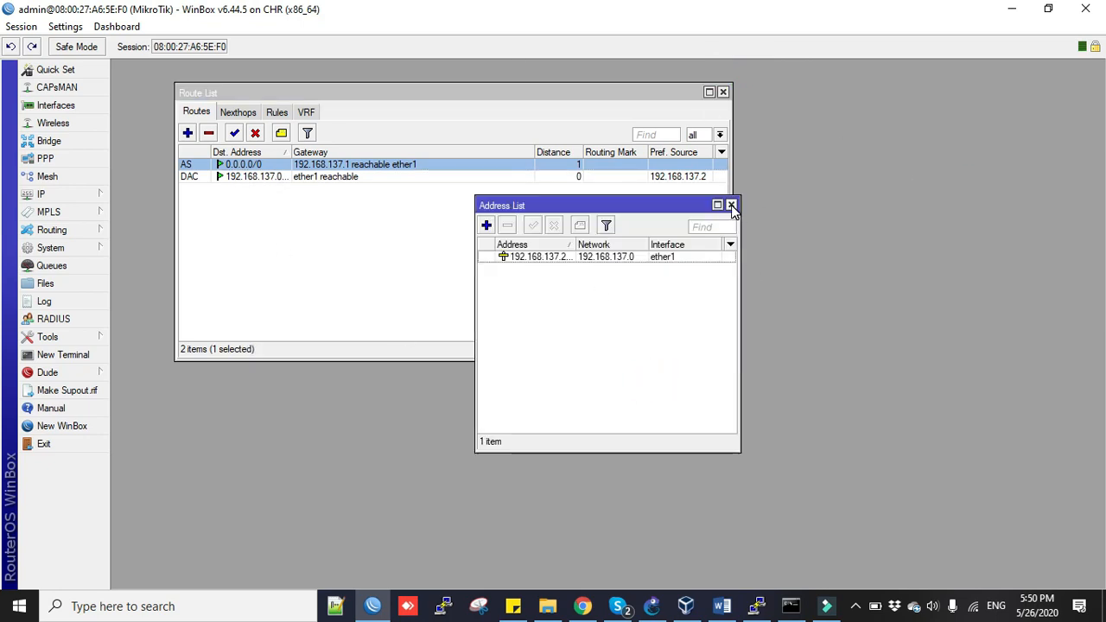
{"action": "left_click", "coordinate": [729, 205]}
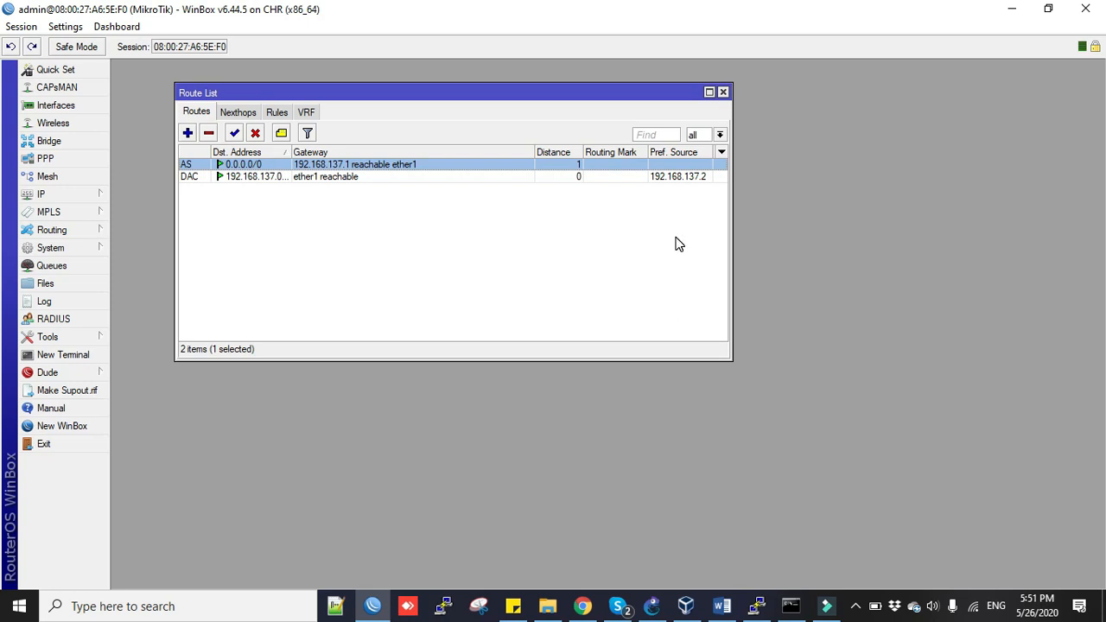
In the Word package plan, highlight the 10mbps subnet 10.10.0.0/22.
{"action": "left_click", "coordinate": [721, 603]}
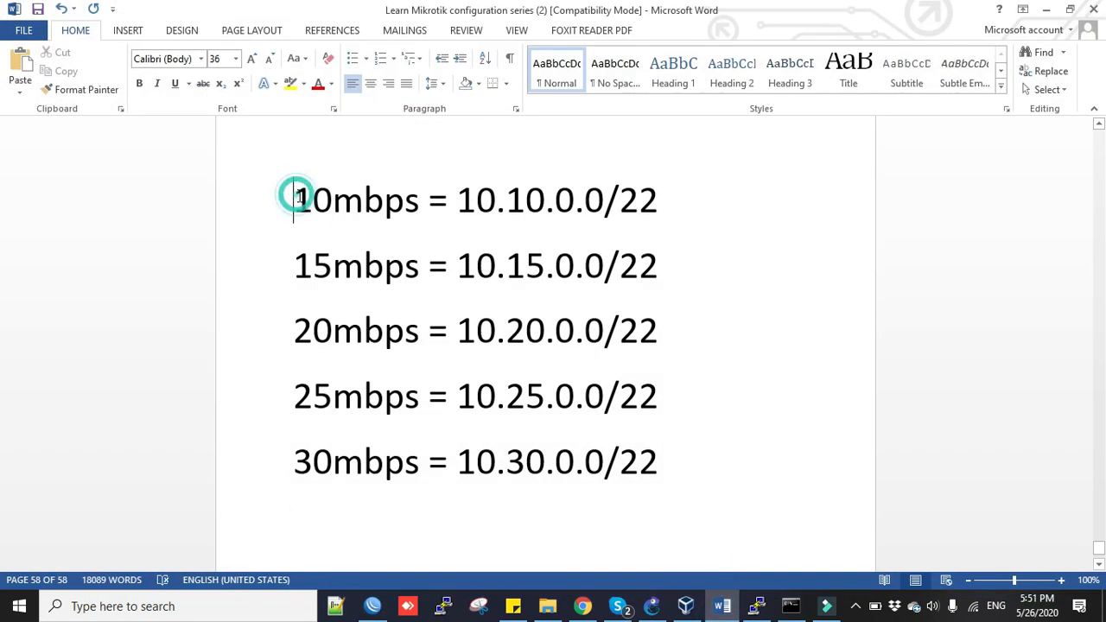
{"action": "left_click", "coordinate": [456, 200]}
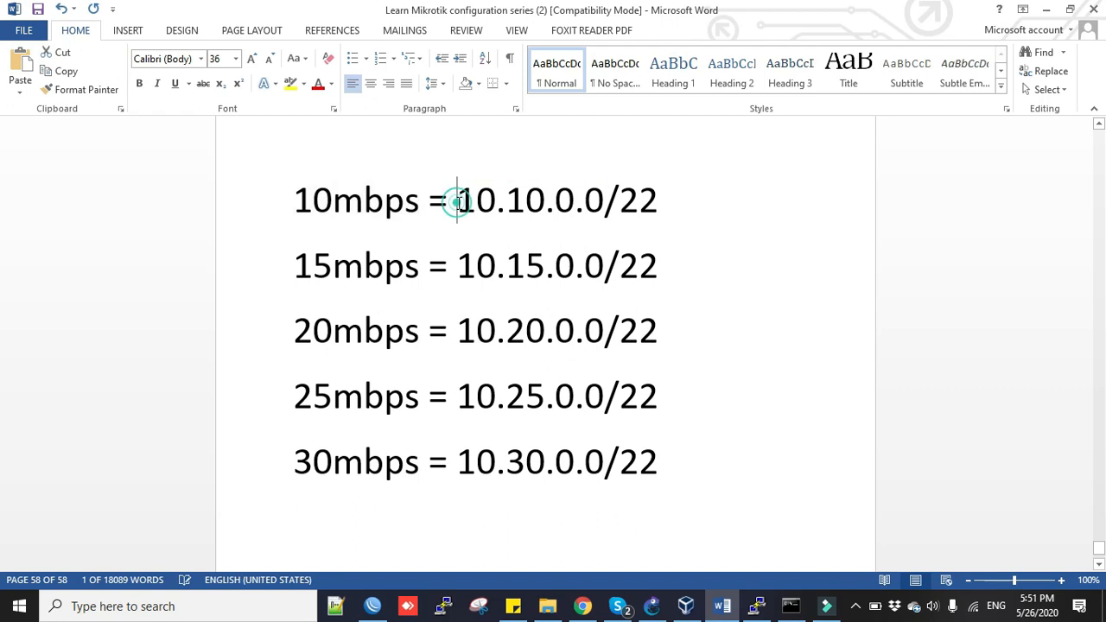
{"action": "left_click_drag", "start_coordinate": [456, 199], "coordinate": [657, 199]}
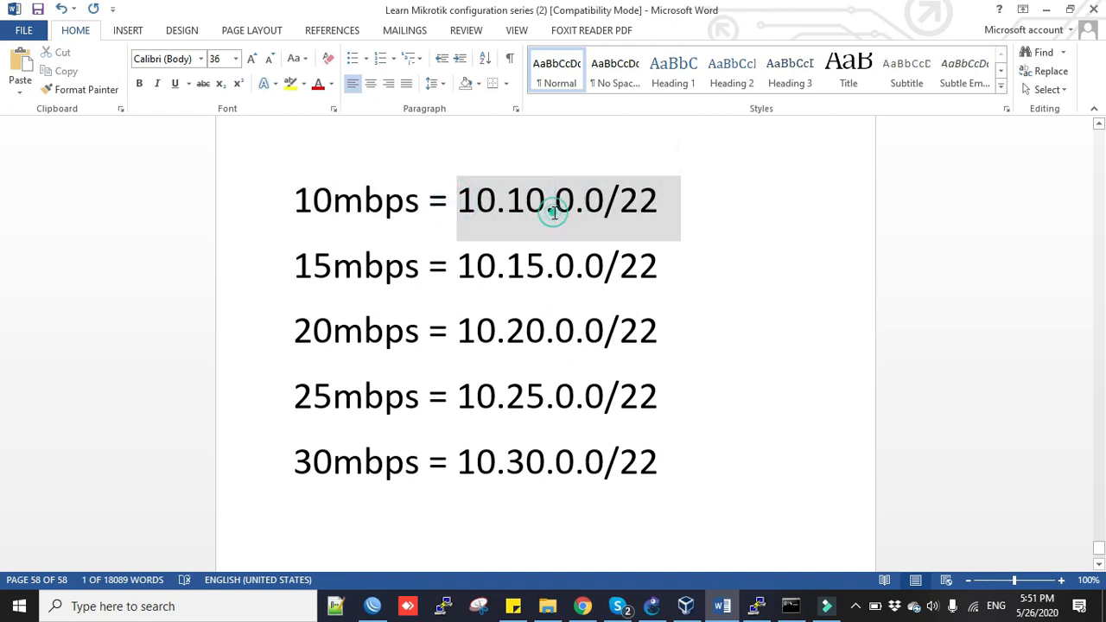
{"action": "left_click", "coordinate": [488, 266]}
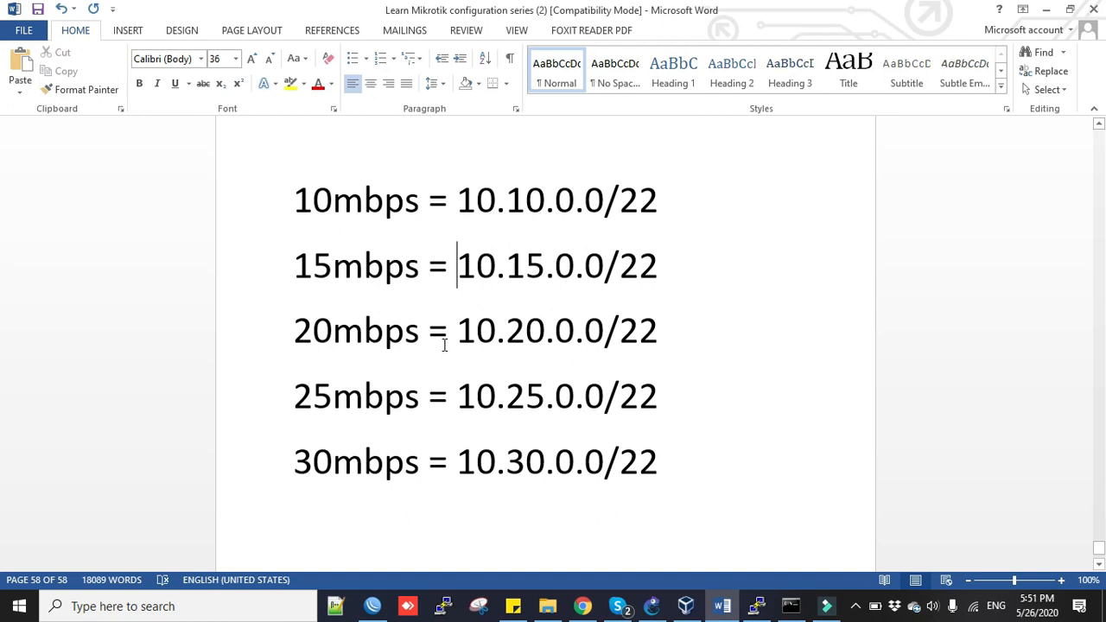
{"action": "mouse_move", "coordinate": [598, 352]}
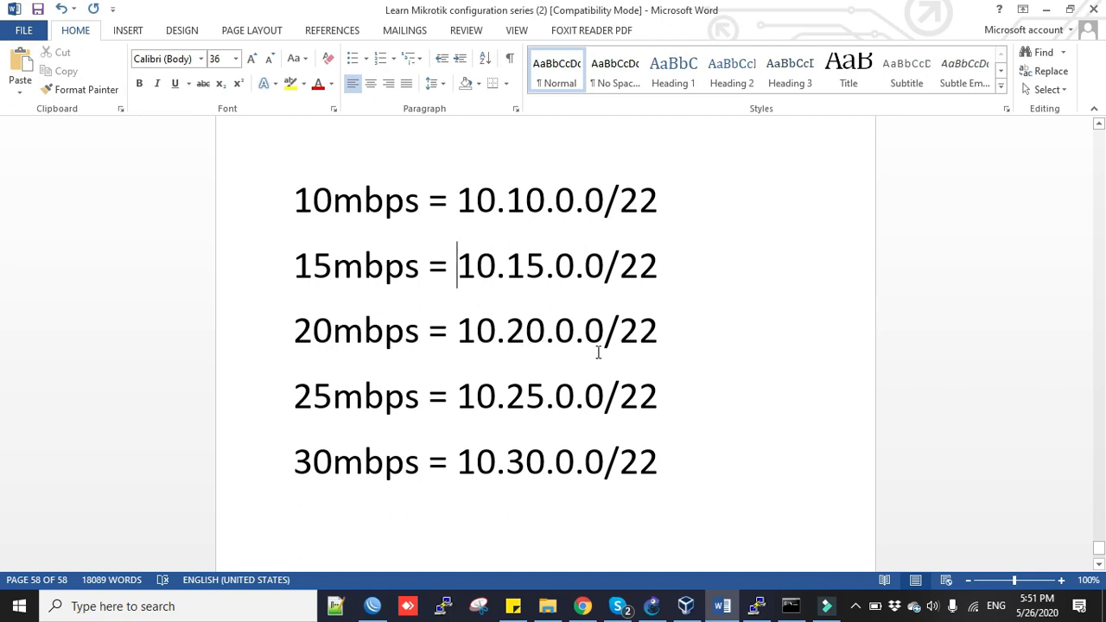
{"action": "mouse_move", "coordinate": [293, 418]}
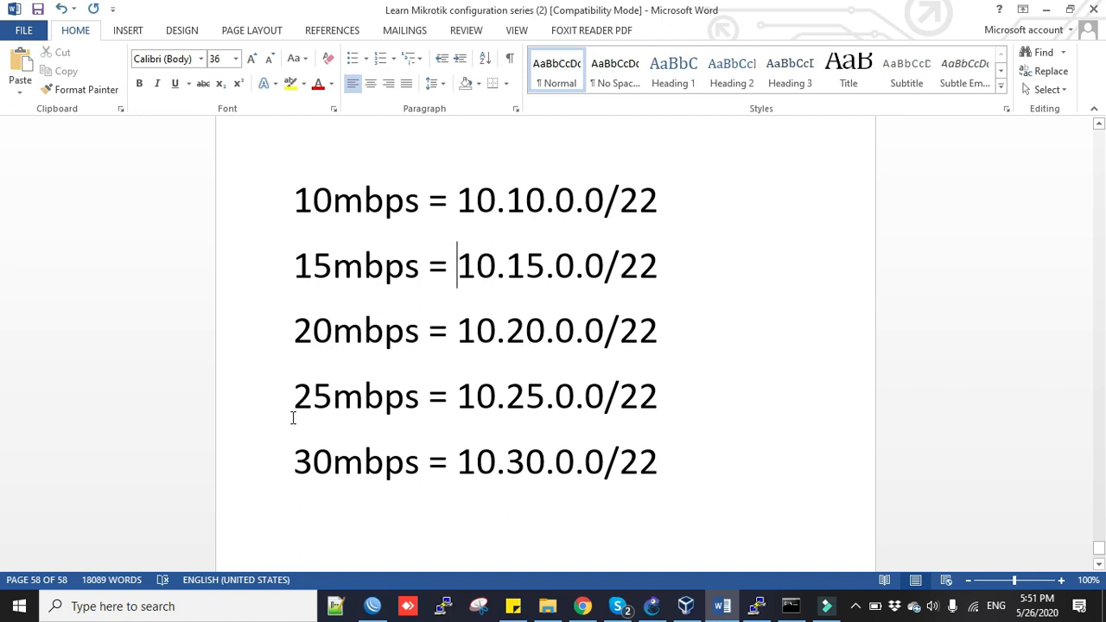
{"action": "mouse_move", "coordinate": [561, 411]}
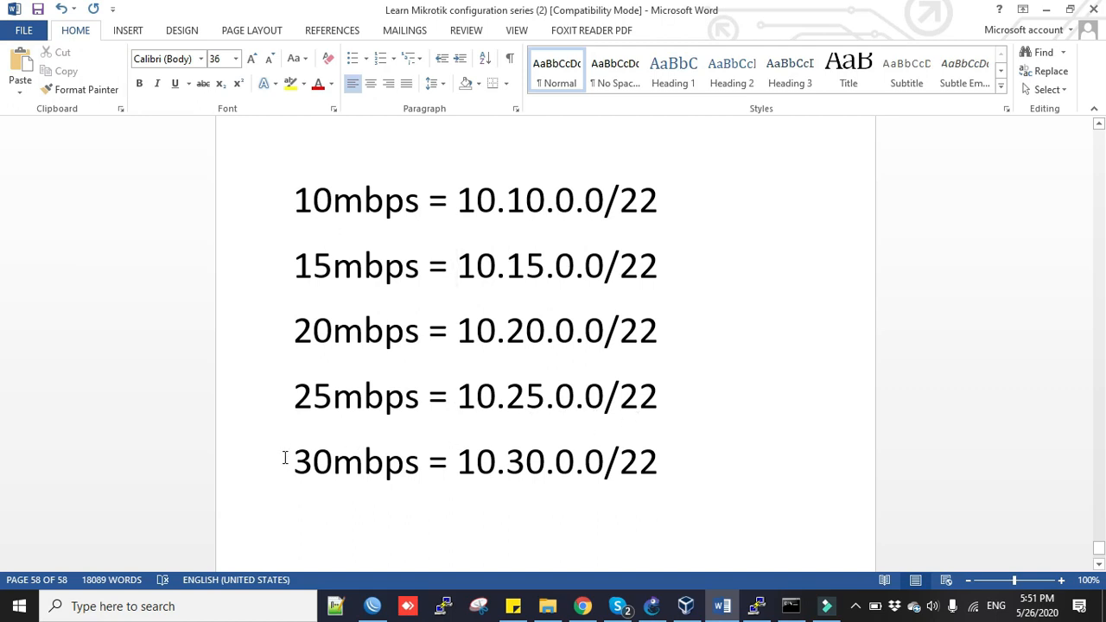
{"action": "left_click", "coordinate": [674, 473]}
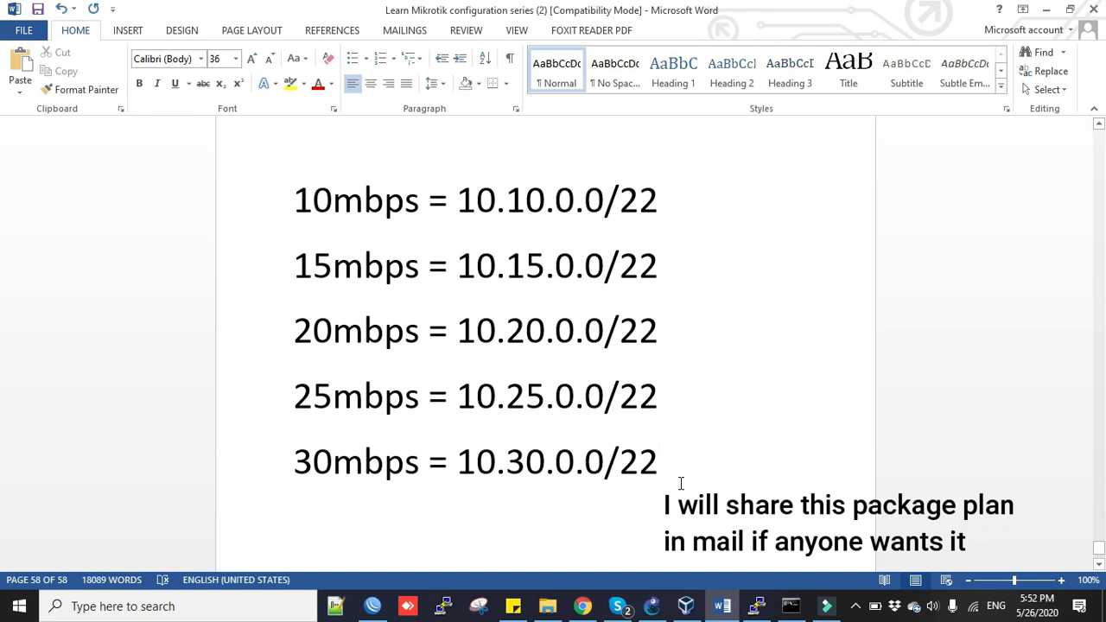
{"action": "left_click", "coordinate": [666, 463]}
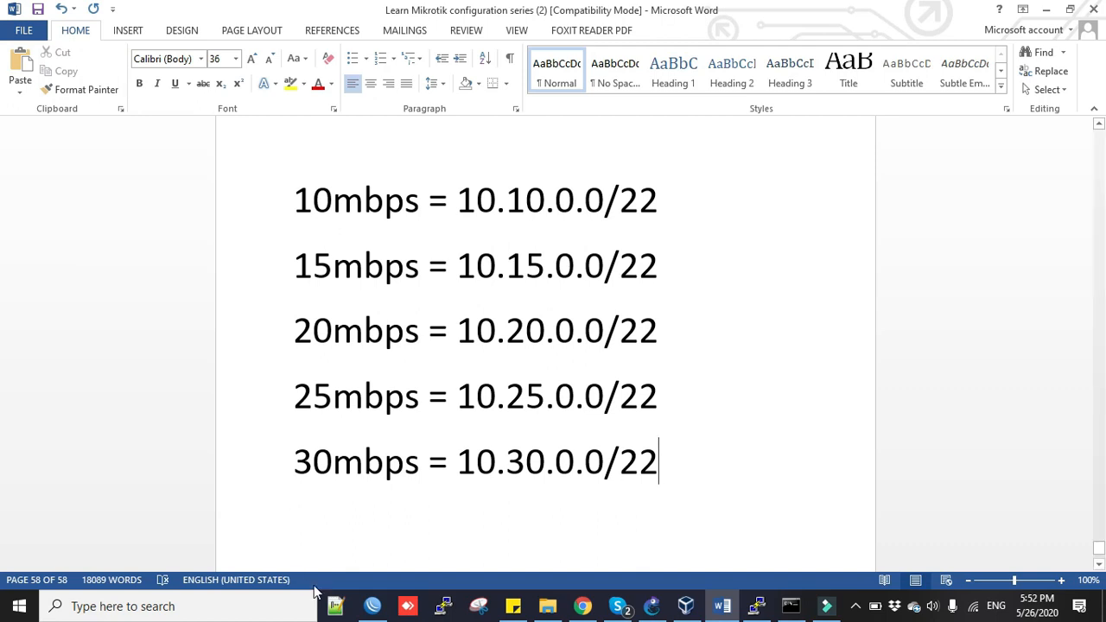
Create the 10mb address pool spanning 10.10.0.2–10.10.3.254.
{"action": "left_click", "coordinate": [374, 606]}
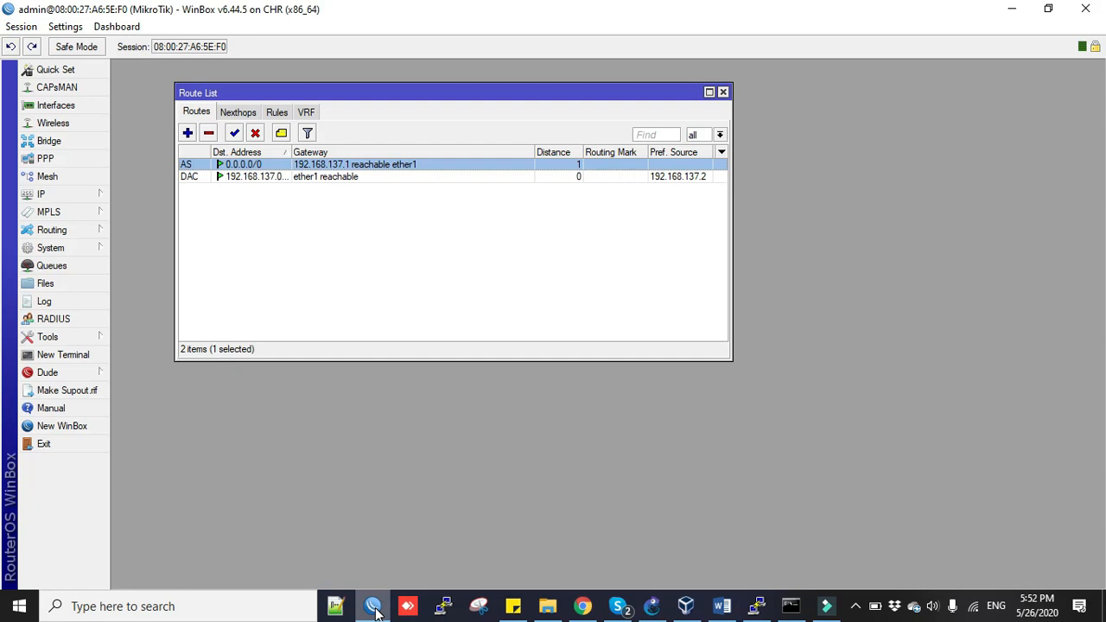
{"action": "left_click", "coordinate": [41, 194]}
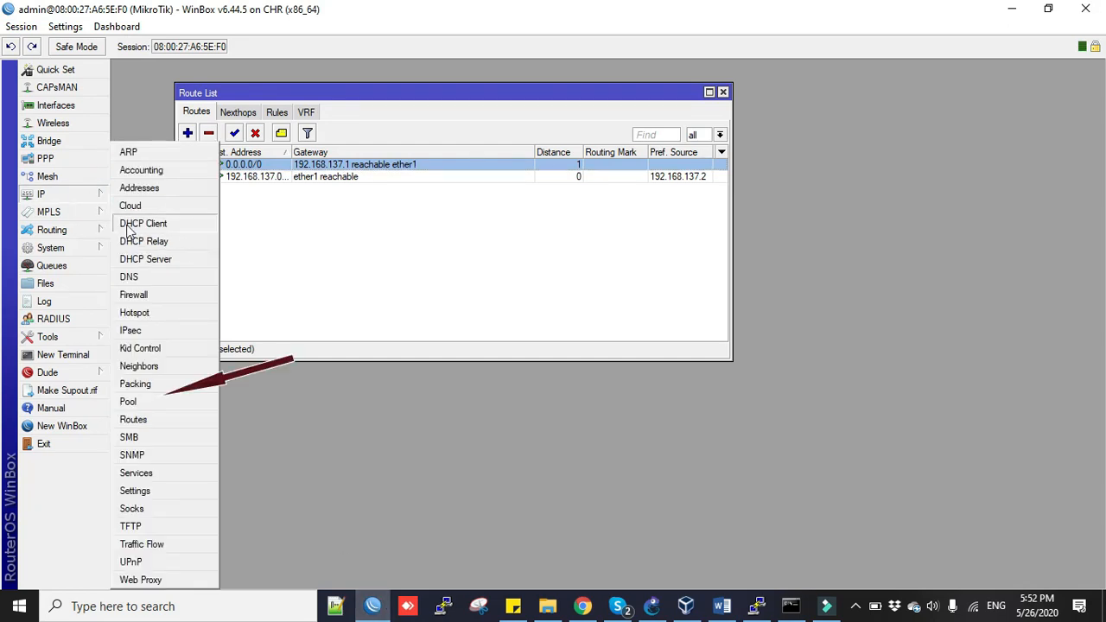
{"action": "left_click", "coordinate": [127, 400]}
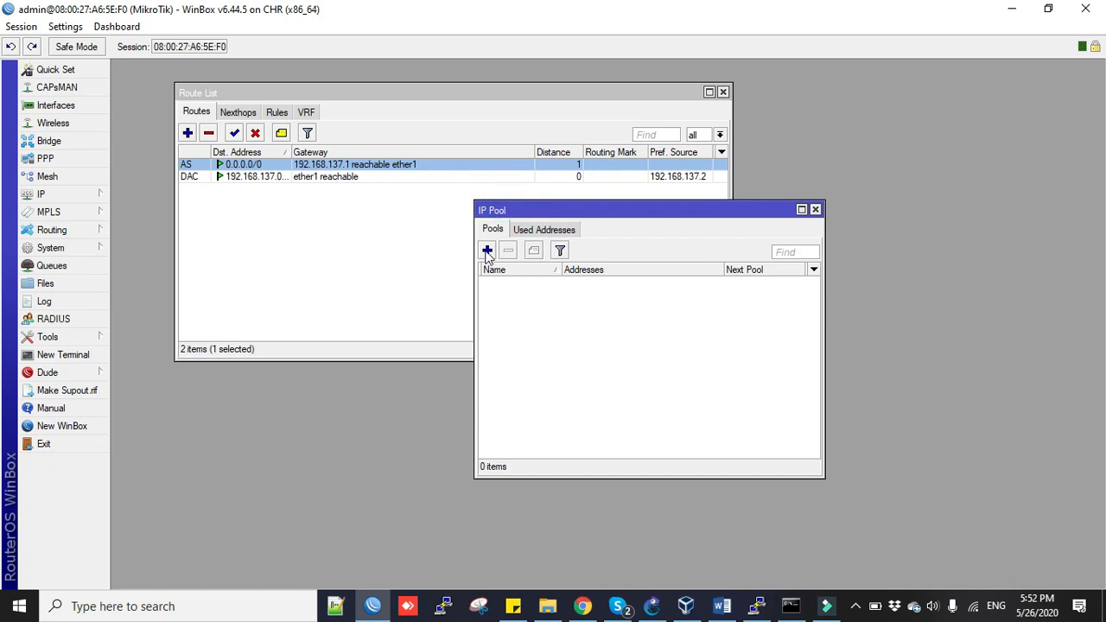
{"action": "left_click", "coordinate": [487, 249]}
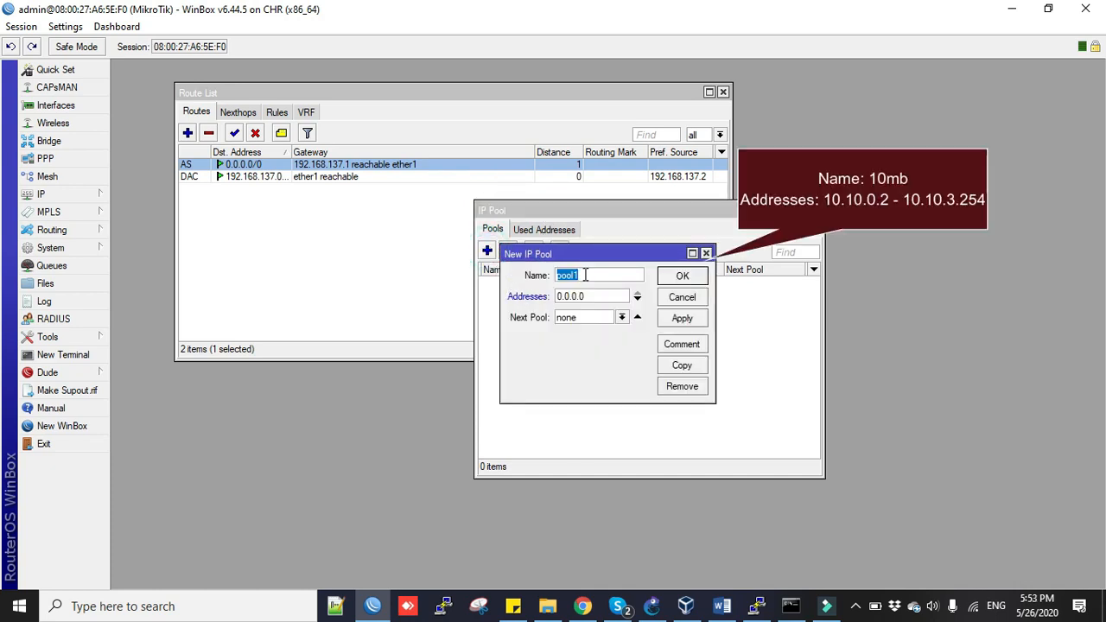
{"action": "type", "text": "10mb"}
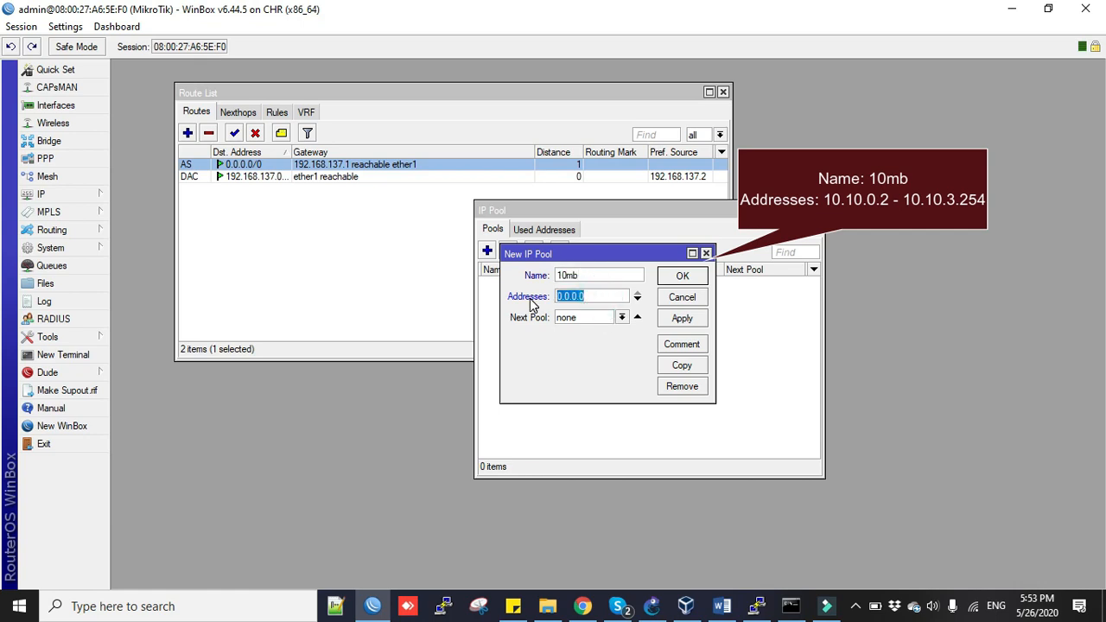
{"action": "type", "text": "10.10.3.2"}
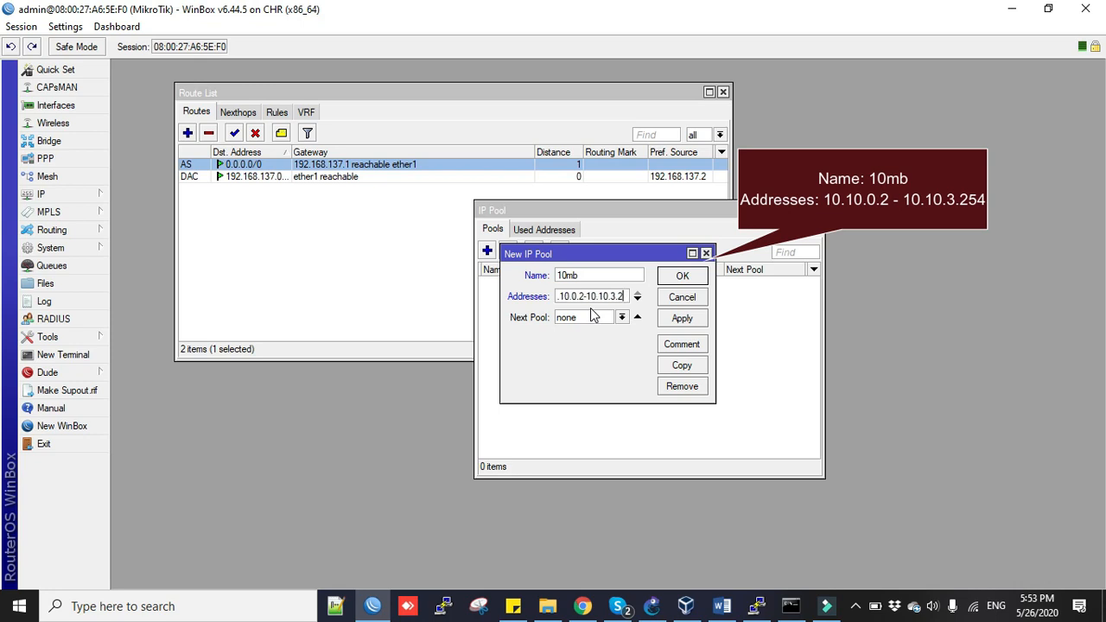
{"action": "left_click", "coordinate": [682, 318]}
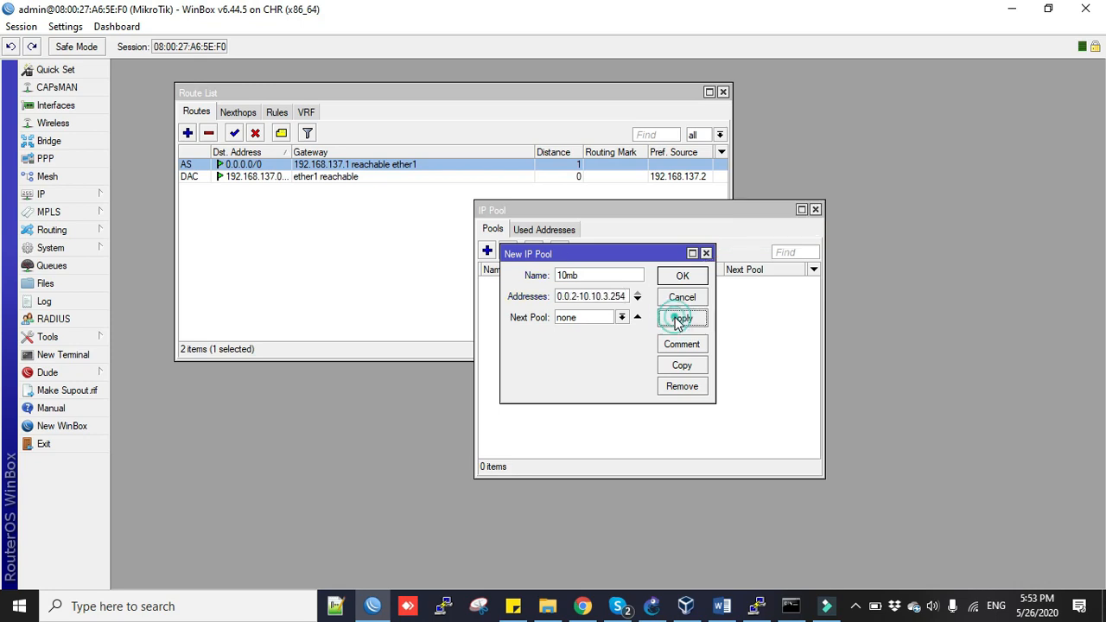
Copy the 10mb pool into the remaining pools such as 20mb with their own ranges.
{"action": "left_click", "coordinate": [682, 317]}
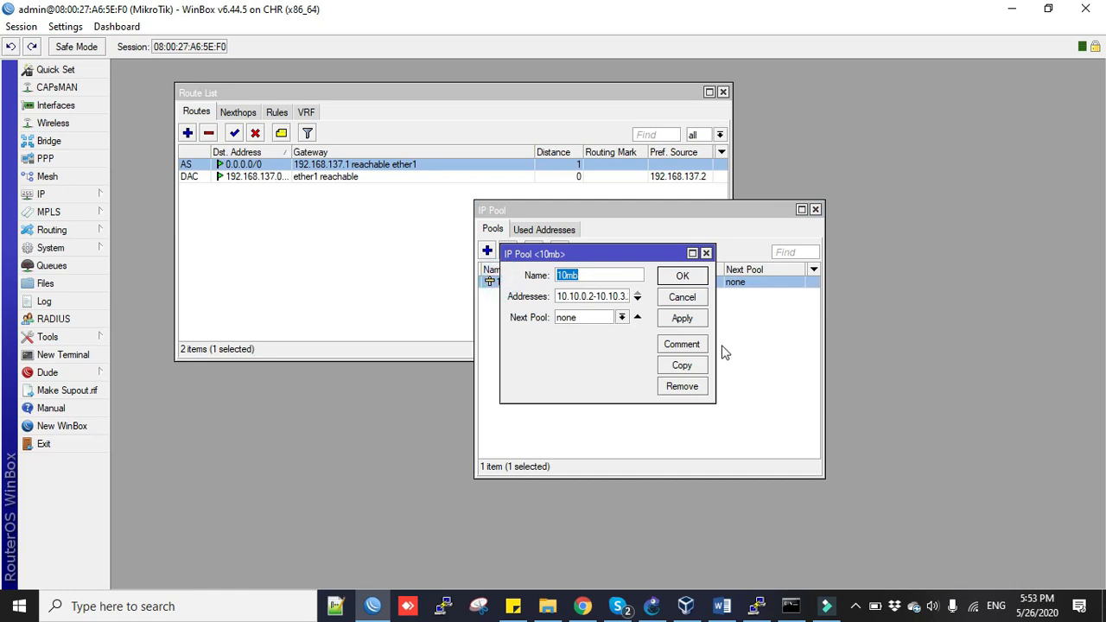
{"action": "left_click", "coordinate": [487, 250]}
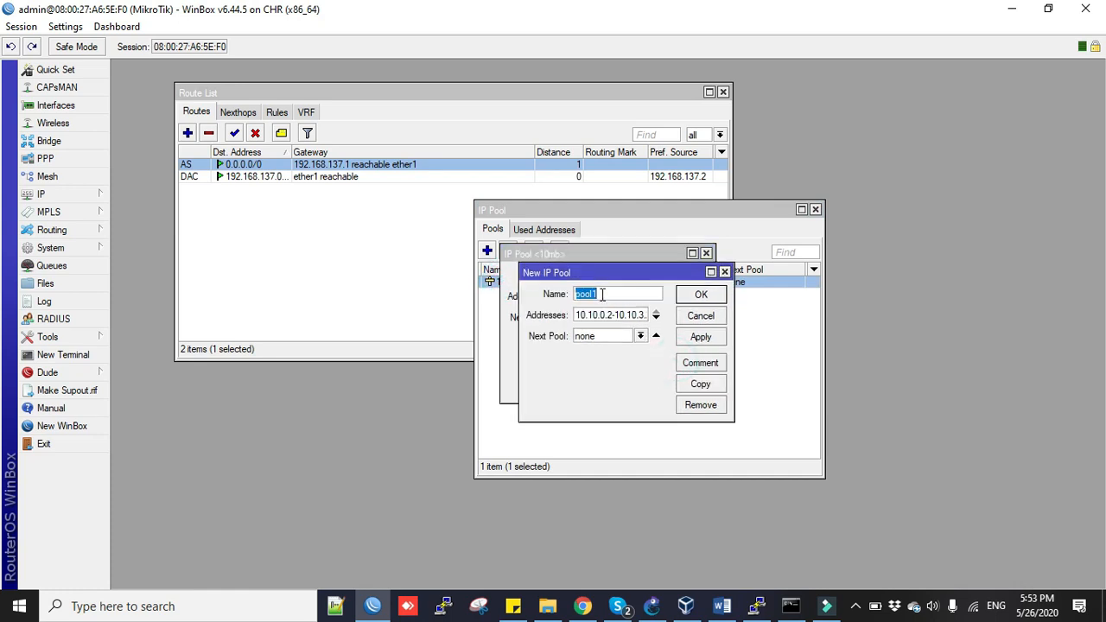
{"action": "type", "text": "20m"}
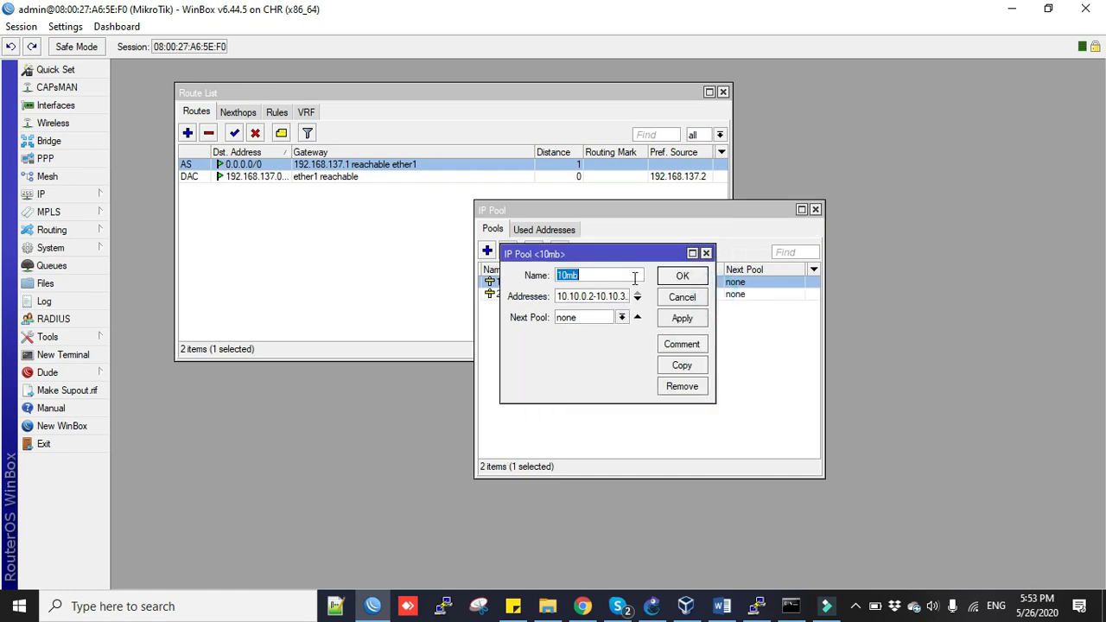
{"action": "left_click", "coordinate": [682, 275]}
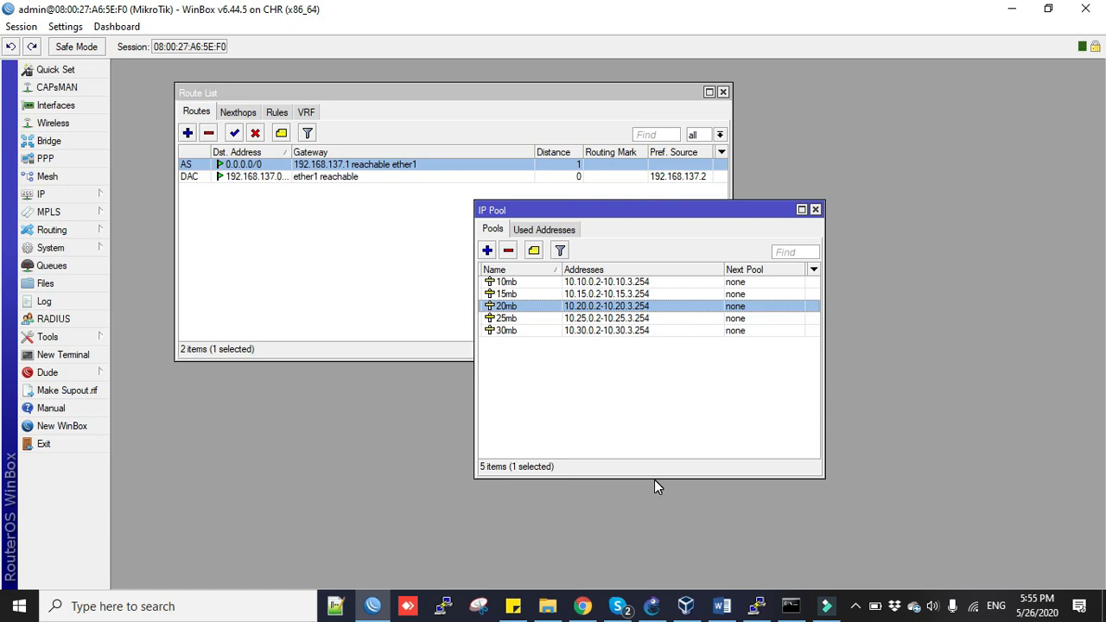
Add a PPPoE service named pppoe-service on interface ether5.
{"action": "left_click", "coordinate": [45, 158]}
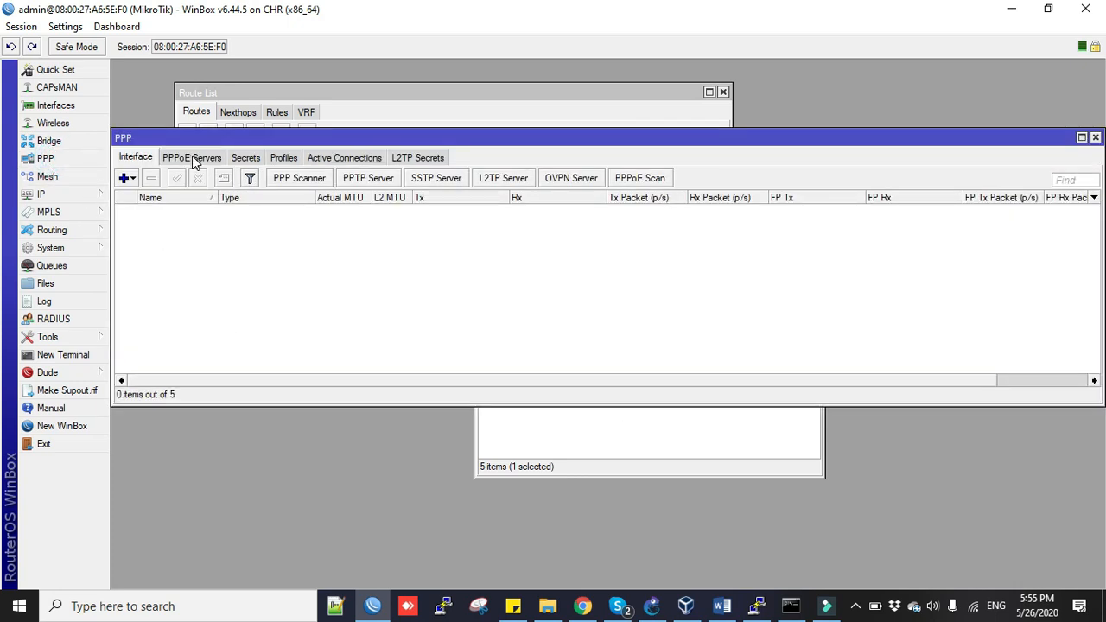
{"action": "left_click", "coordinate": [190, 157]}
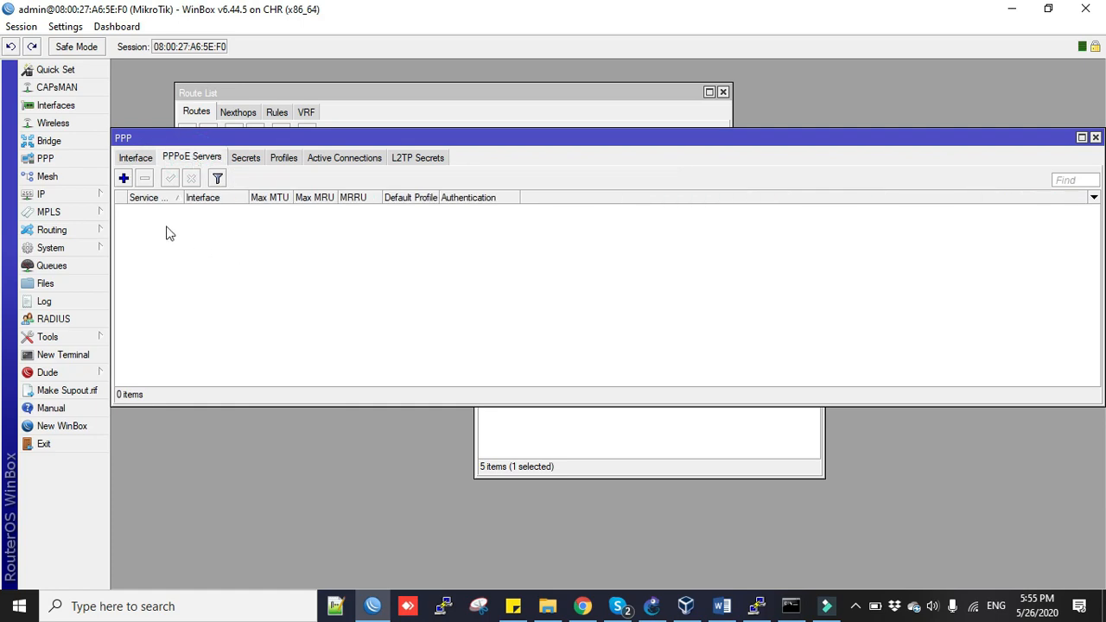
{"action": "left_click", "coordinate": [122, 178]}
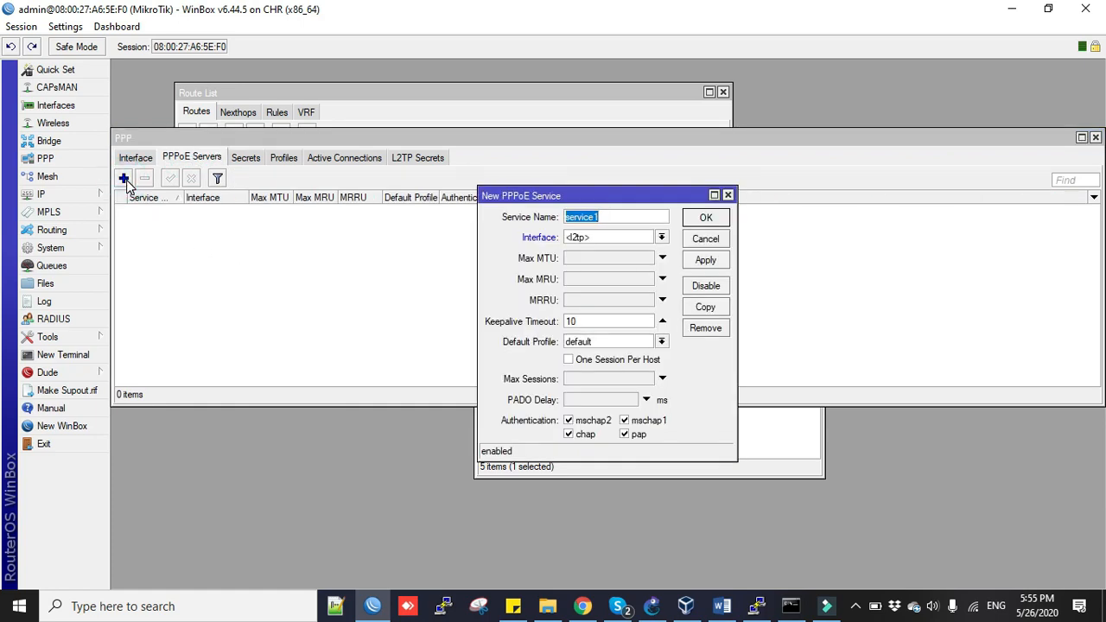
{"action": "mouse_move", "coordinate": [456, 292]}
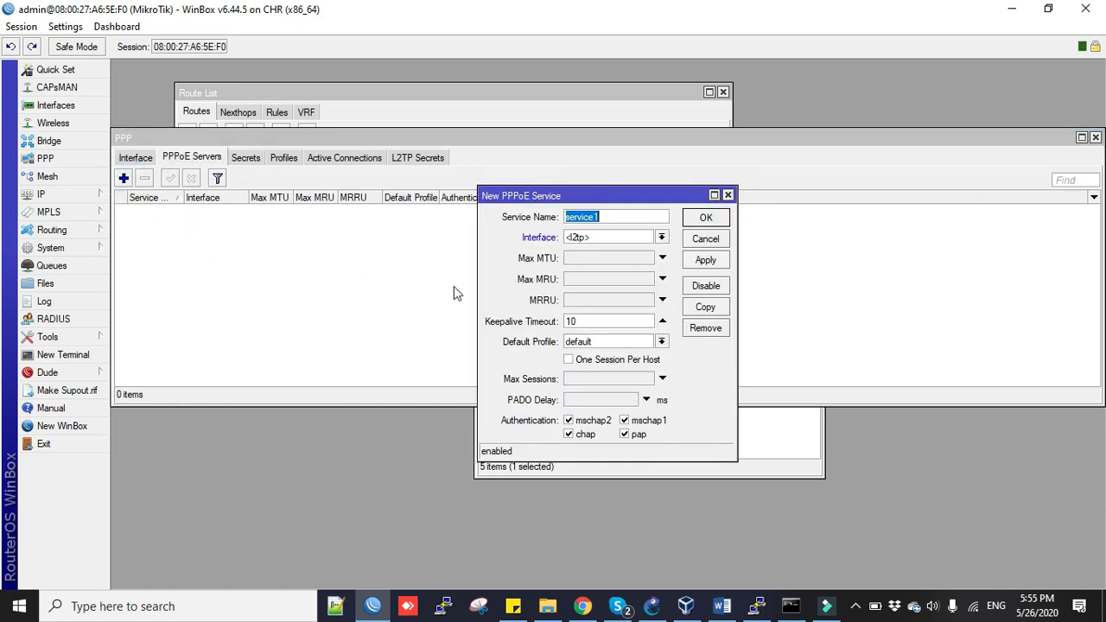
{"action": "type", "text": "pppl"}
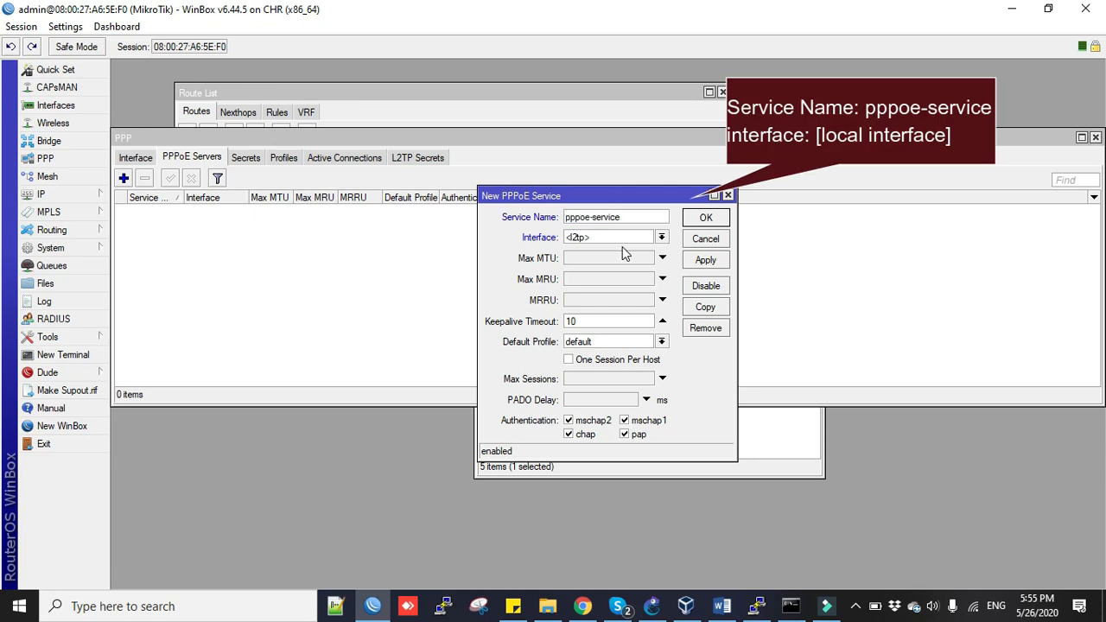
{"action": "left_click", "coordinate": [660, 236]}
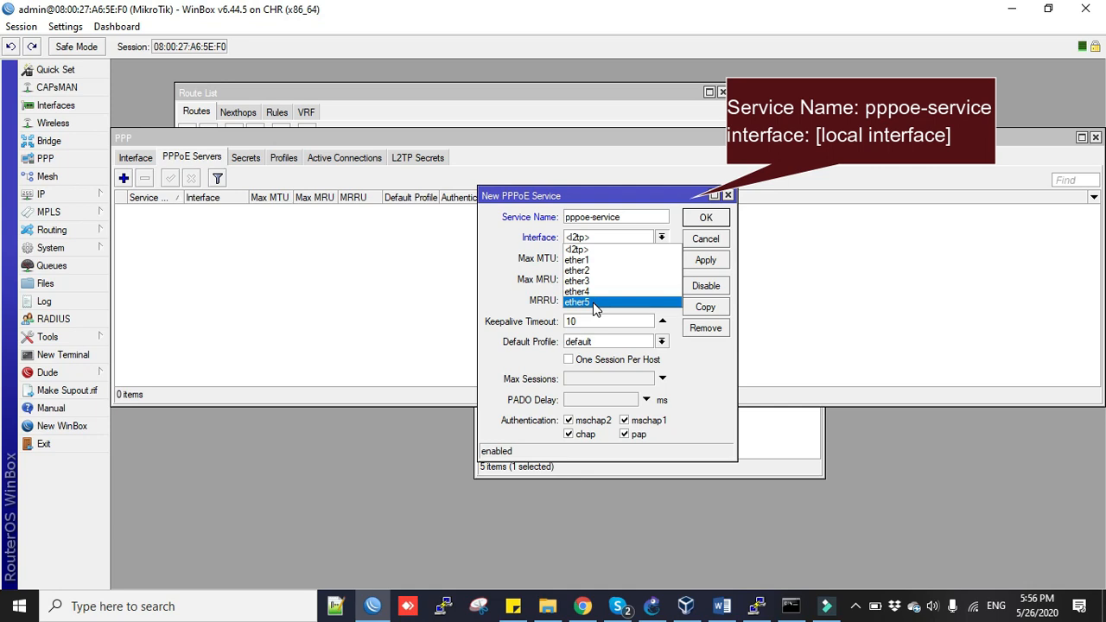
{"action": "left_click", "coordinate": [576, 302]}
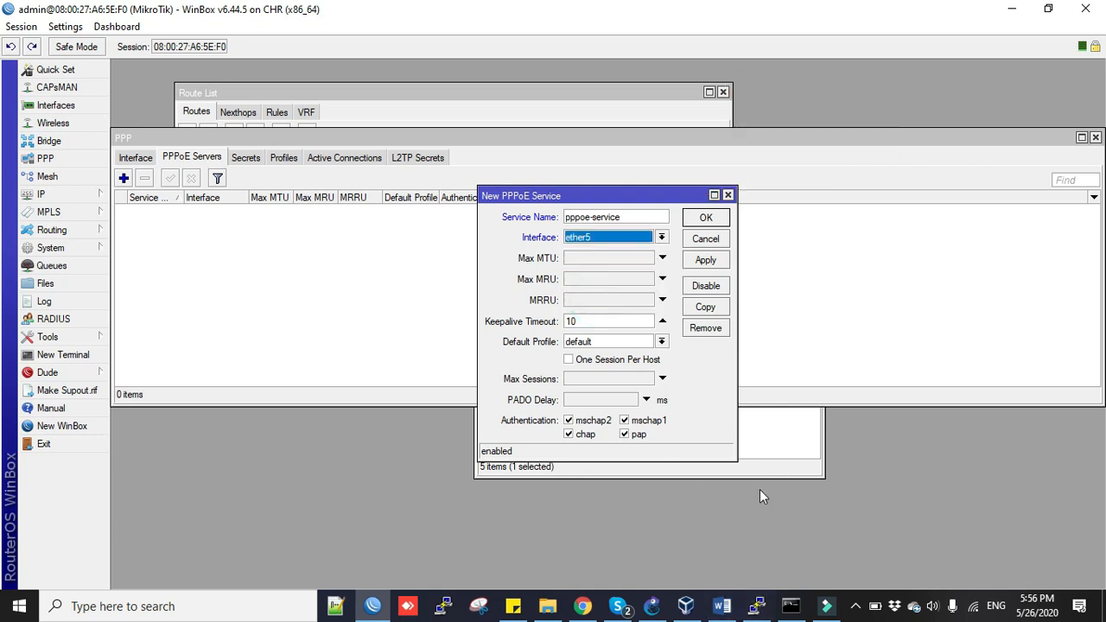
{"action": "left_click", "coordinate": [648, 605]}
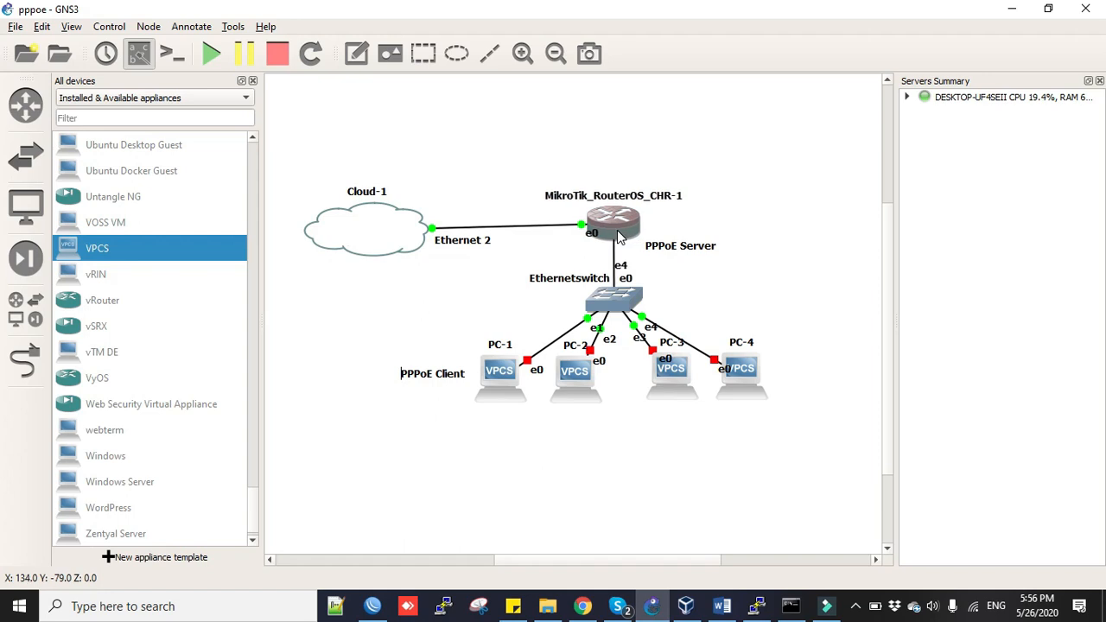
{"action": "mouse_move", "coordinate": [845, 476]}
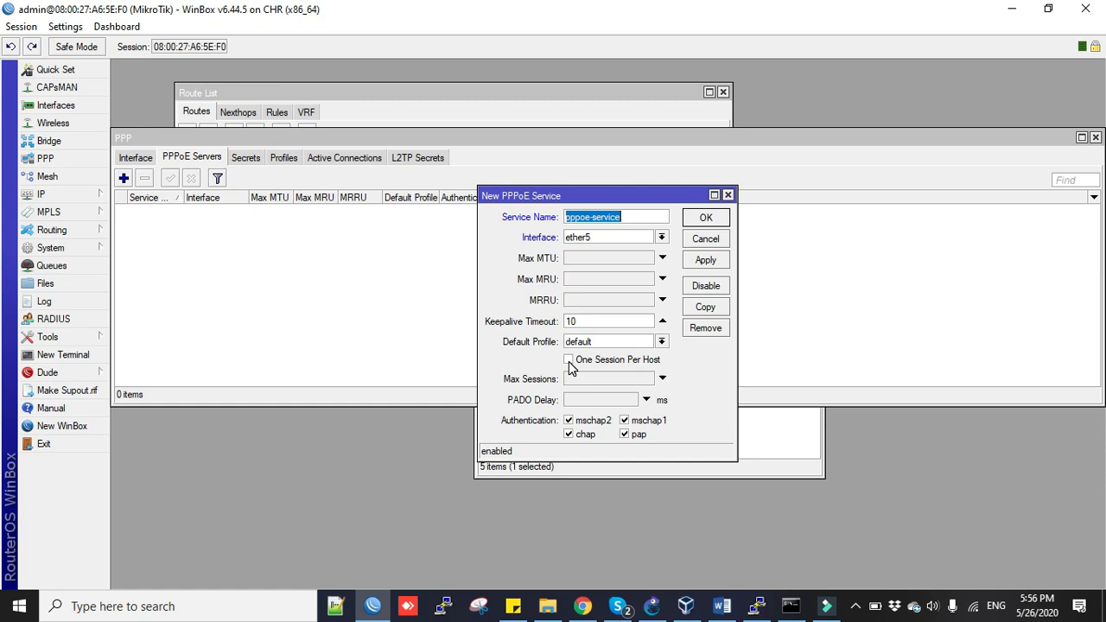
Enable One Session Per Host and apply the pppoe-service server.
{"action": "left_click", "coordinate": [568, 360]}
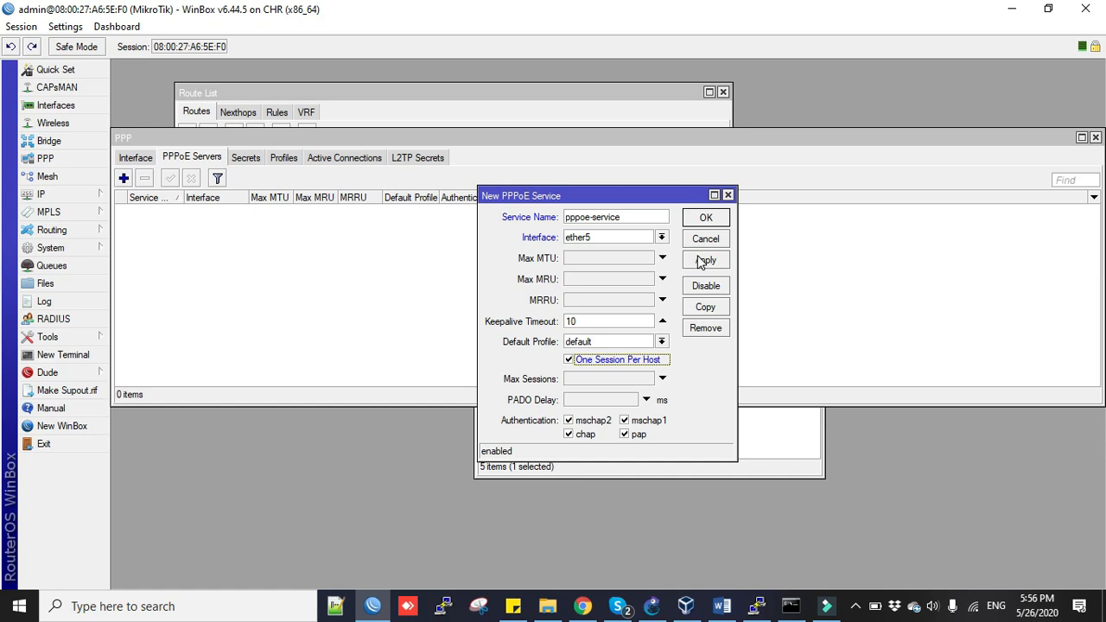
{"action": "left_click", "coordinate": [705, 217]}
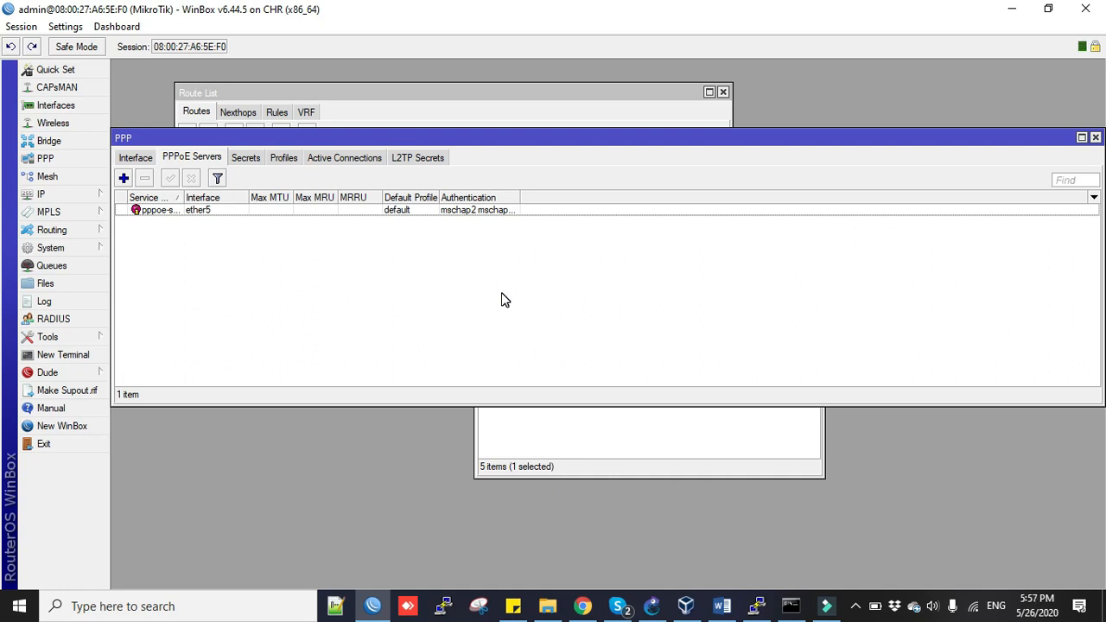
{"action": "mouse_move", "coordinate": [283, 159]}
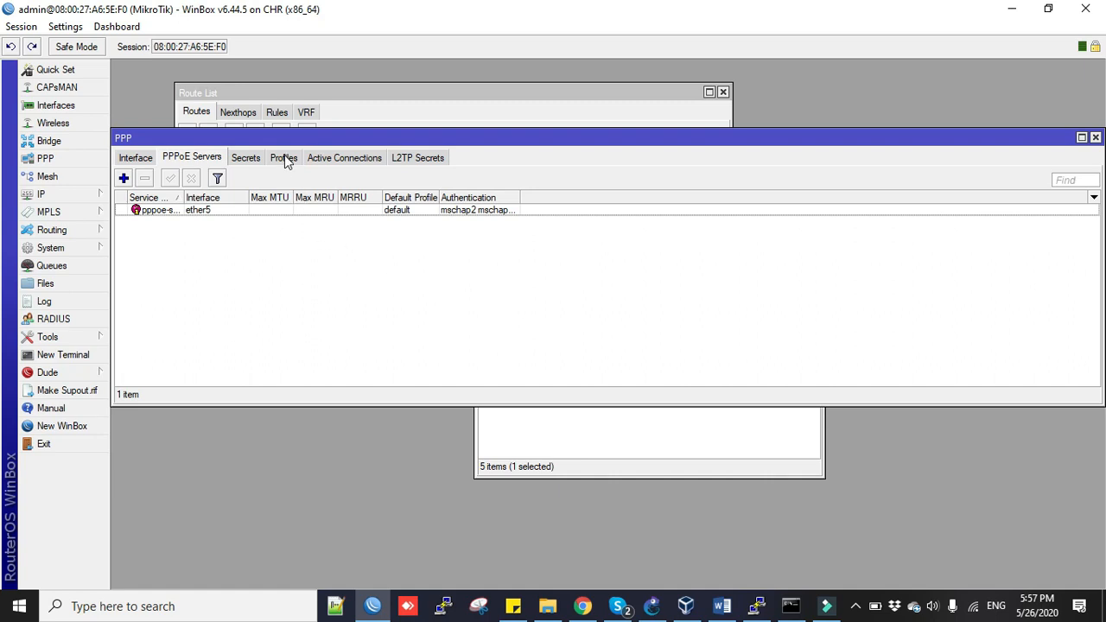
Add PPP profile 10mb: local 10.10.0.1, remote pool 10mb, DNS 8.8.8.8 and 1.1.1.1.
{"action": "left_click", "coordinate": [284, 157]}
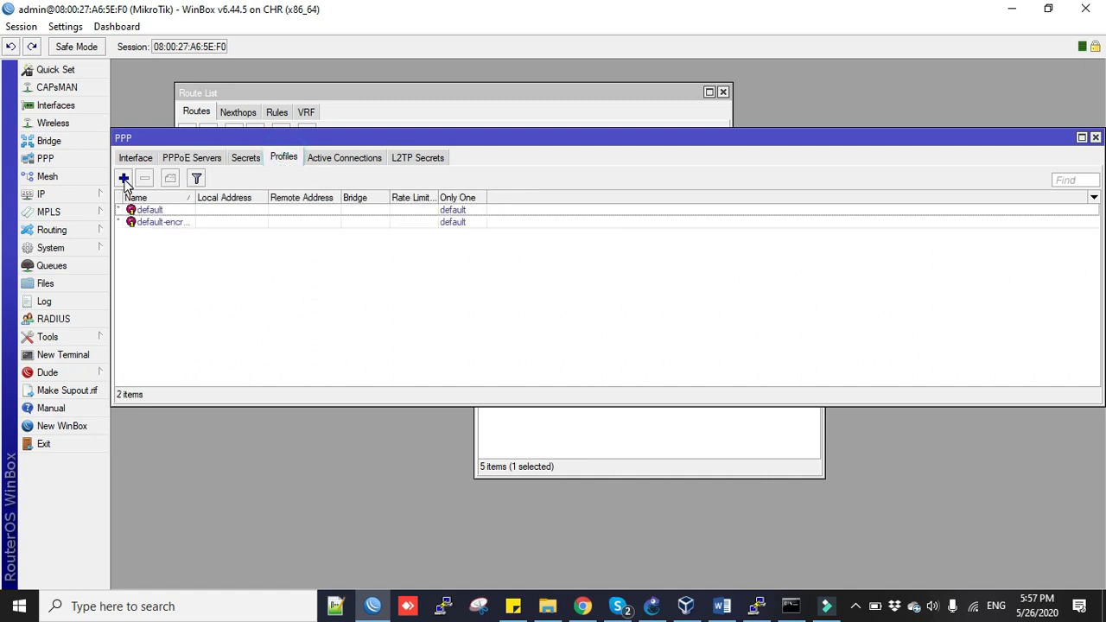
{"action": "left_click", "coordinate": [123, 178]}
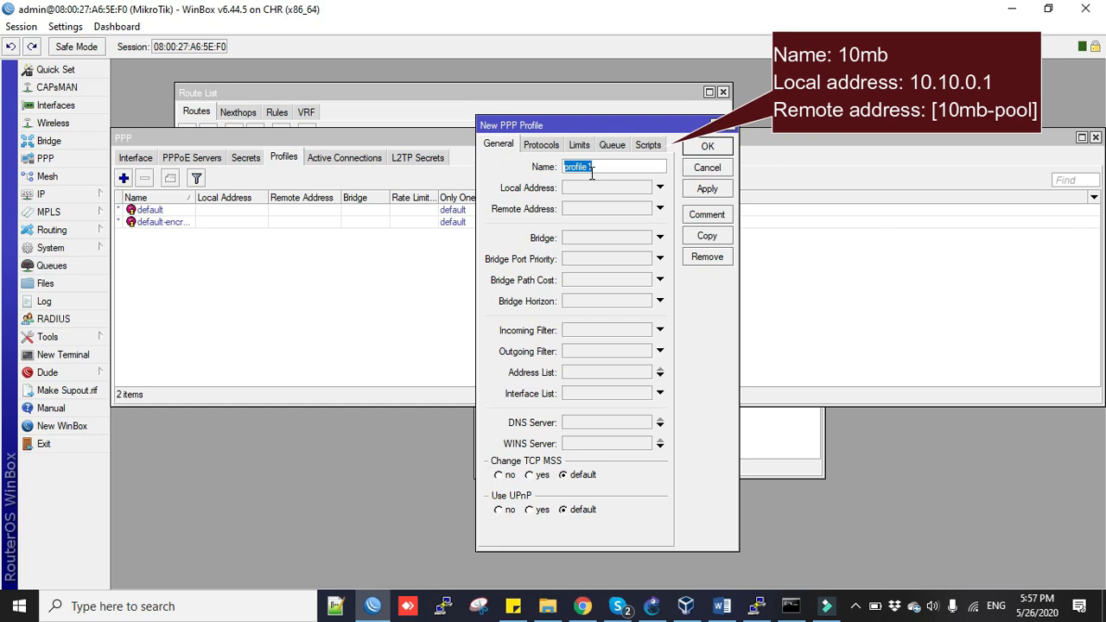
{"action": "mouse_move", "coordinate": [616, 183]}
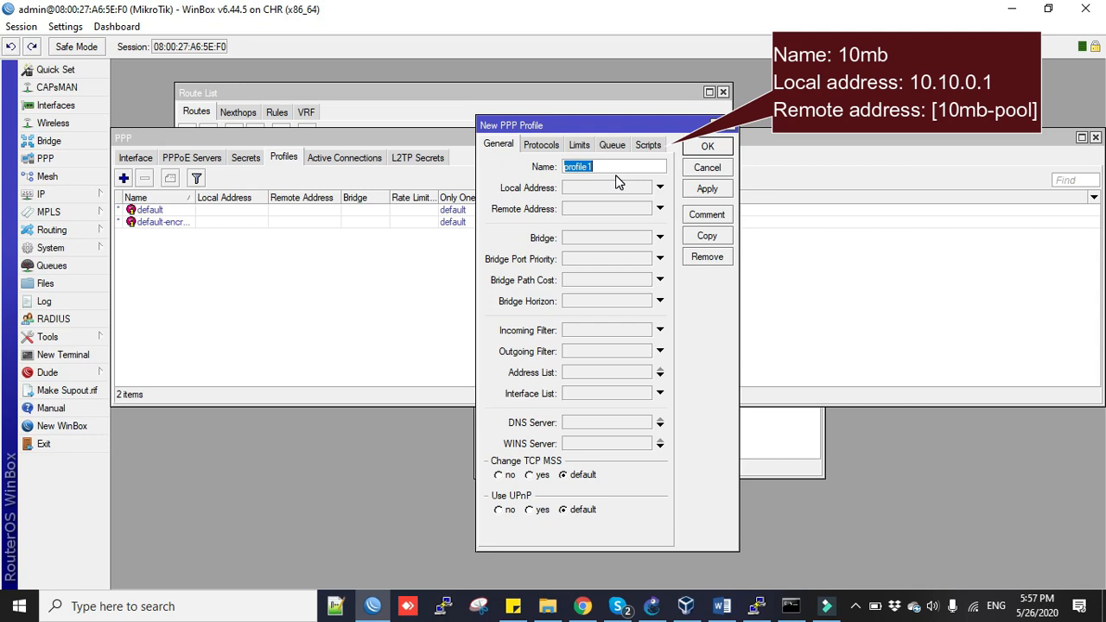
{"action": "type", "text": "10mb"}
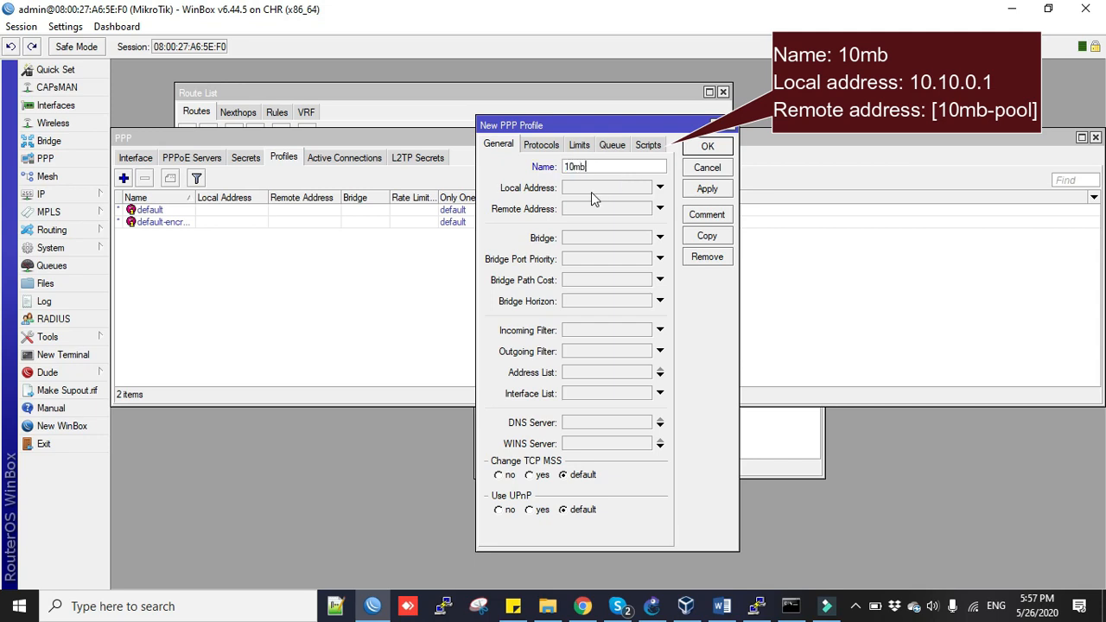
{"action": "left_click", "coordinate": [605, 188]}
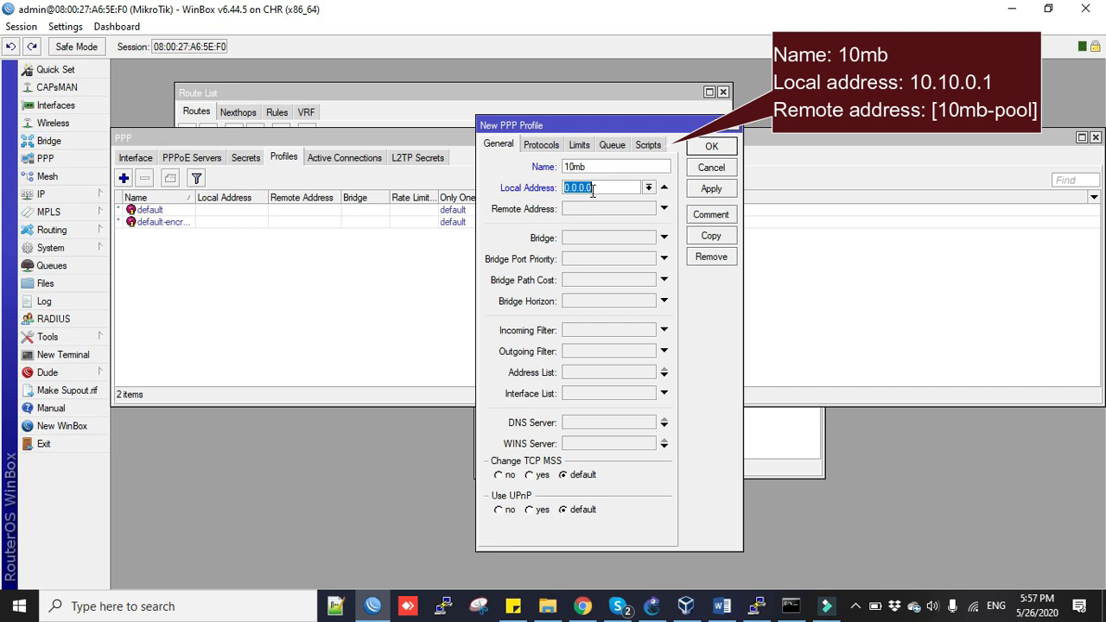
{"action": "type", "text": "10.1"}
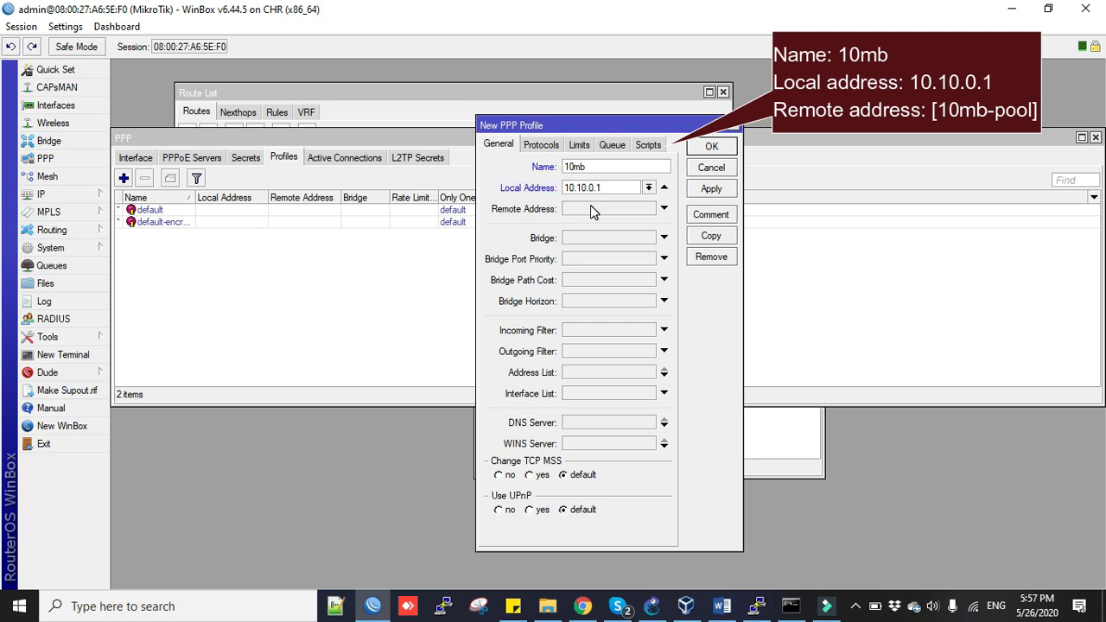
{"action": "left_click", "coordinate": [660, 208]}
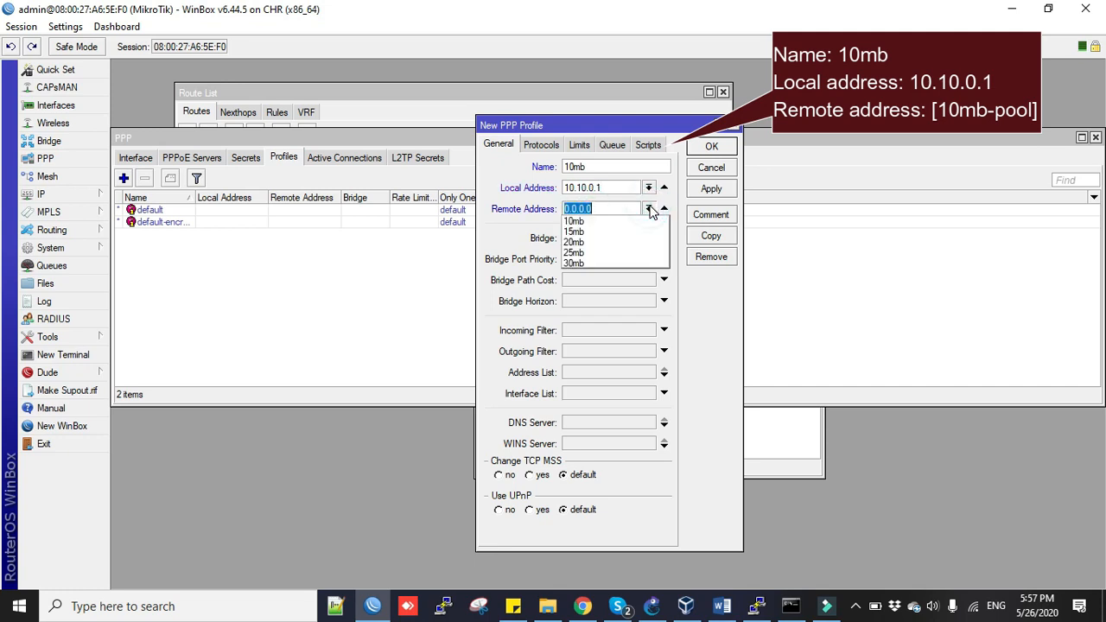
{"action": "left_click", "coordinate": [575, 220]}
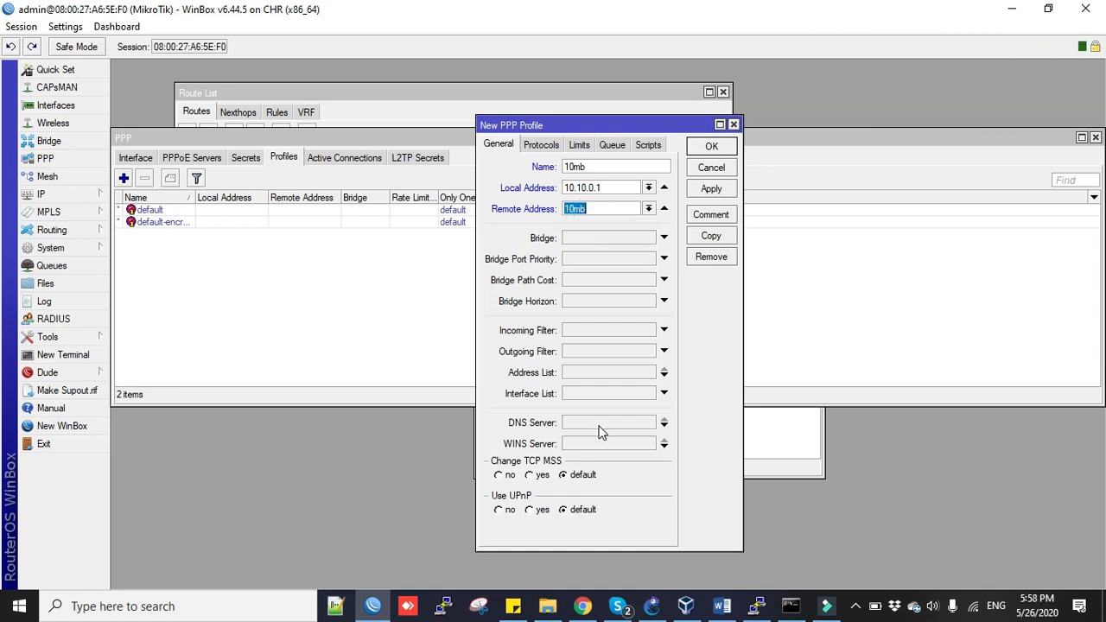
{"action": "type", "text": "8.8.8.8"}
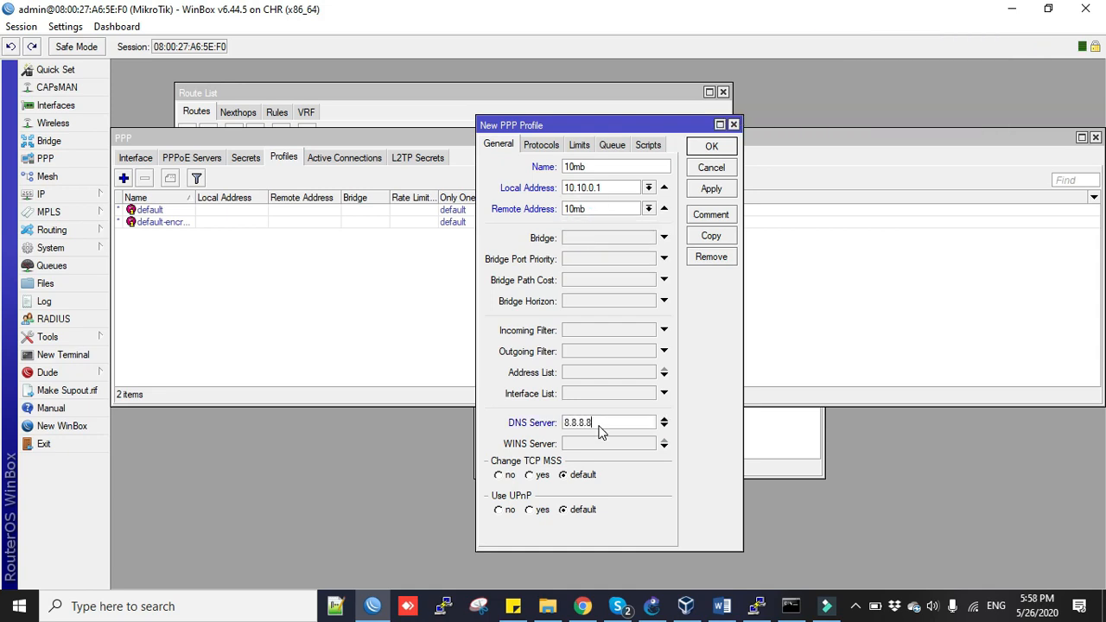
{"action": "mouse_move", "coordinate": [664, 439]}
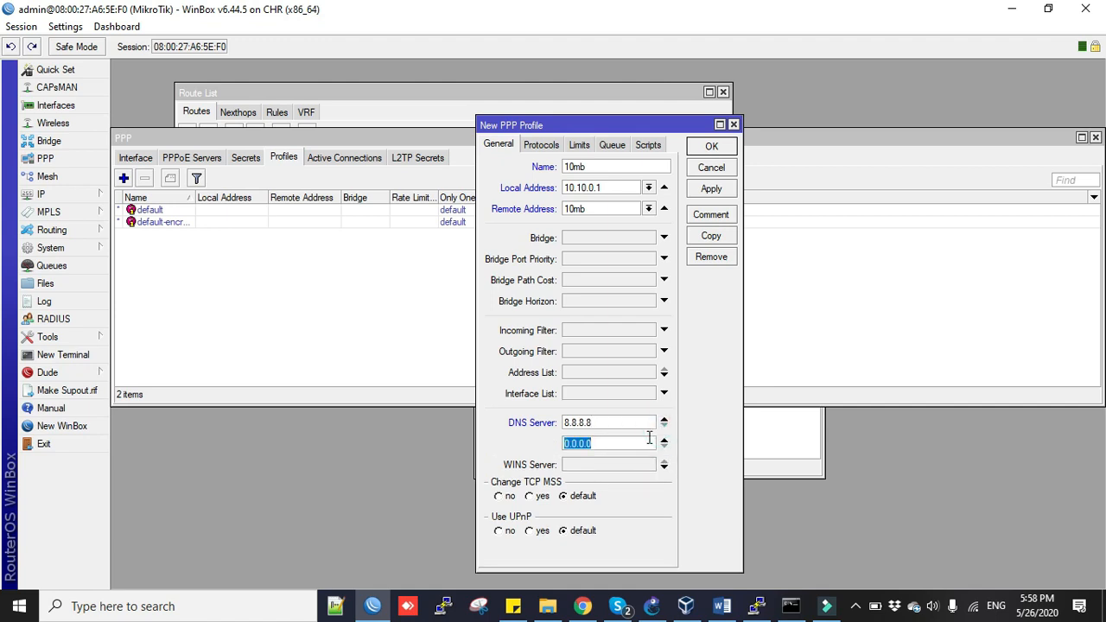
{"action": "type", "text": "1.1."}
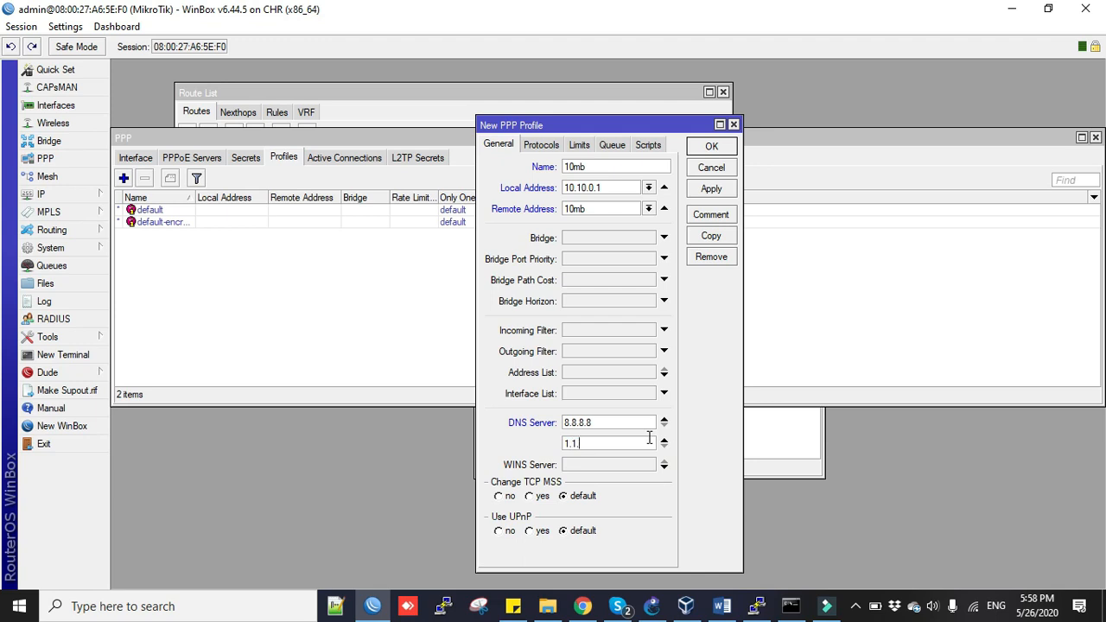
{"action": "type", "text": "1.1.1.1"}
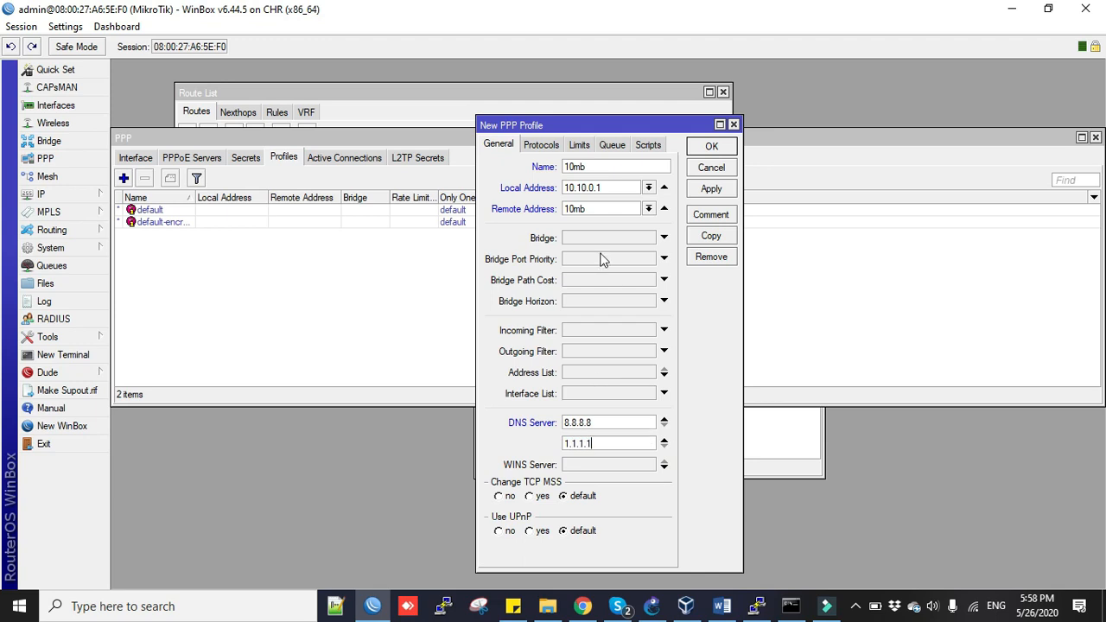
{"action": "mouse_move", "coordinate": [553, 162]}
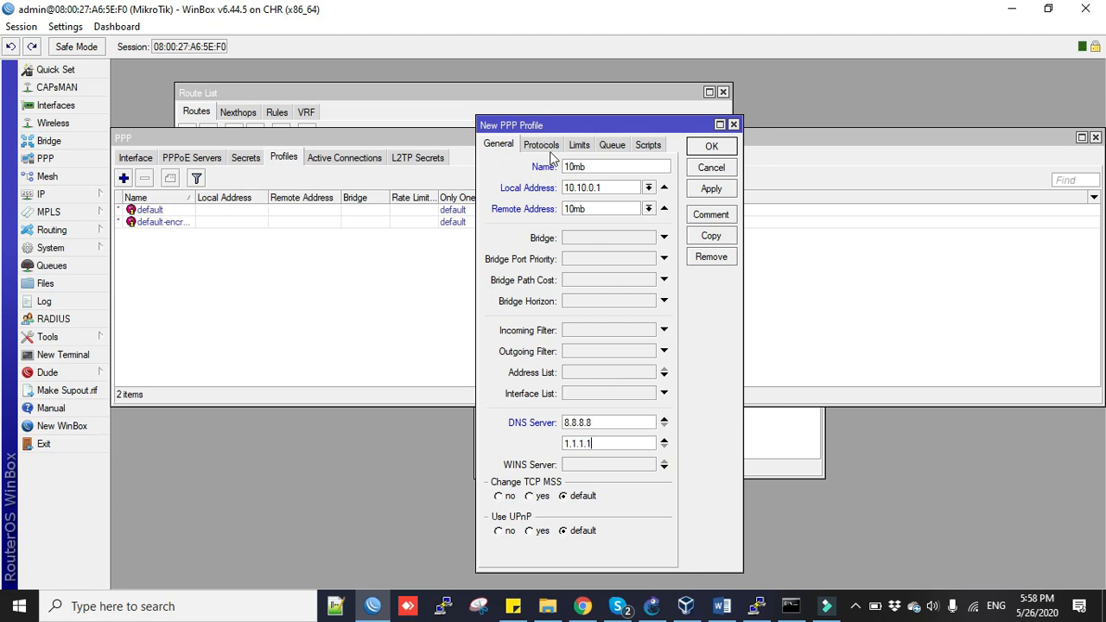
{"action": "left_click", "coordinate": [579, 144]}
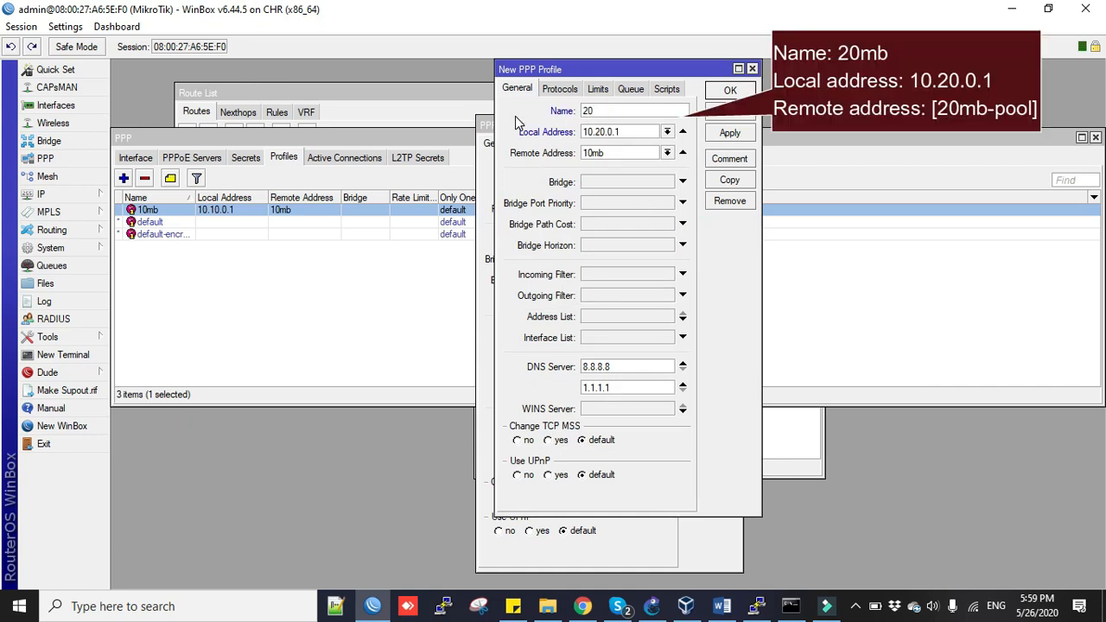
Rename the copied profile to 20mb and set its remote address pool to 20mb.
{"action": "type", "text": "mb"}
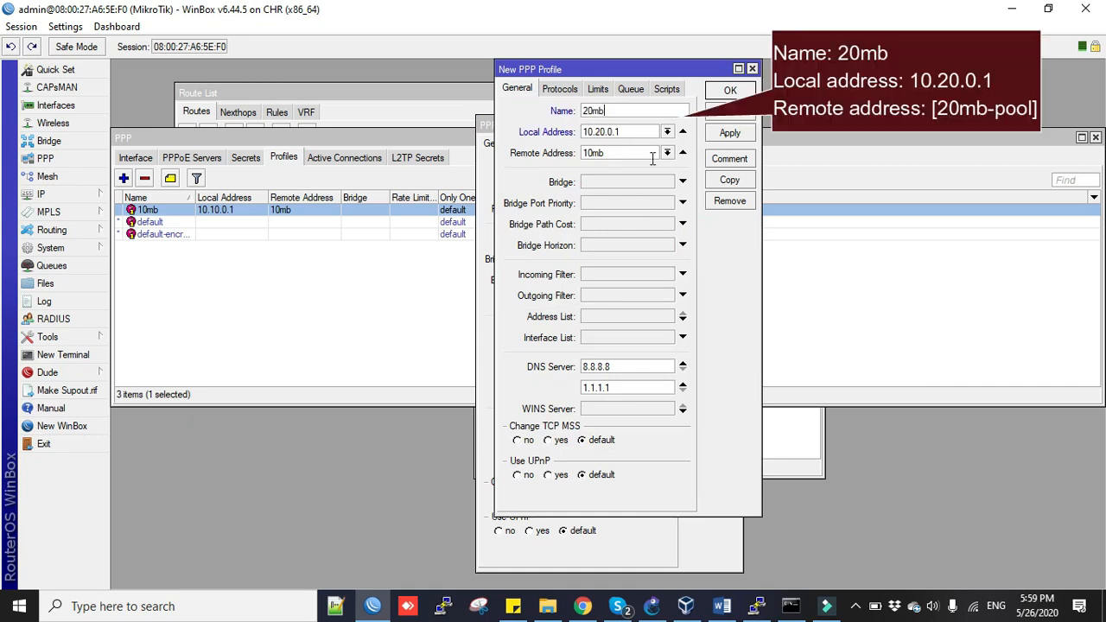
{"action": "left_click", "coordinate": [668, 153]}
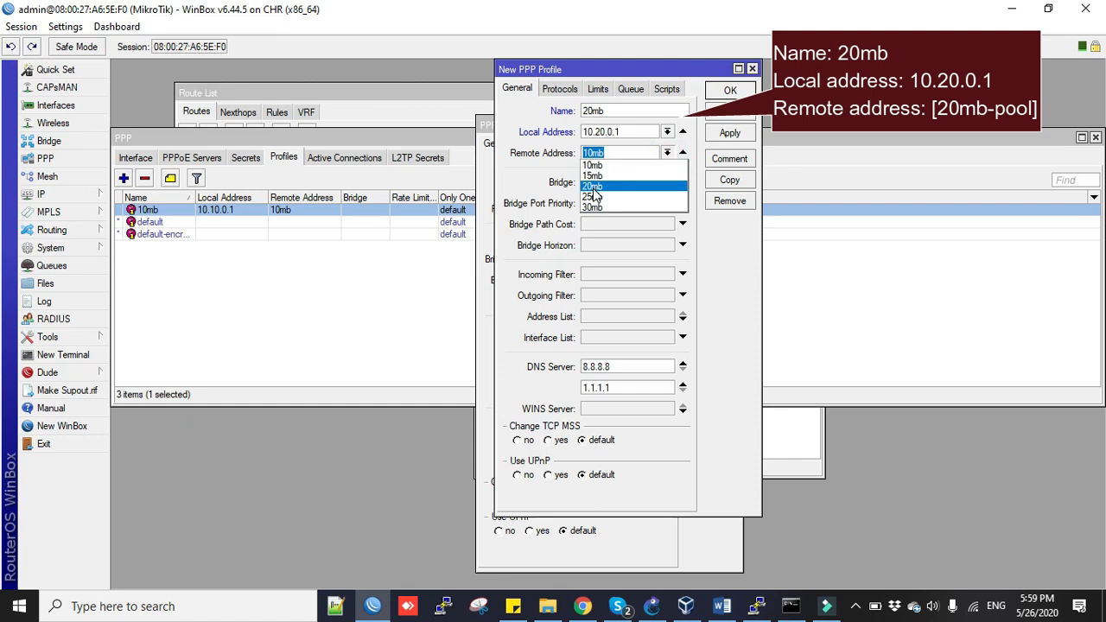
{"action": "left_click", "coordinate": [592, 185]}
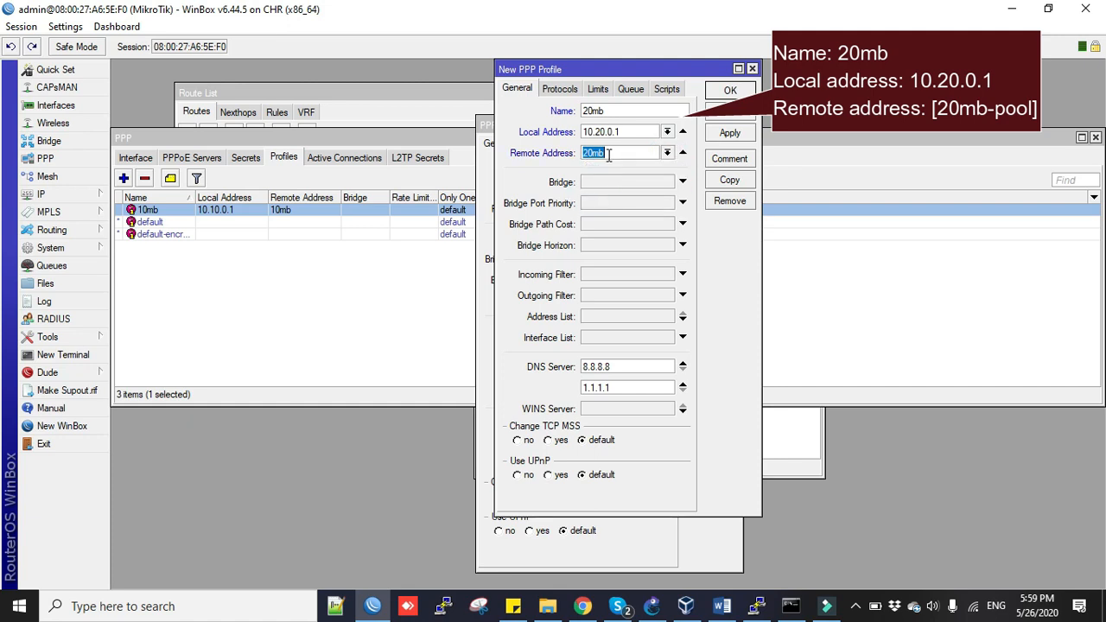
{"action": "mouse_move", "coordinate": [599, 153]}
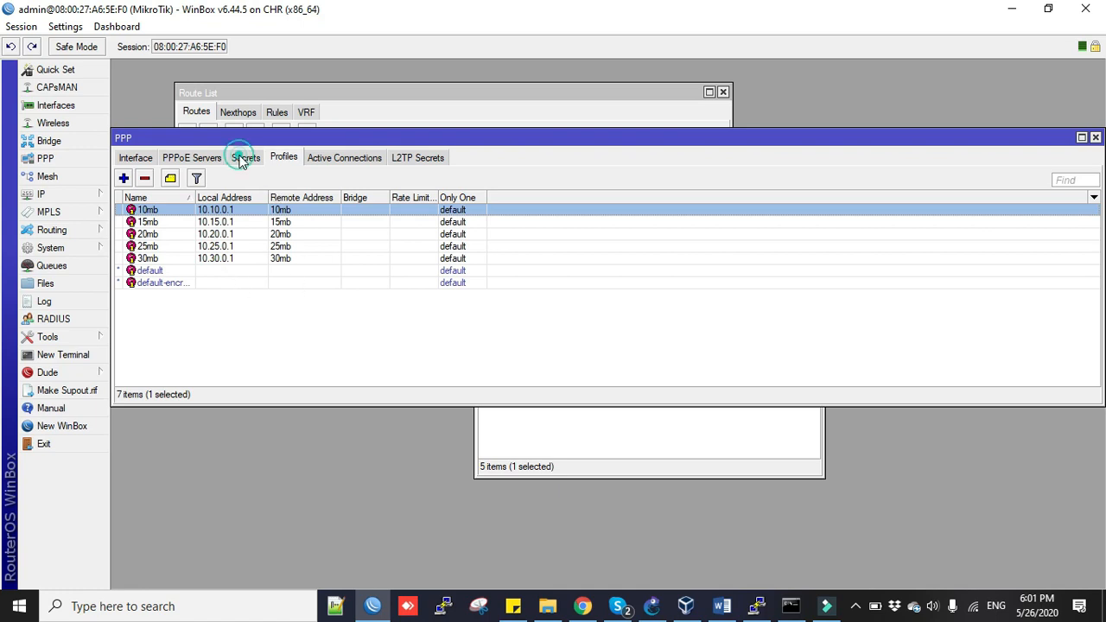
Add PPP secret 'test' with a password, service pppoe and profile 10mb.
{"action": "left_click", "coordinate": [123, 178]}
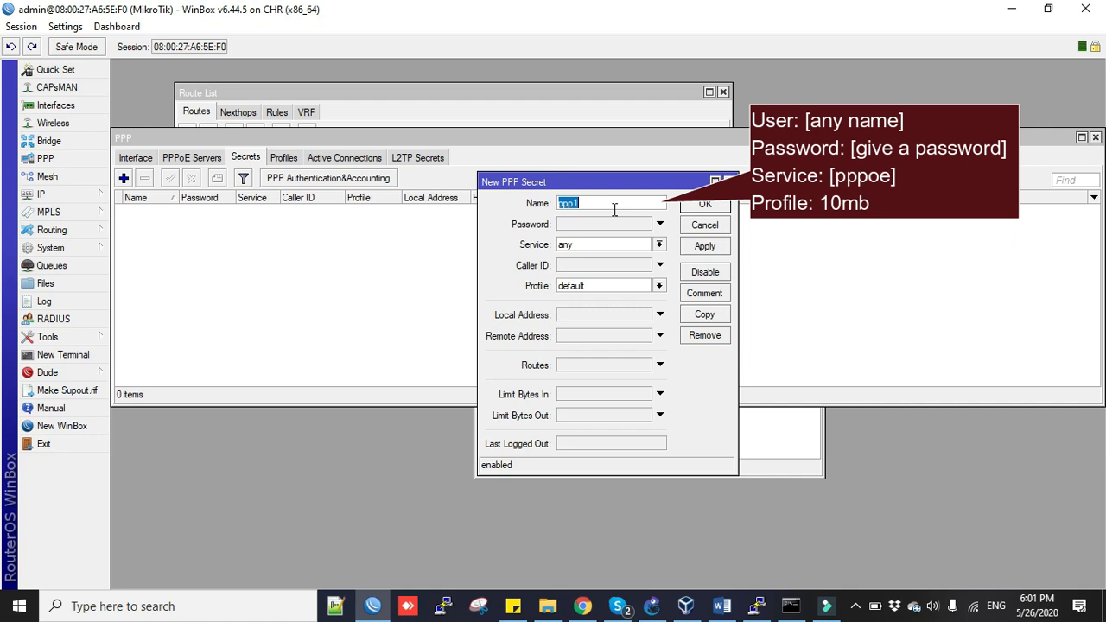
{"action": "type", "text": "test"}
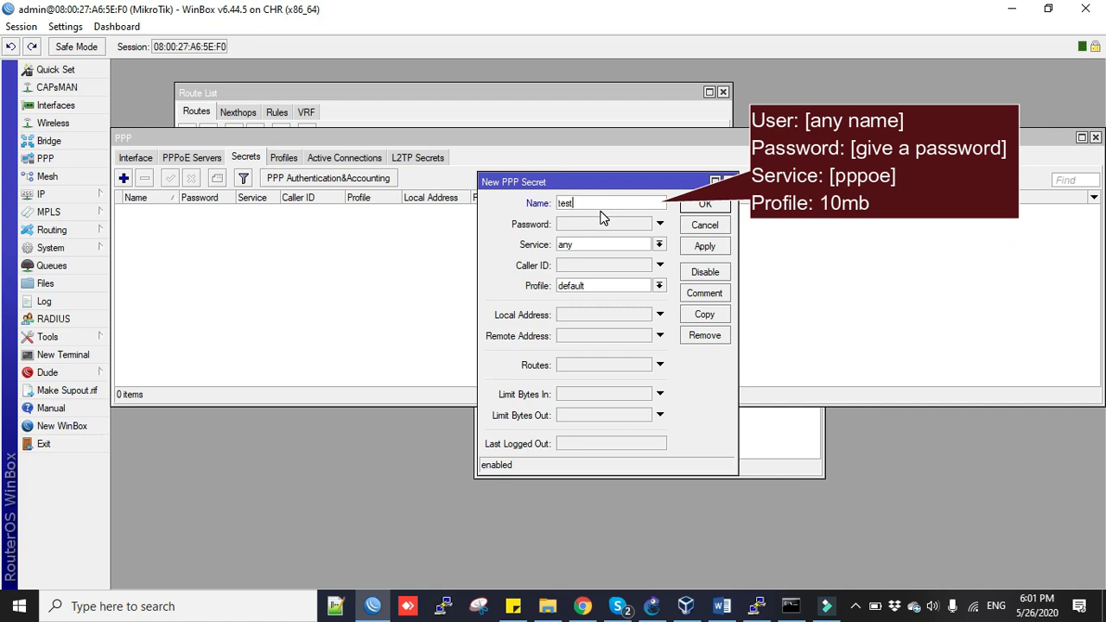
{"action": "mouse_move", "coordinate": [583, 233]}
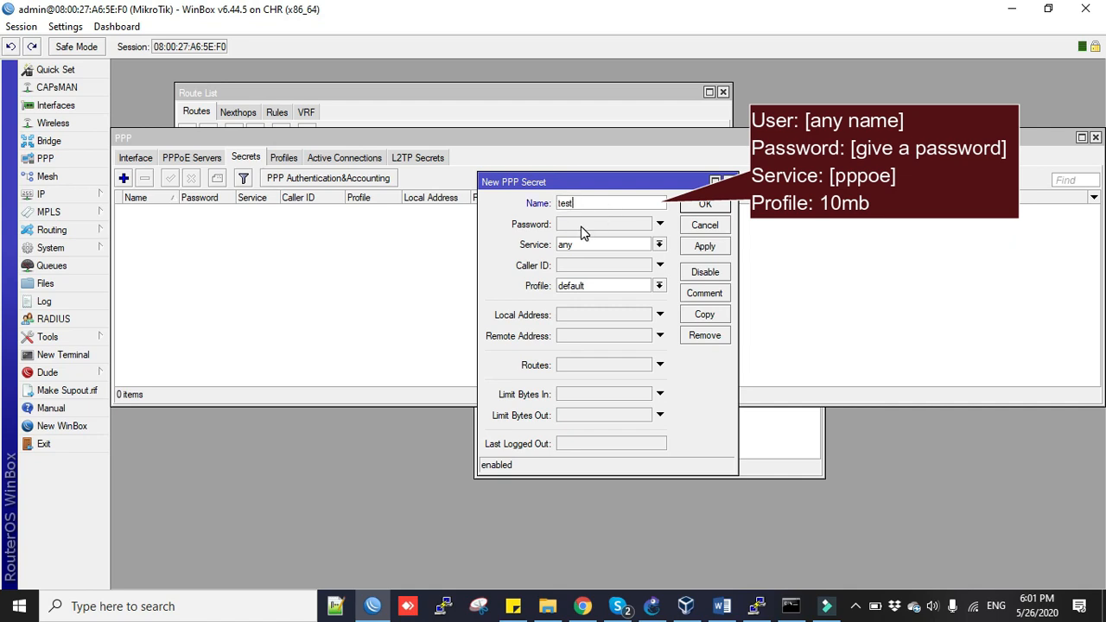
{"action": "left_click", "coordinate": [605, 224]}
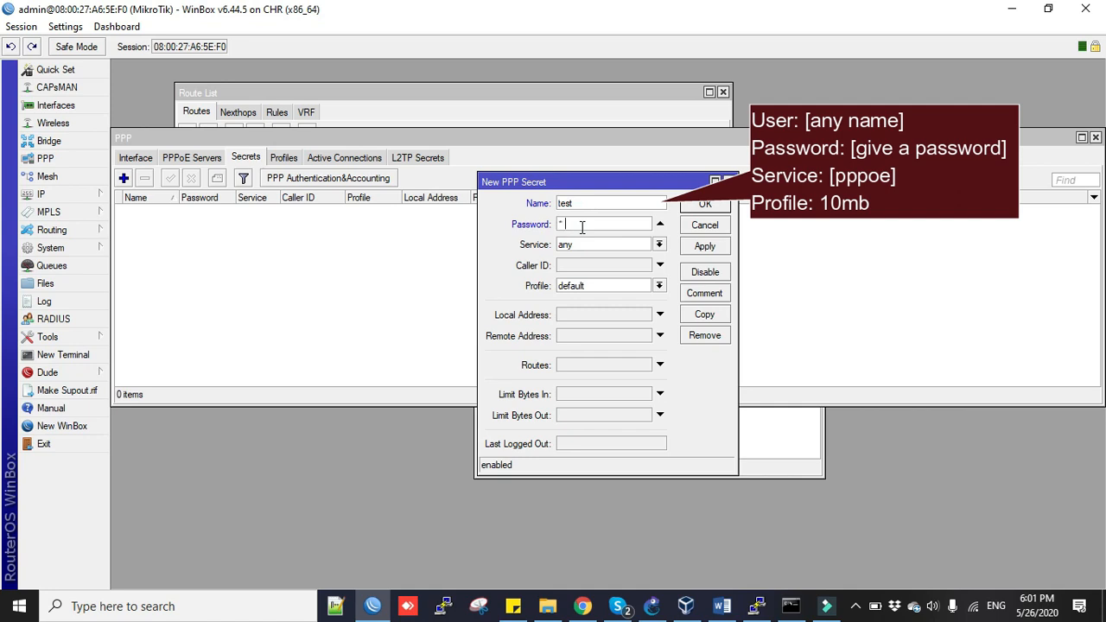
{"action": "type", "text": "password"}
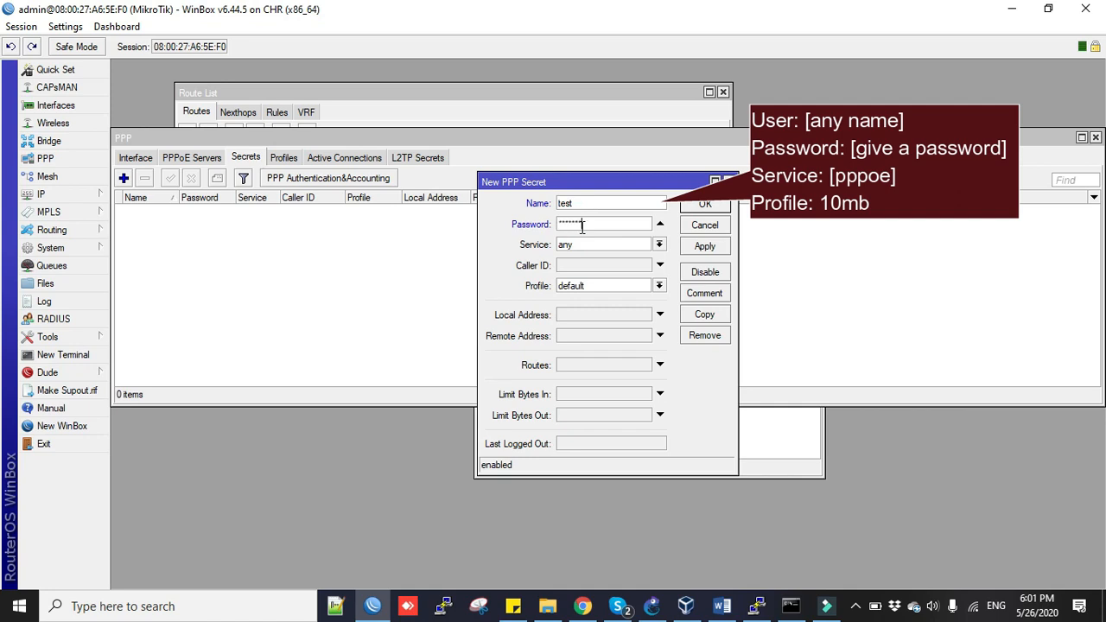
{"action": "left_click", "coordinate": [658, 243]}
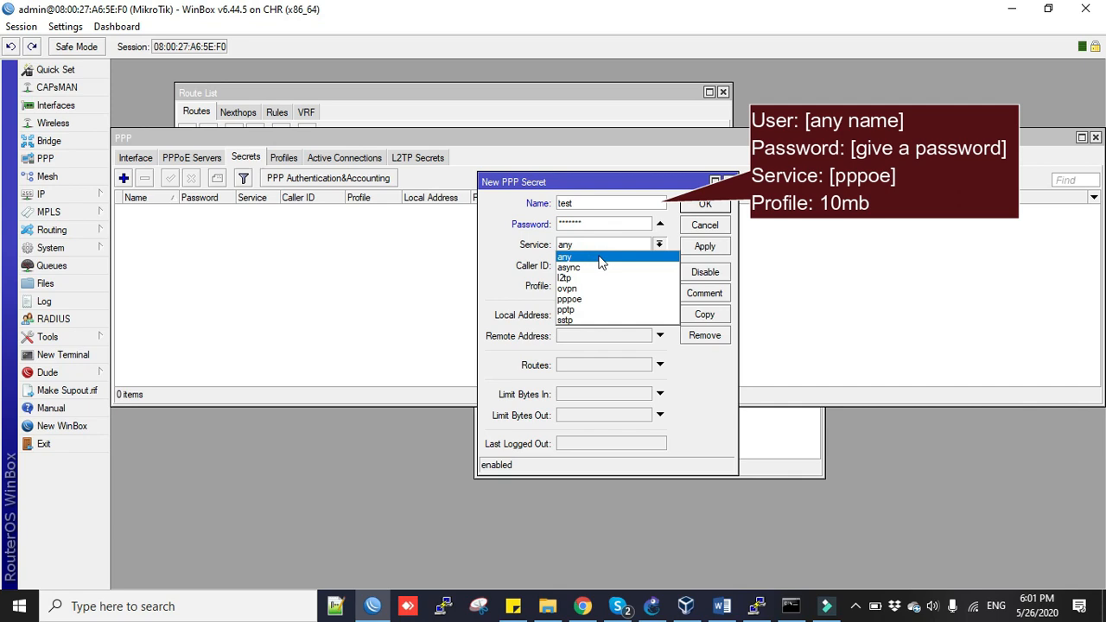
{"action": "left_click", "coordinate": [569, 299]}
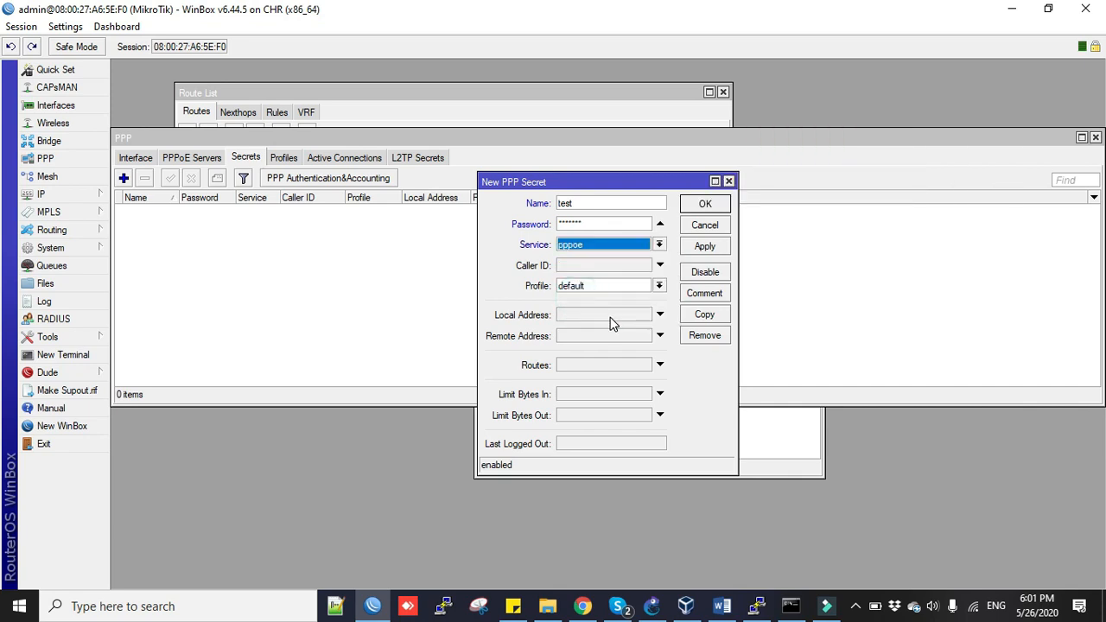
{"action": "left_click", "coordinate": [658, 285]}
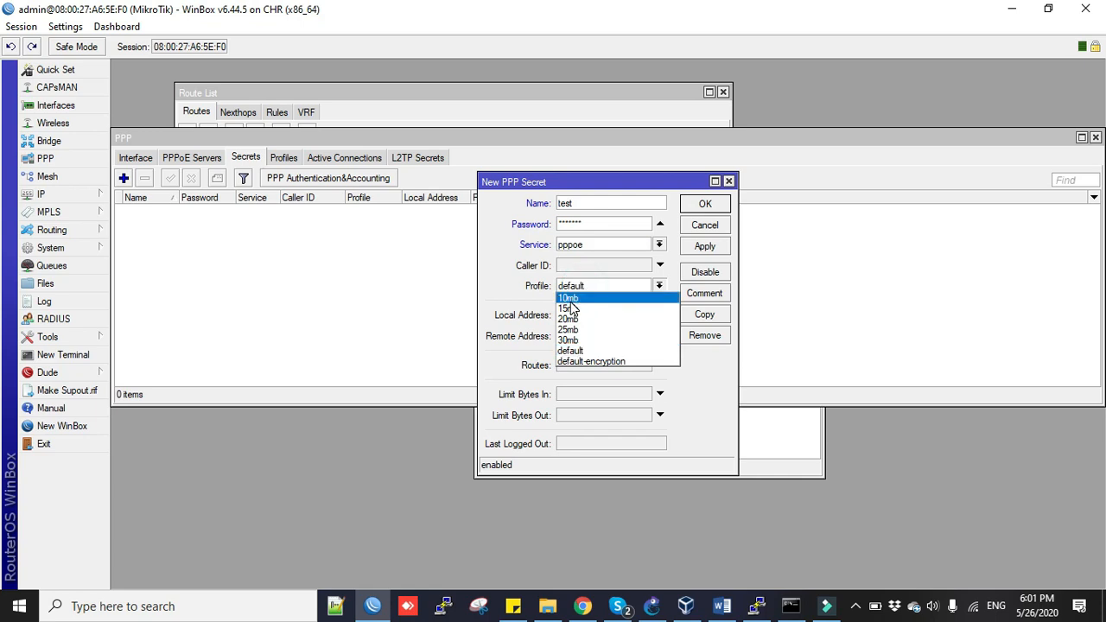
{"action": "left_click", "coordinate": [568, 297]}
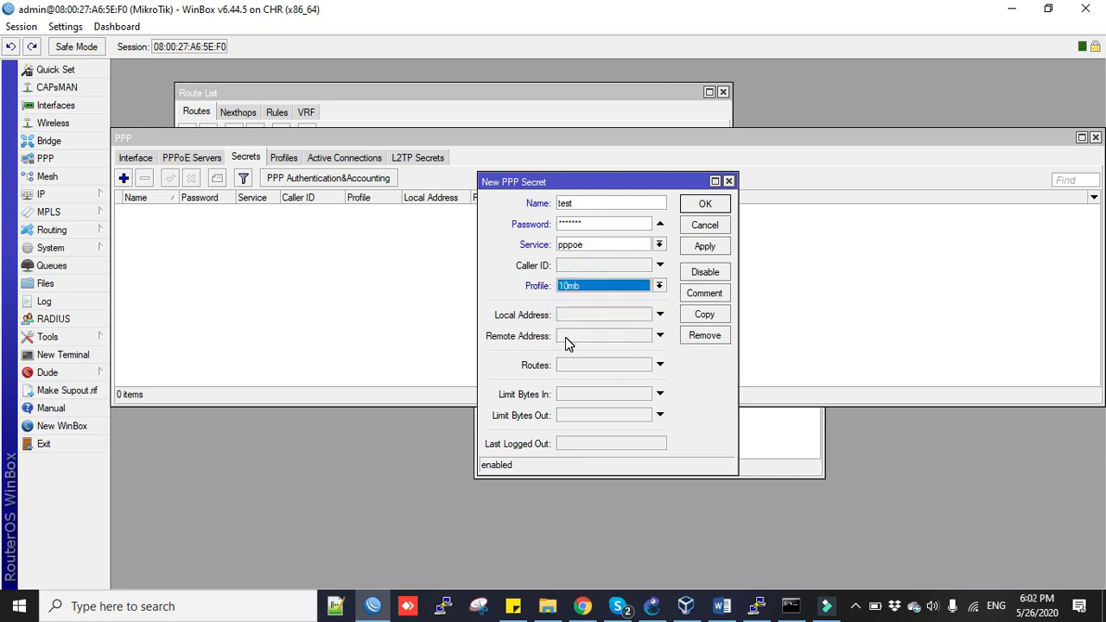
{"action": "mouse_move", "coordinate": [579, 362]}
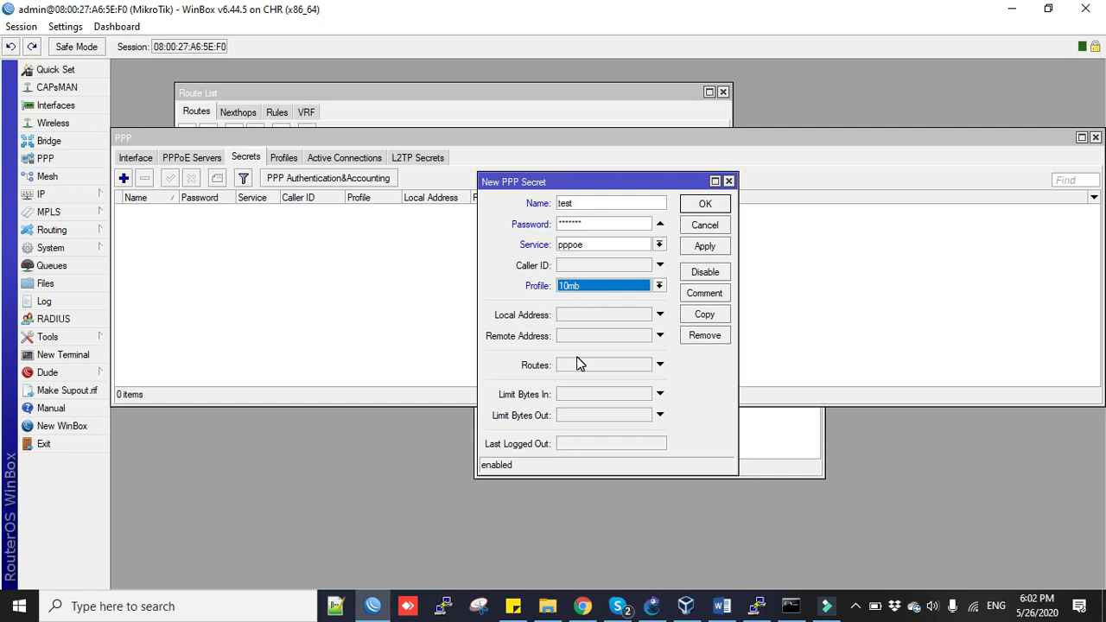
{"action": "left_click", "coordinate": [704, 247]}
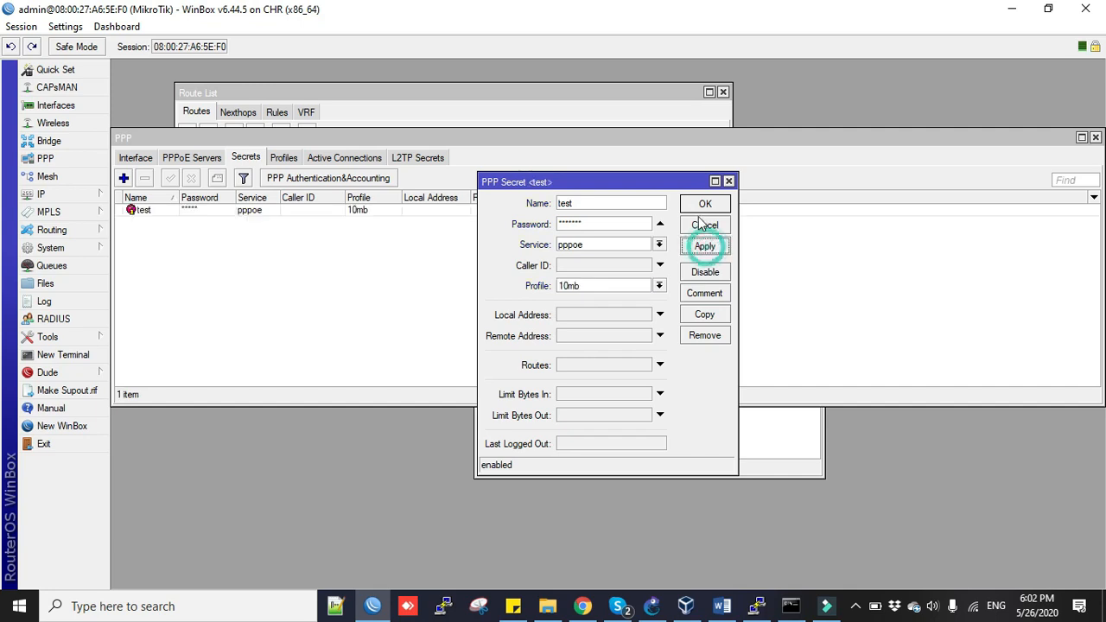
{"action": "left_click", "coordinate": [705, 246]}
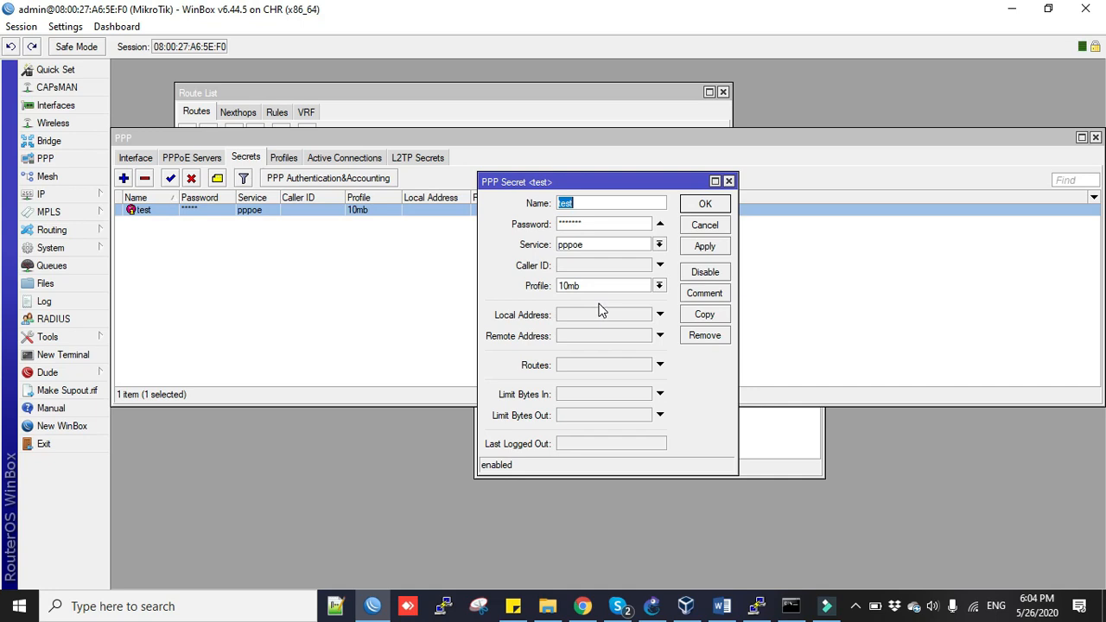
{"action": "left_click", "coordinate": [704, 203]}
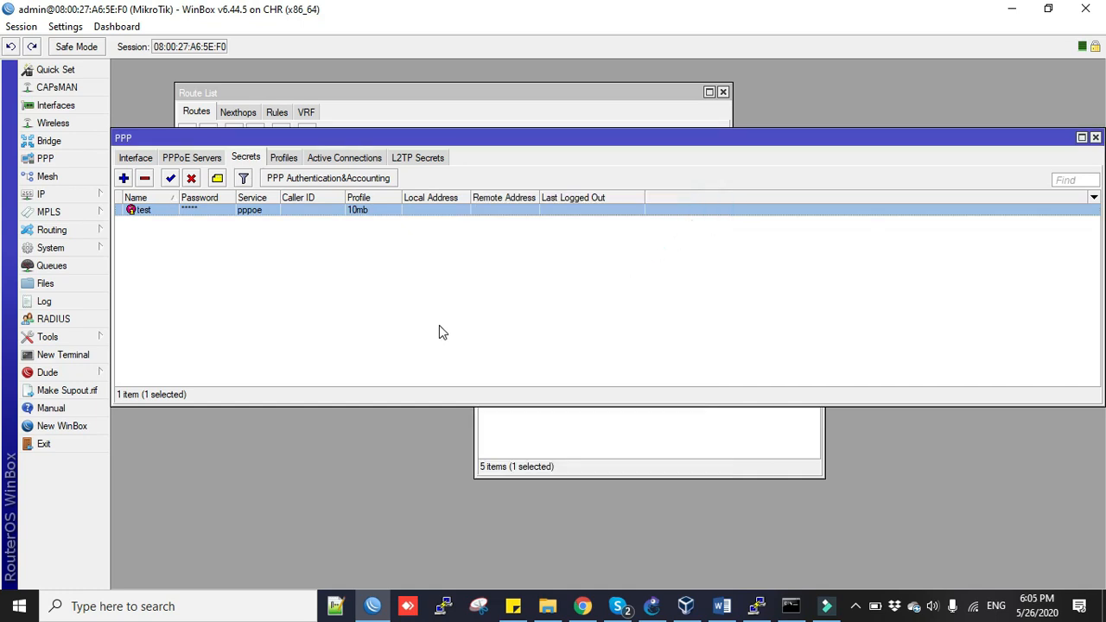
Add PCQ queue type 10mb_DL with 10M rate, 20000 total limit, destination-address classifier.
{"action": "left_click", "coordinate": [50, 265]}
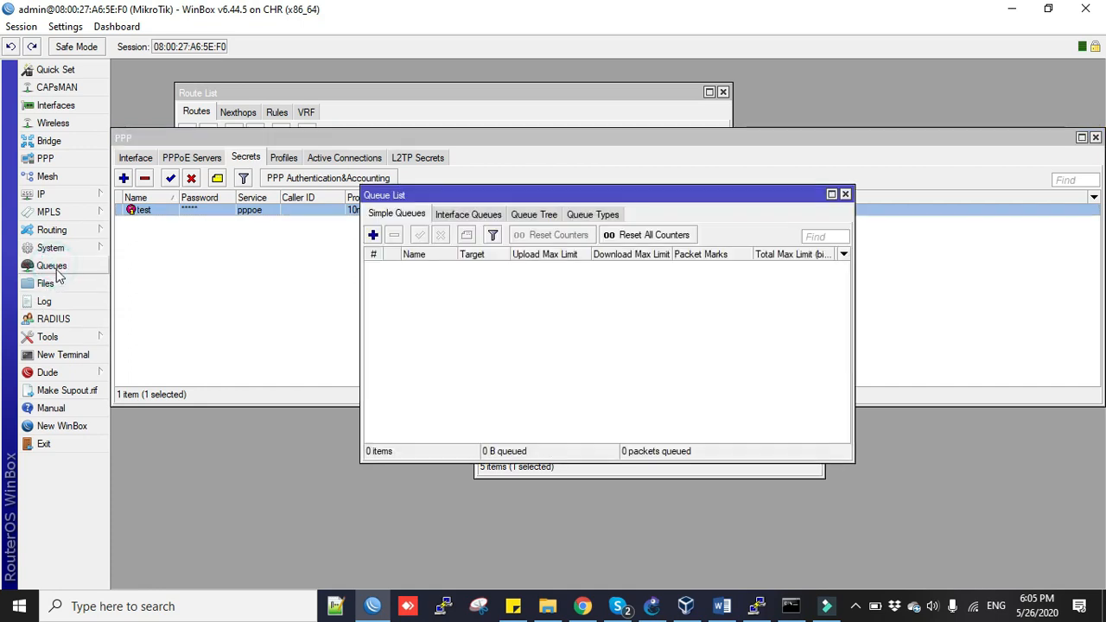
{"action": "left_click", "coordinate": [591, 213]}
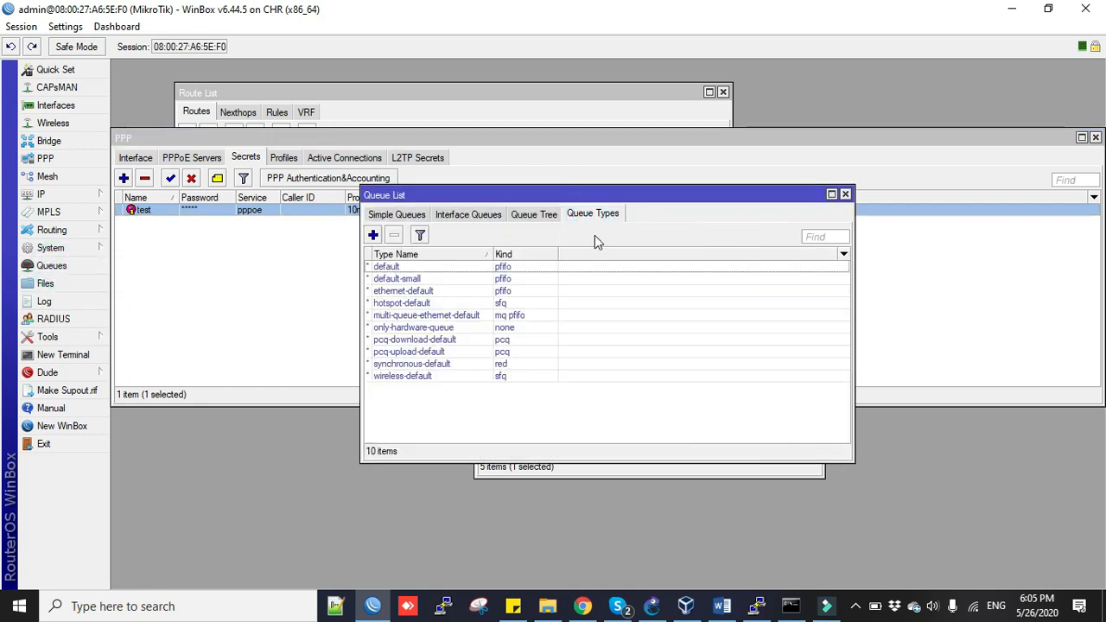
{"action": "left_click", "coordinate": [373, 234]}
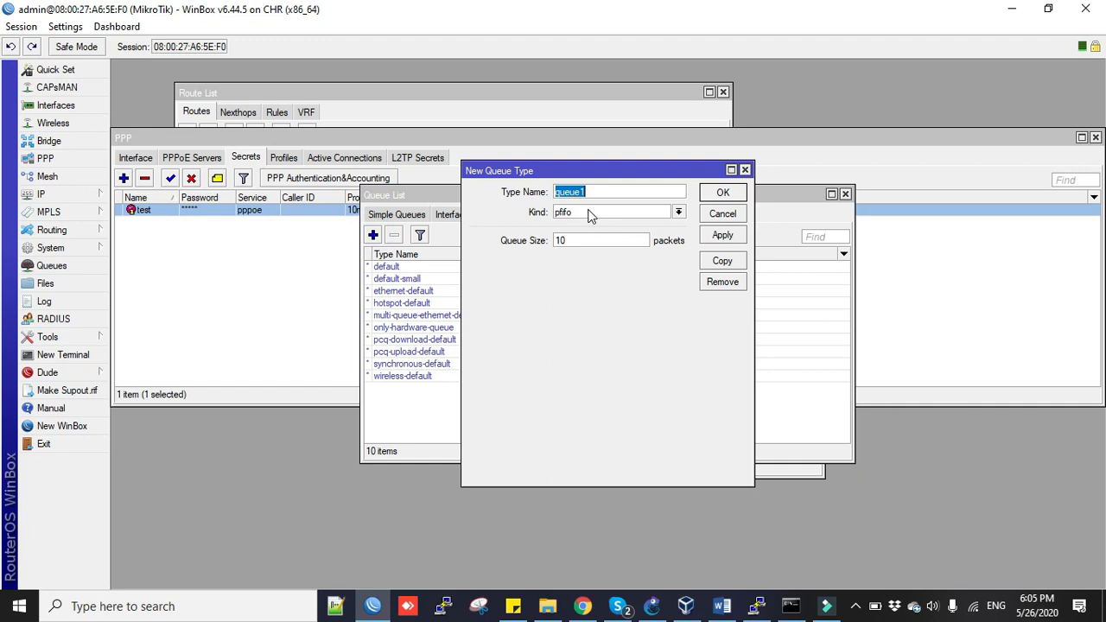
{"action": "mouse_move", "coordinate": [602, 190]}
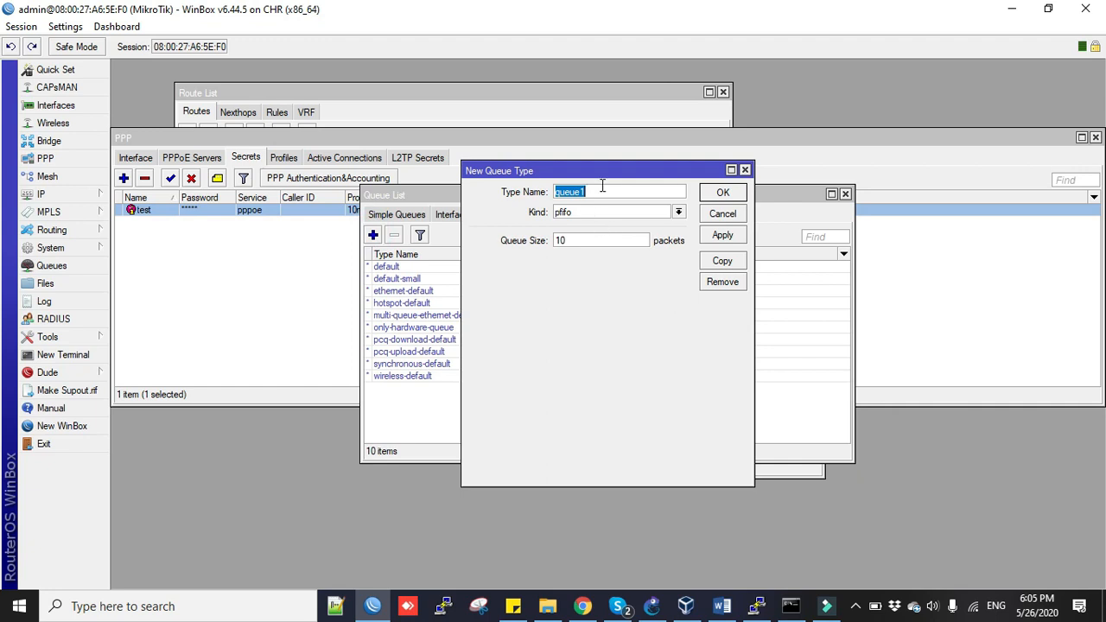
{"action": "left_click", "coordinate": [677, 211]}
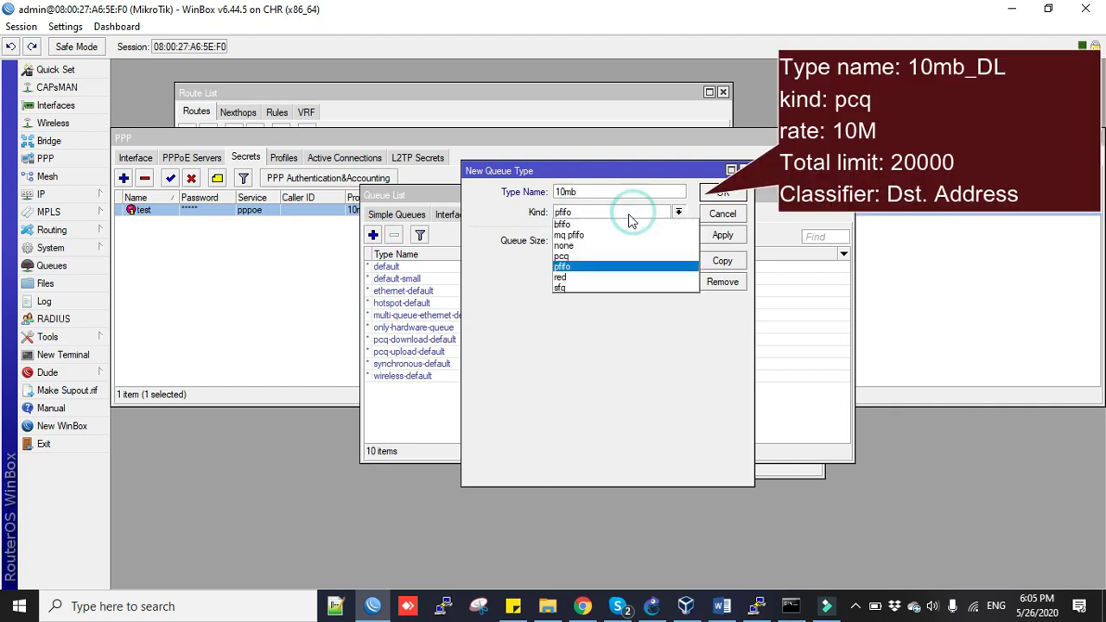
{"action": "left_click", "coordinate": [563, 256]}
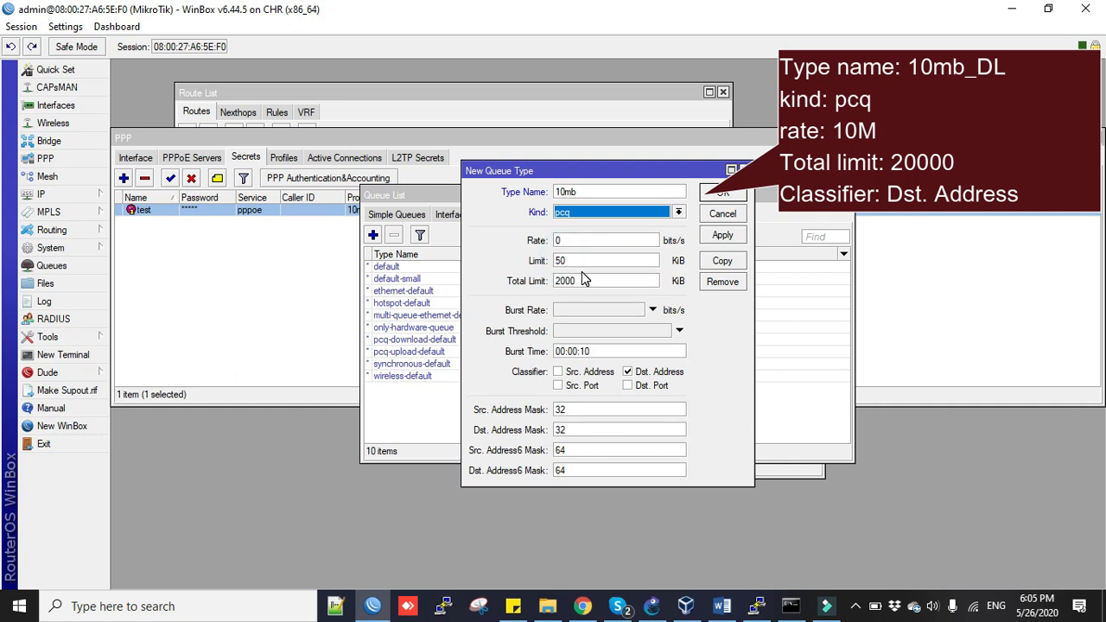
{"action": "type", "text": "10M"}
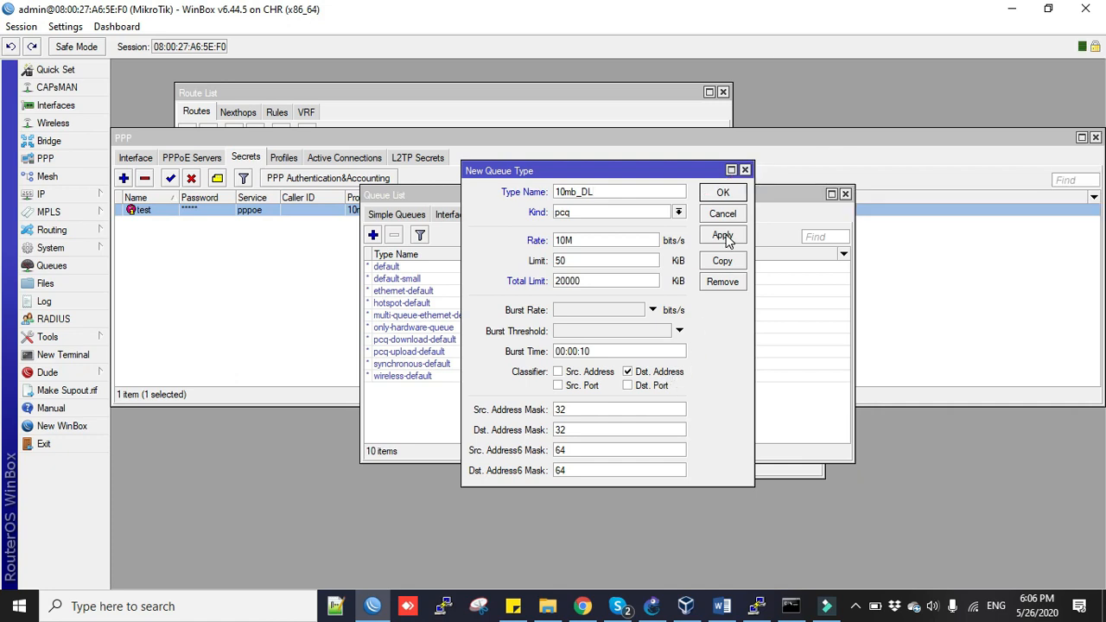
{"action": "left_click", "coordinate": [722, 192]}
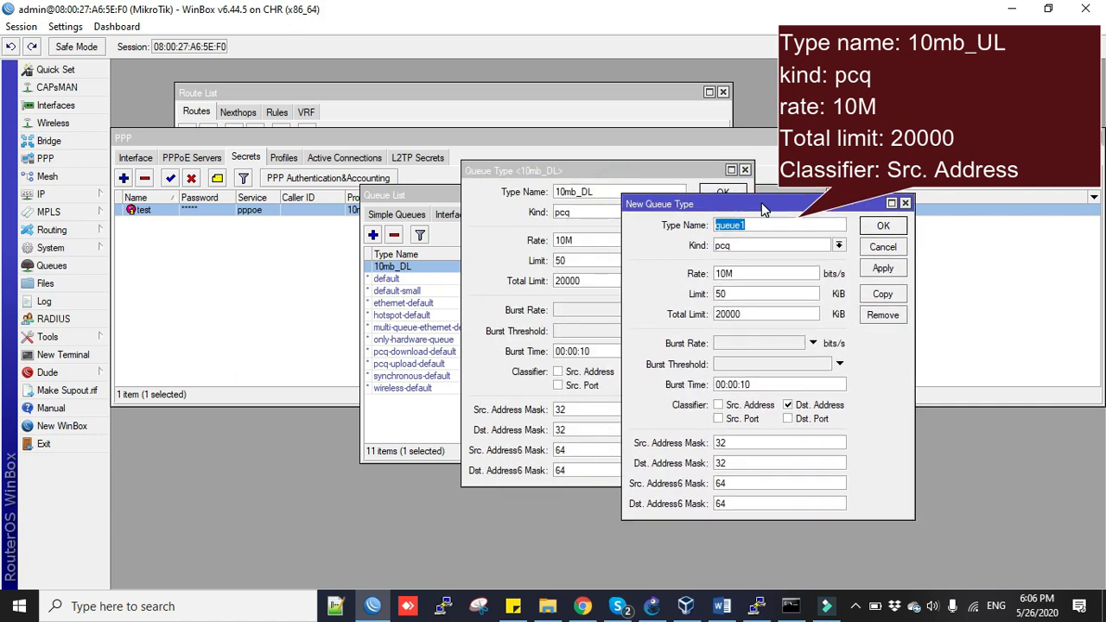
Create the 10mb_UL queue type classified by source address.
{"action": "type", "text": "10mb_UL"}
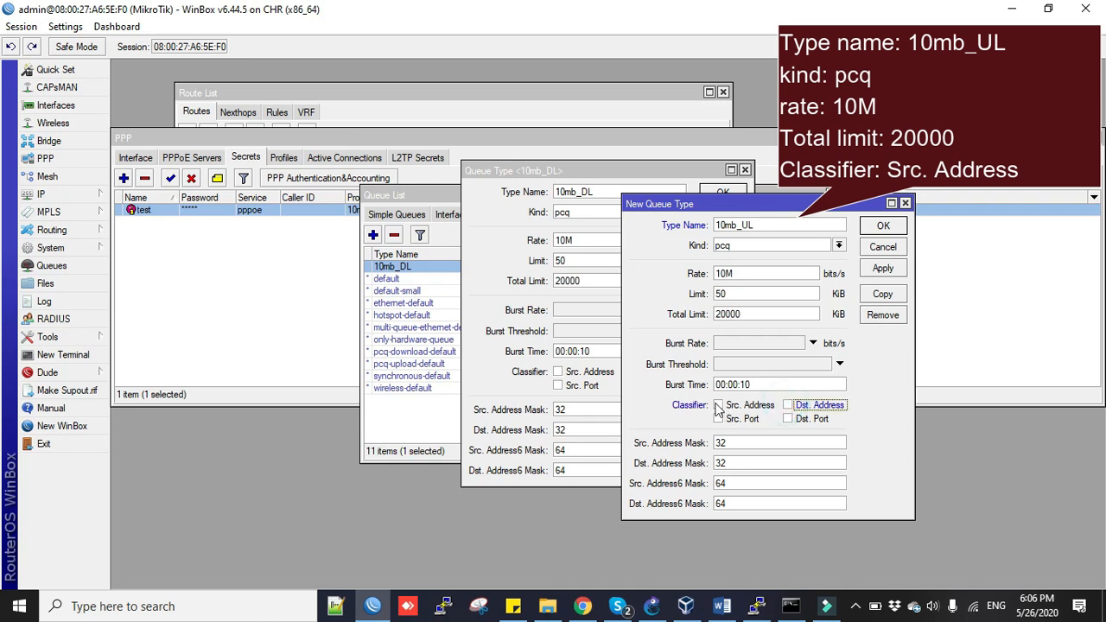
{"action": "left_click", "coordinate": [718, 405]}
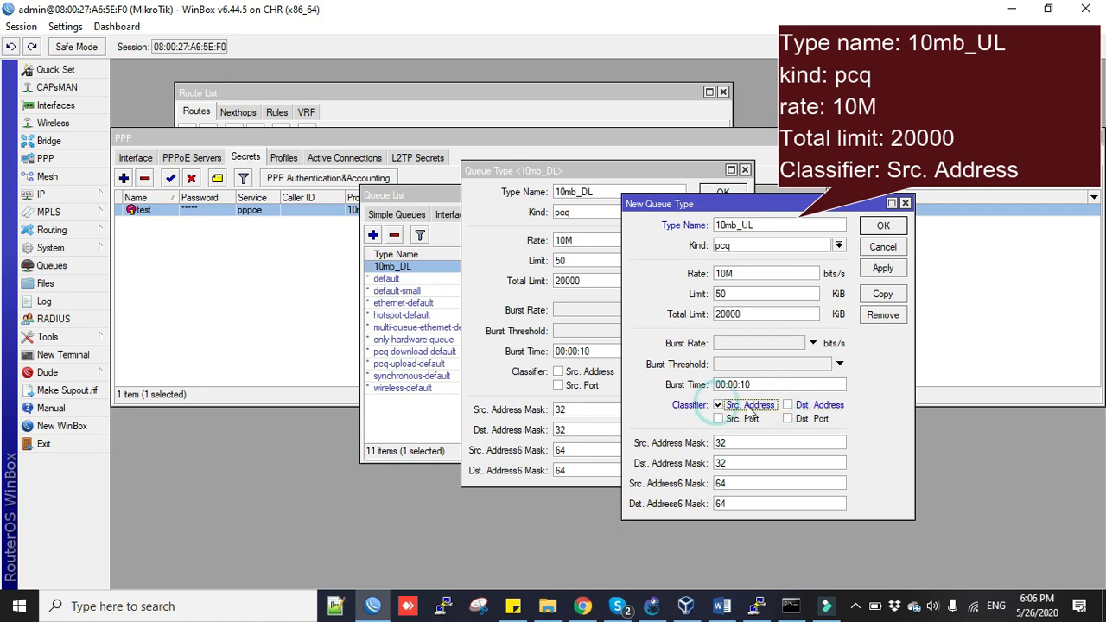
{"action": "left_click", "coordinate": [882, 268]}
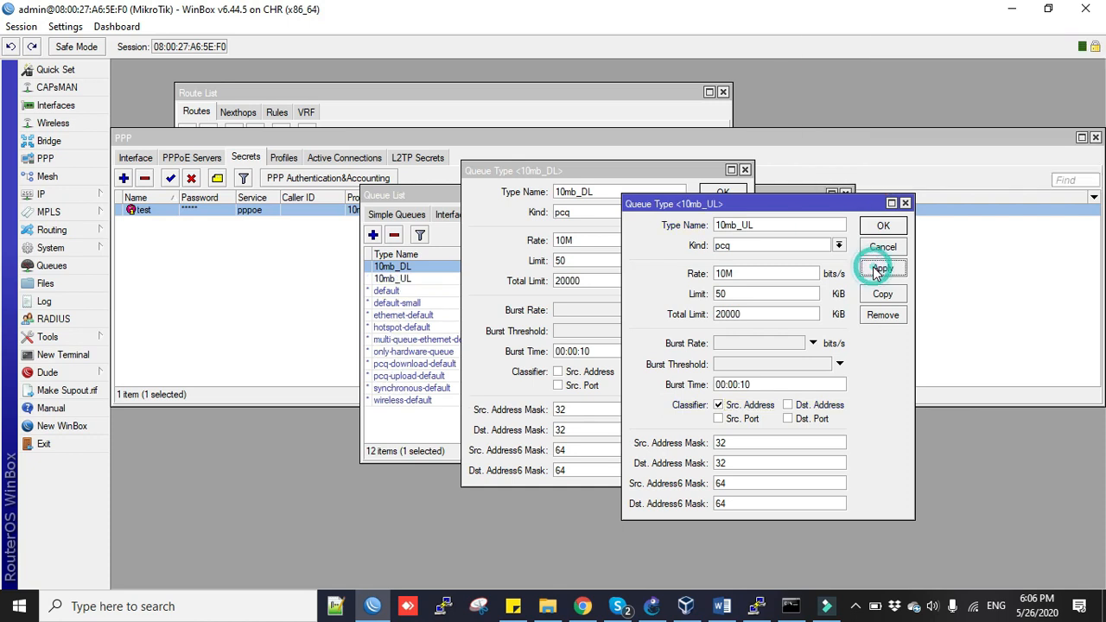
{"action": "left_click", "coordinate": [882, 268]}
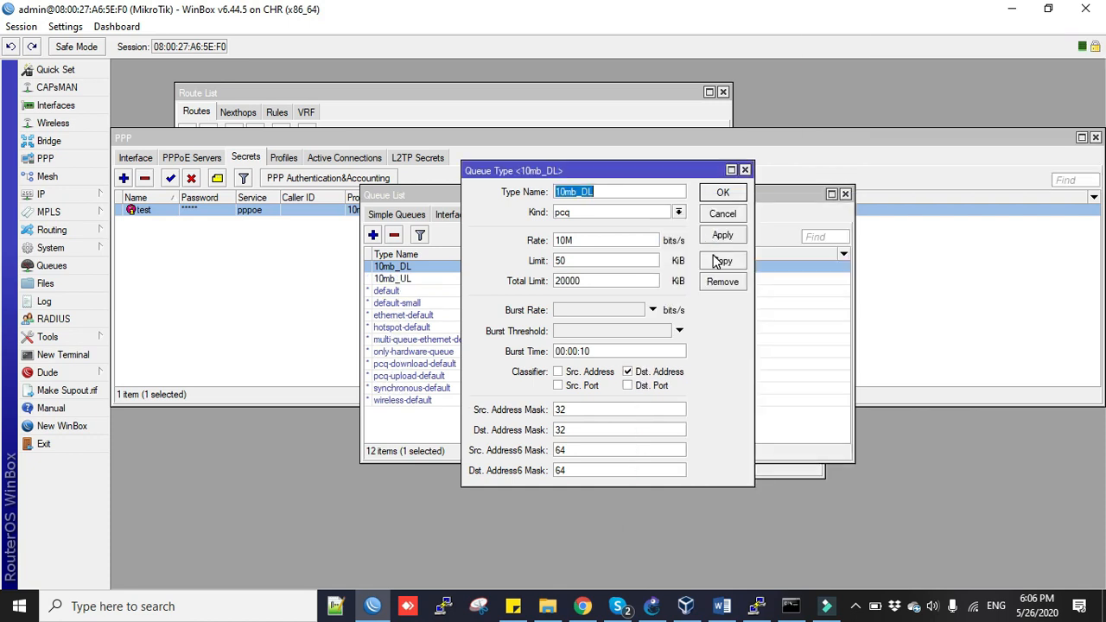
Duplicate into 20mb_DL and 20mb_UL PCQ types at a 20M rate.
{"action": "left_click", "coordinate": [722, 260]}
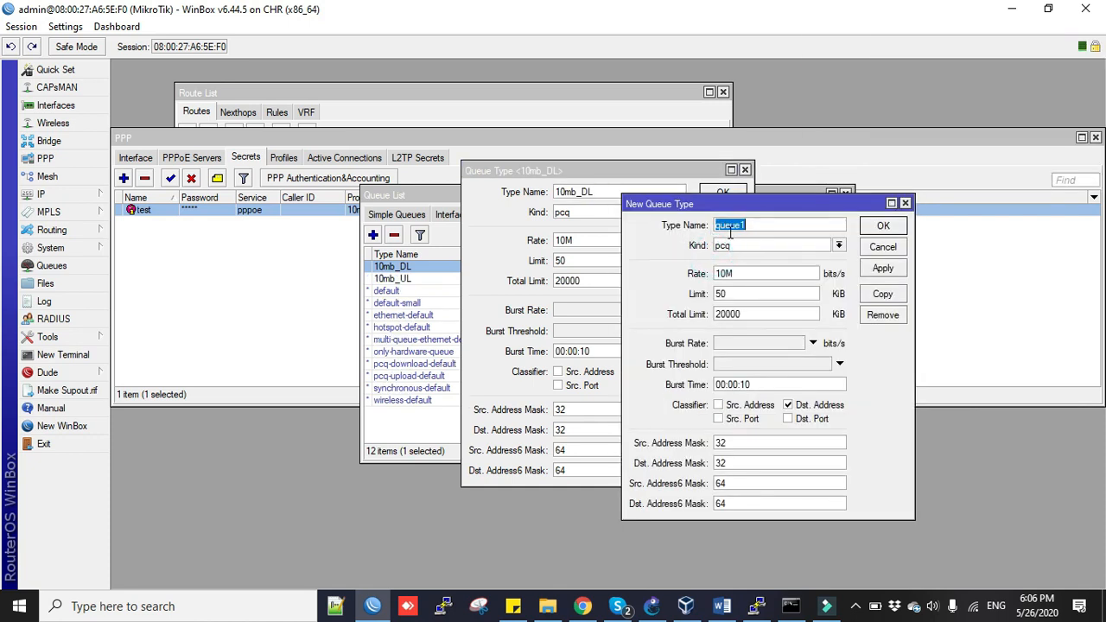
{"action": "type", "text": "20mb"}
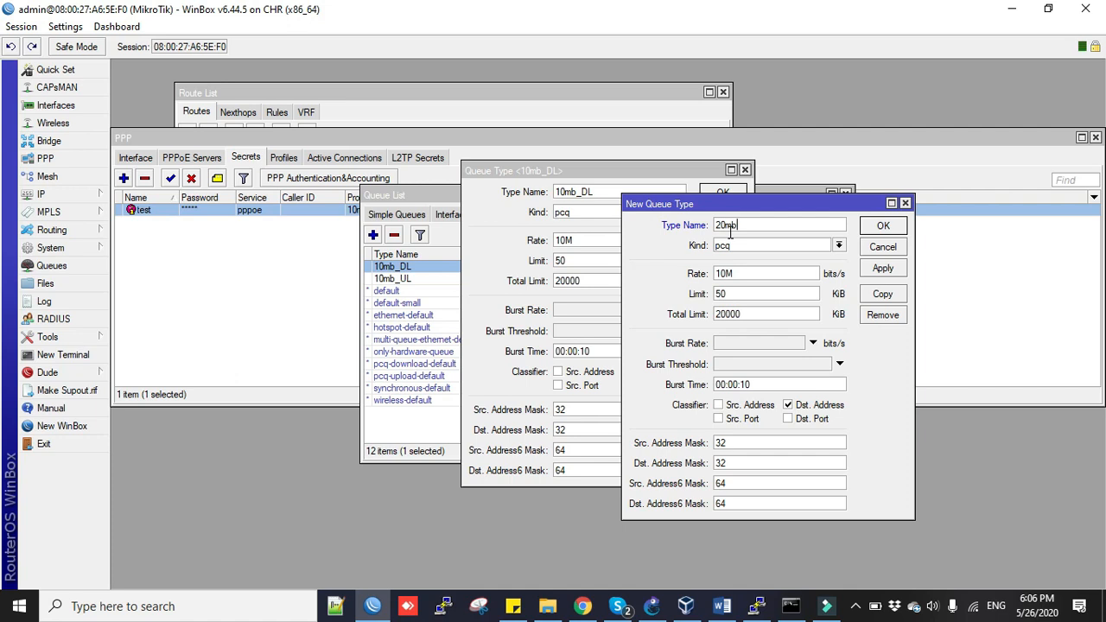
{"action": "left_click", "coordinate": [883, 267]}
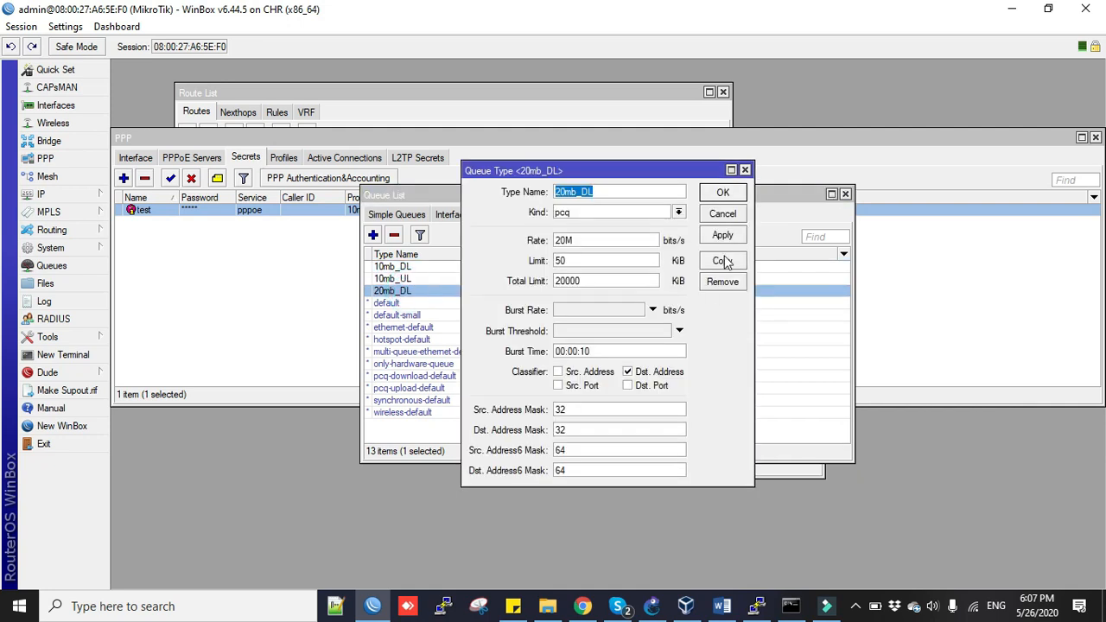
{"action": "left_click", "coordinate": [722, 260]}
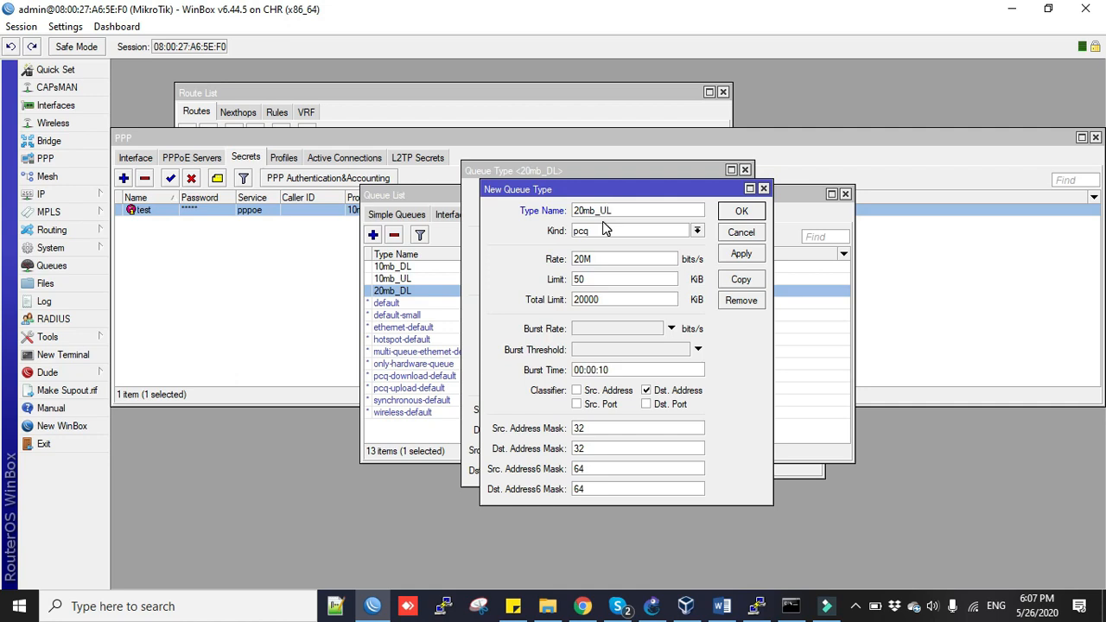
{"action": "left_click", "coordinate": [577, 390]}
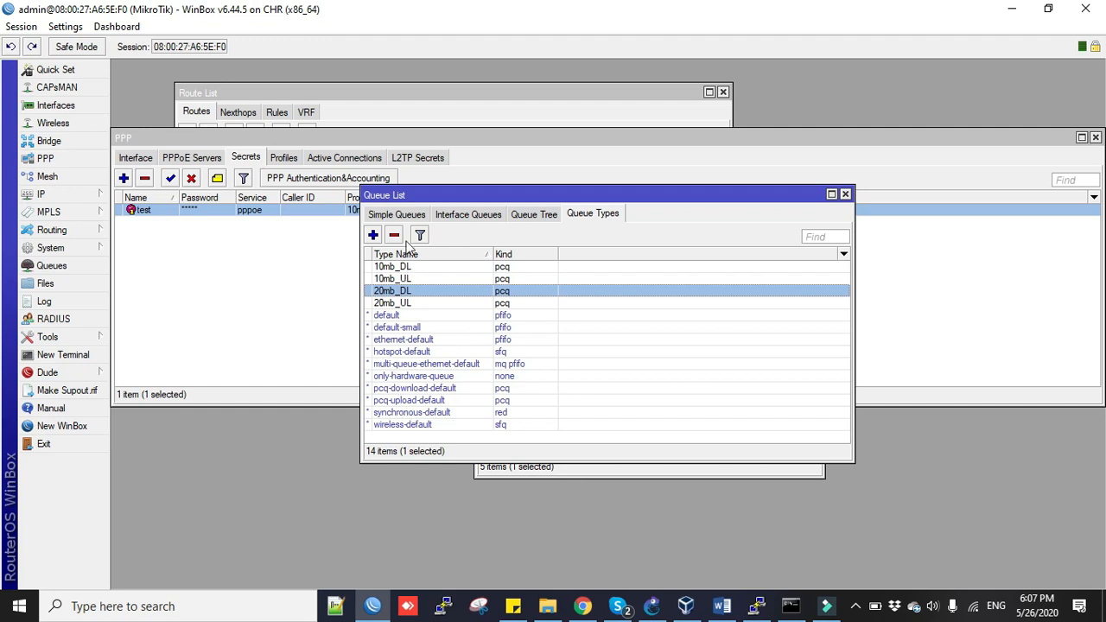
{"action": "mouse_move", "coordinate": [403, 220]}
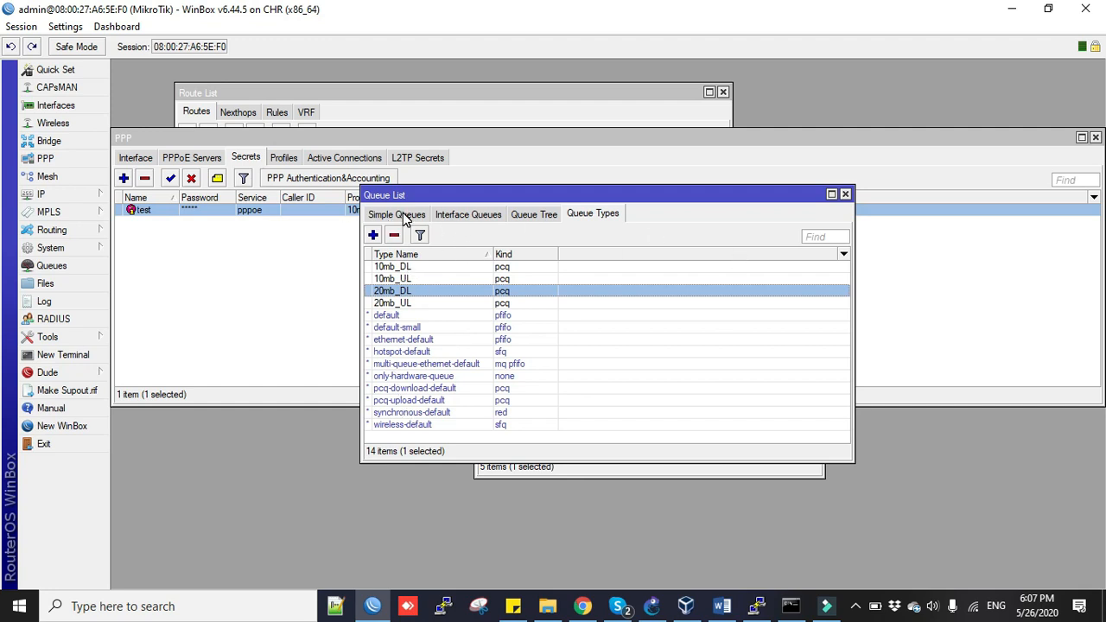
Add a new simple queue targeting 10.10.0.0/22.
{"action": "left_click", "coordinate": [396, 213]}
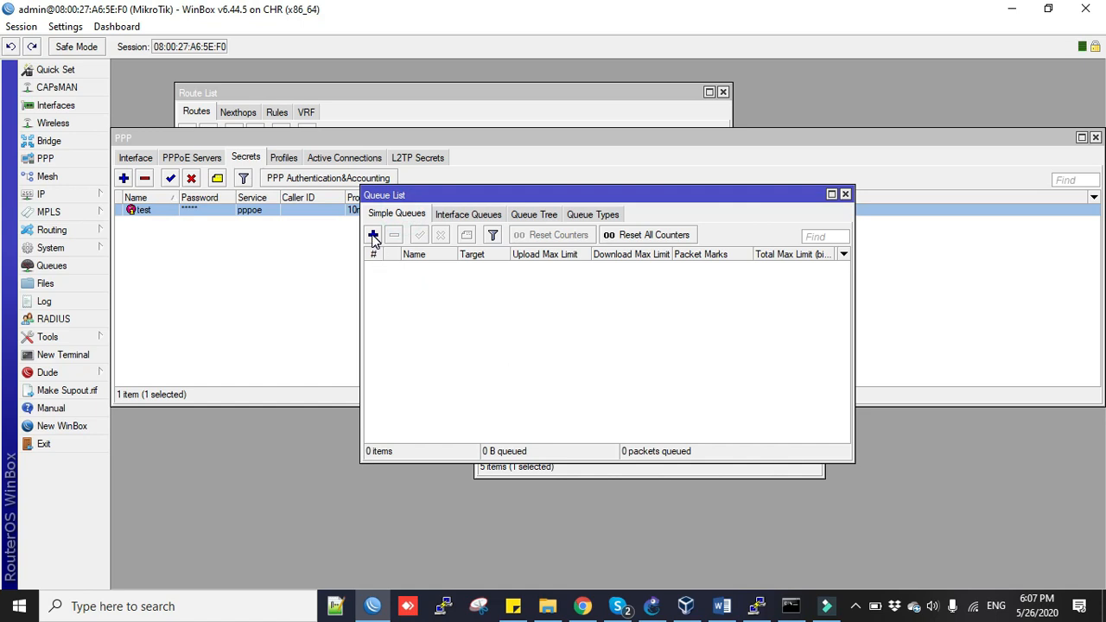
{"action": "left_click", "coordinate": [373, 234]}
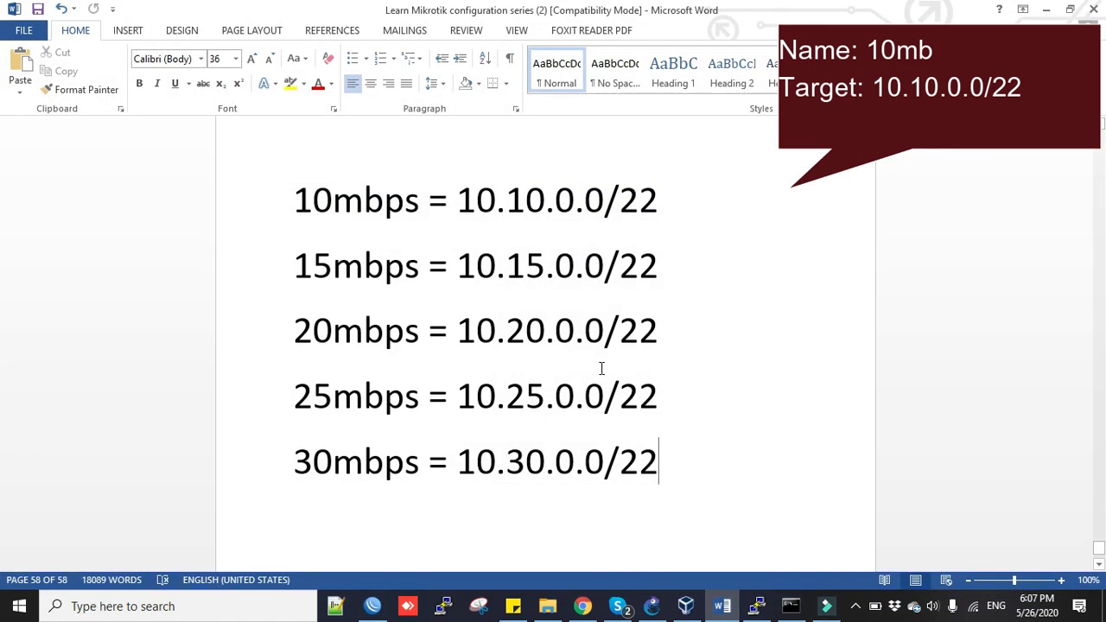
{"action": "left_click_drag", "start_coordinate": [458, 199], "coordinate": [656, 200]}
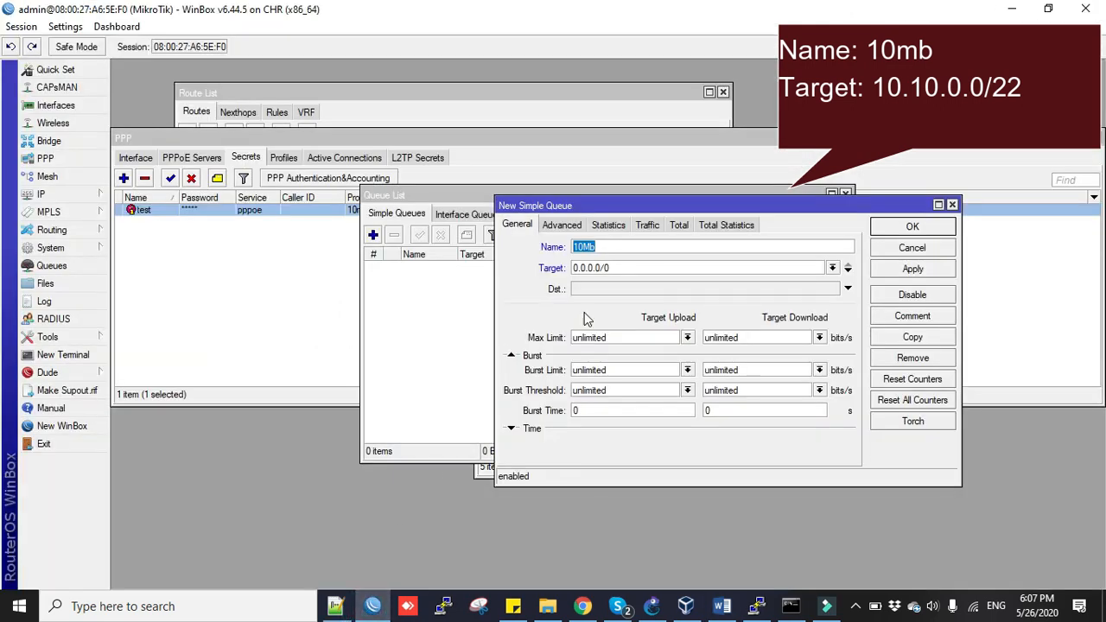
{"action": "type", "text": "10.10.0.0/22"}
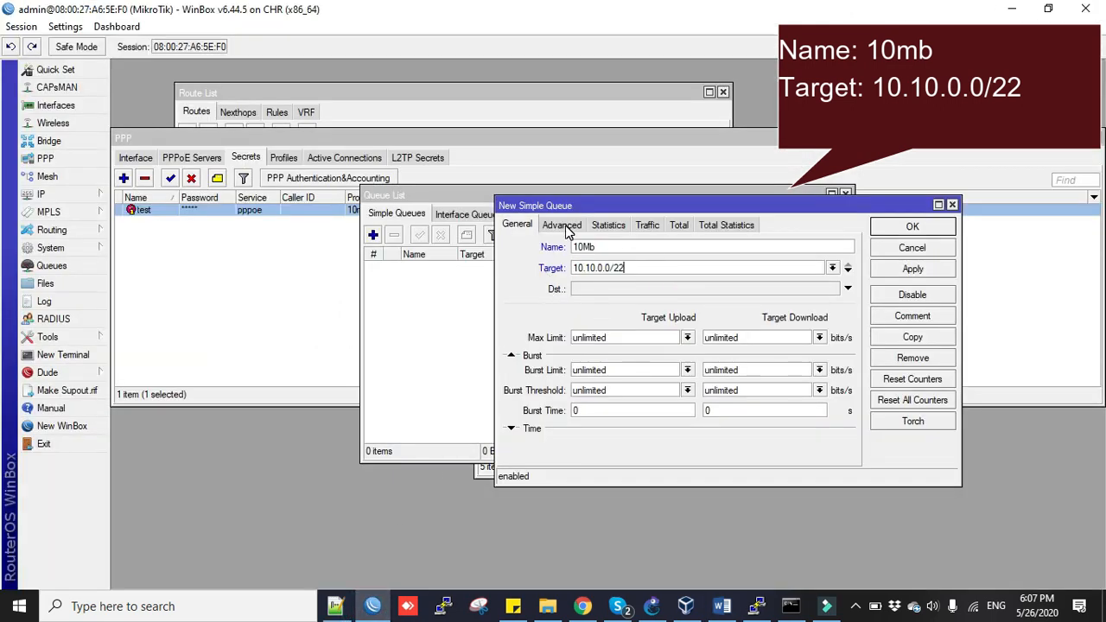
Set the queue's upload type to 10mb_UL and download type to 10mb_DL.
{"action": "left_click", "coordinate": [685, 356]}
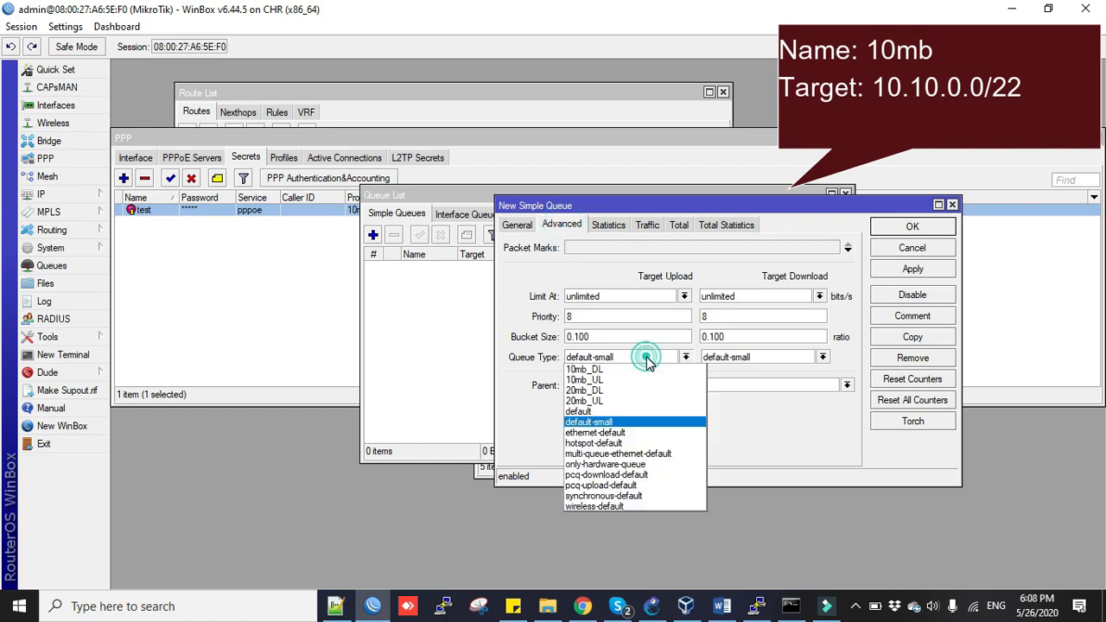
{"action": "mouse_move", "coordinate": [612, 369]}
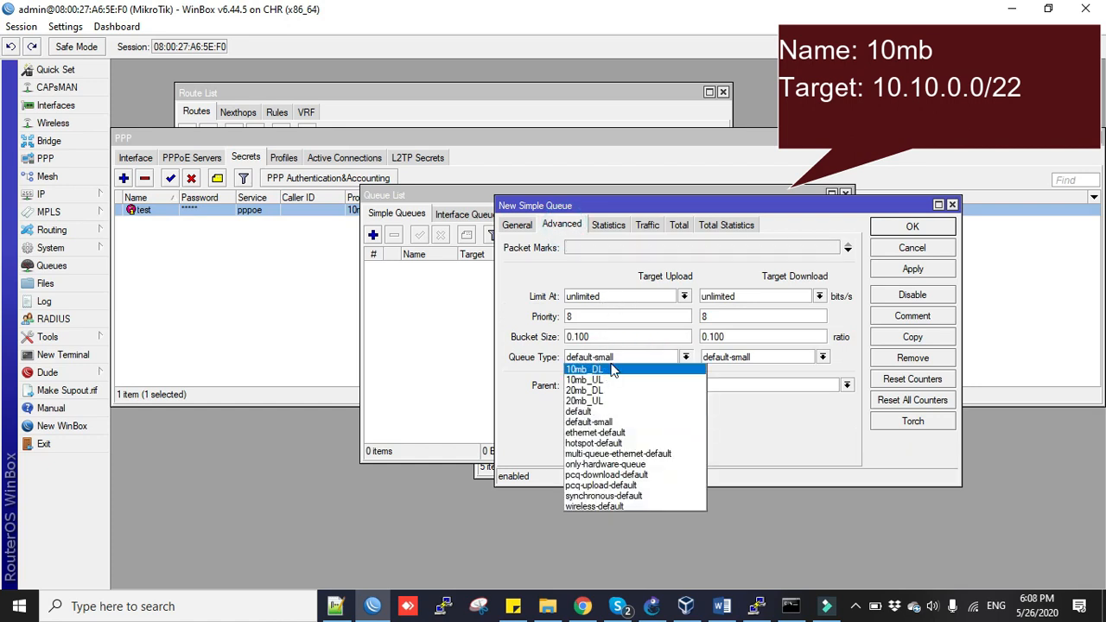
{"action": "left_click", "coordinate": [585, 381]}
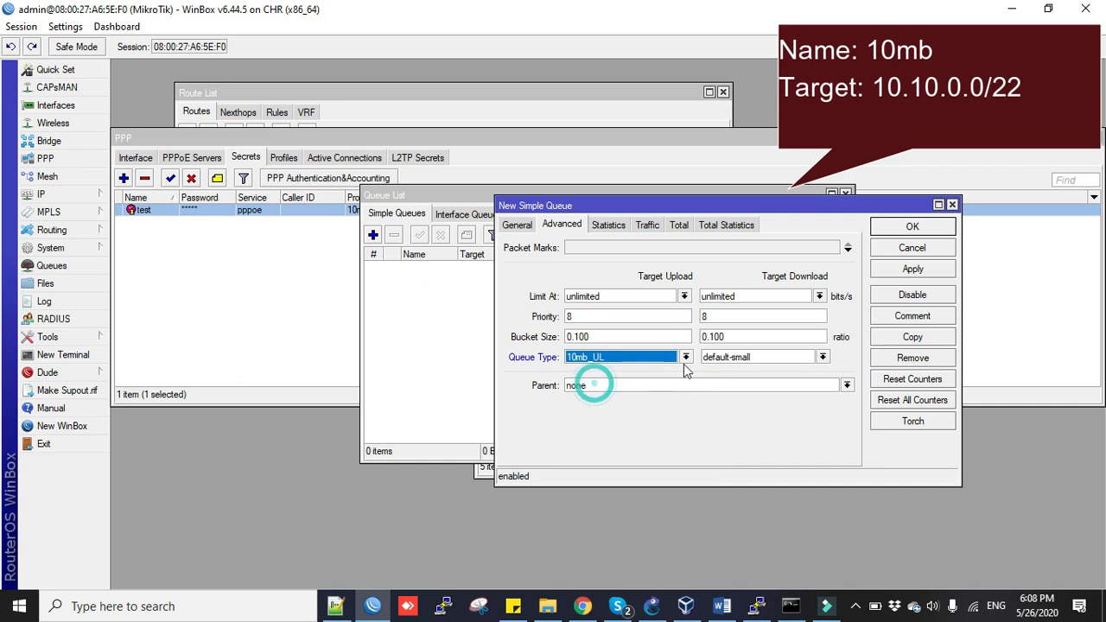
{"action": "left_click", "coordinate": [836, 356]}
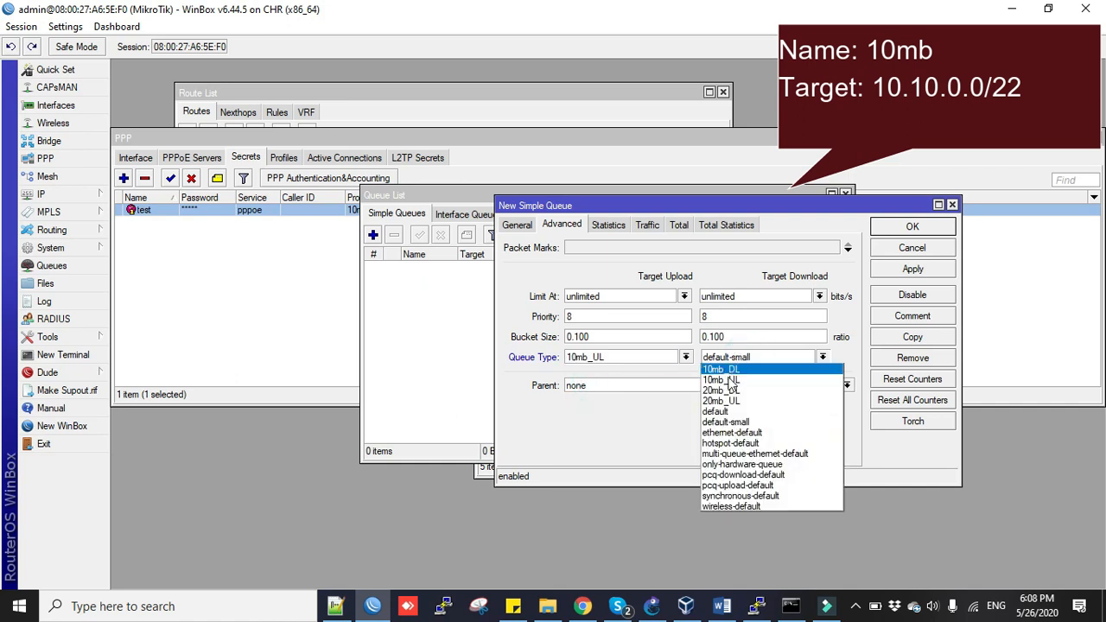
{"action": "left_click", "coordinate": [721, 369]}
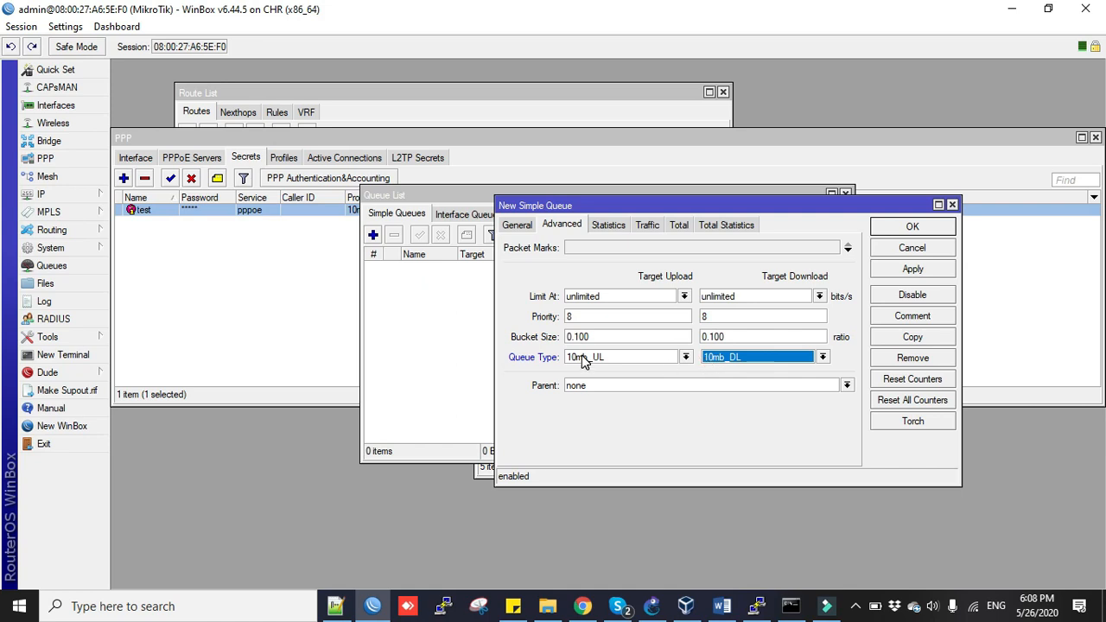
{"action": "left_click", "coordinate": [517, 225]}
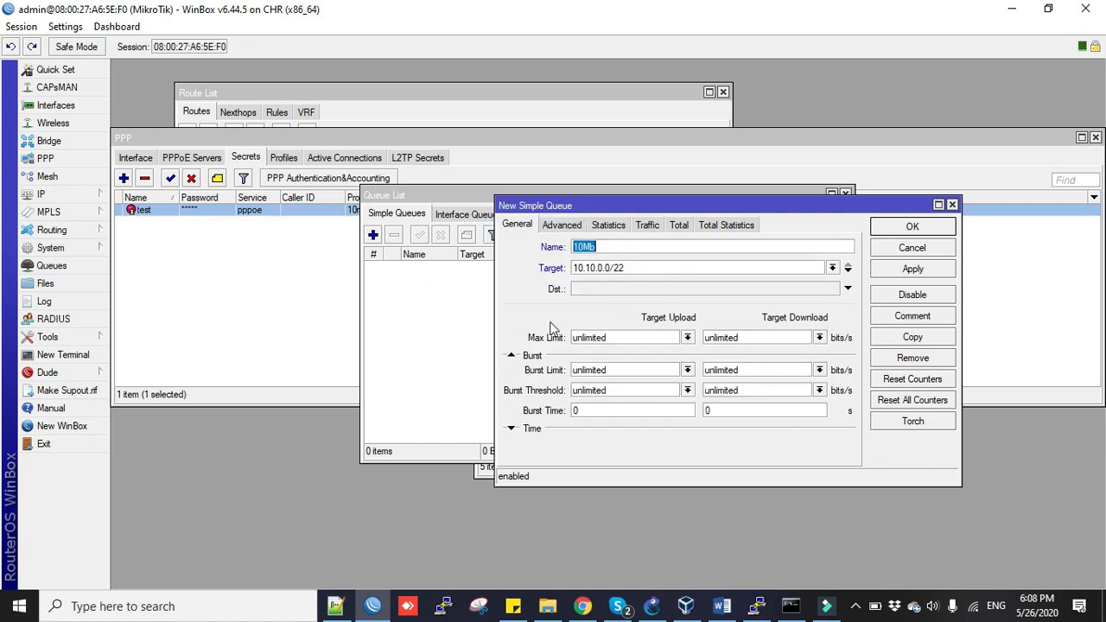
{"action": "left_click", "coordinate": [561, 224]}
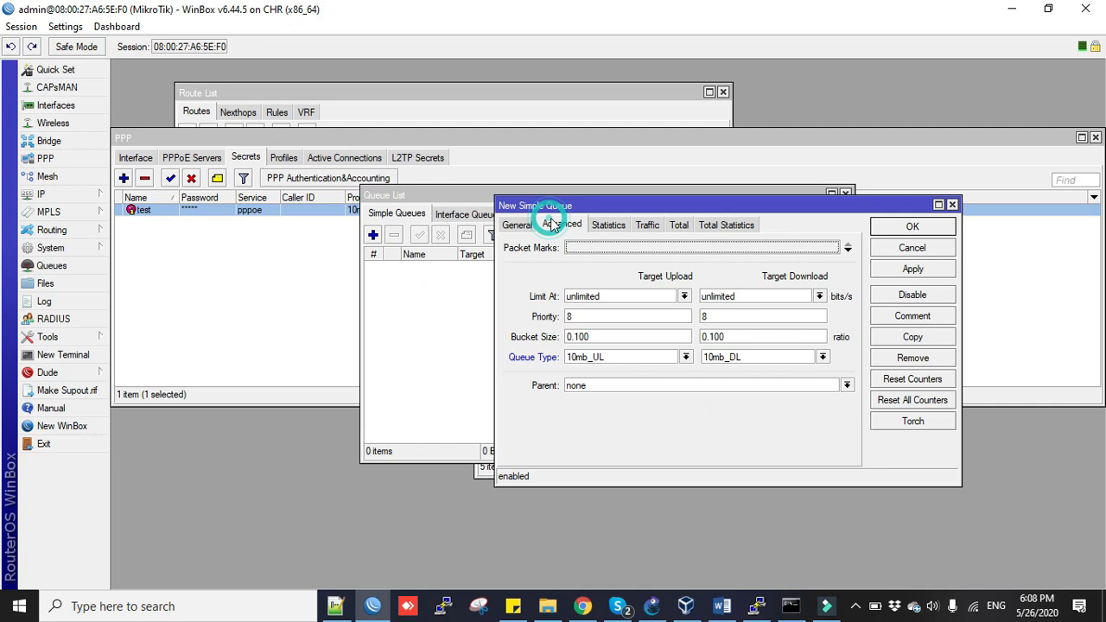
{"action": "left_click", "coordinate": [562, 224]}
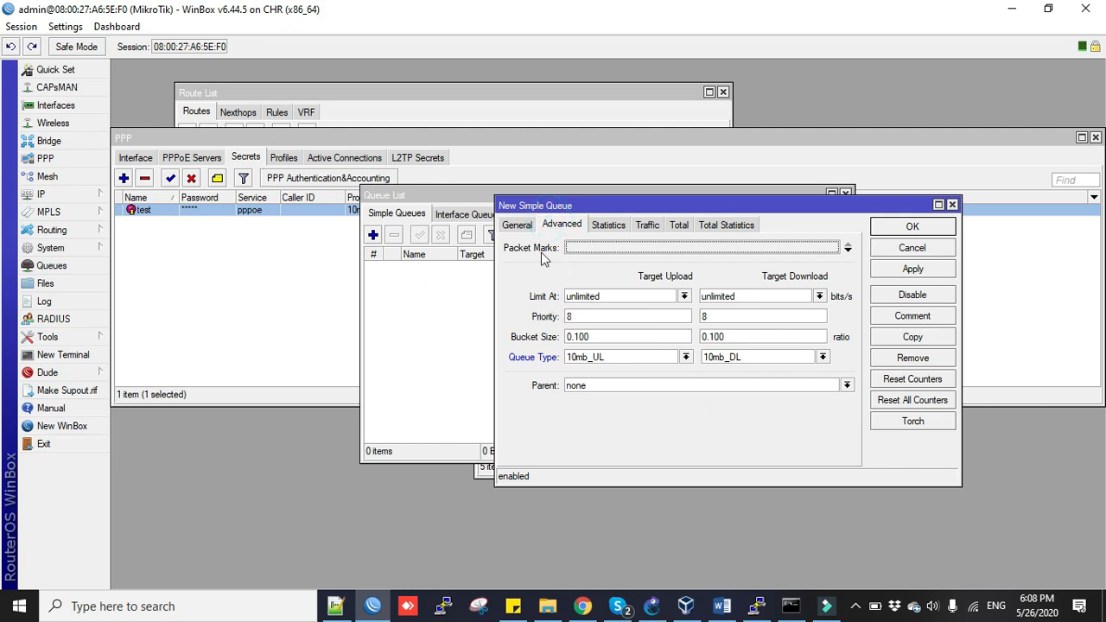
{"action": "left_click", "coordinate": [516, 225]}
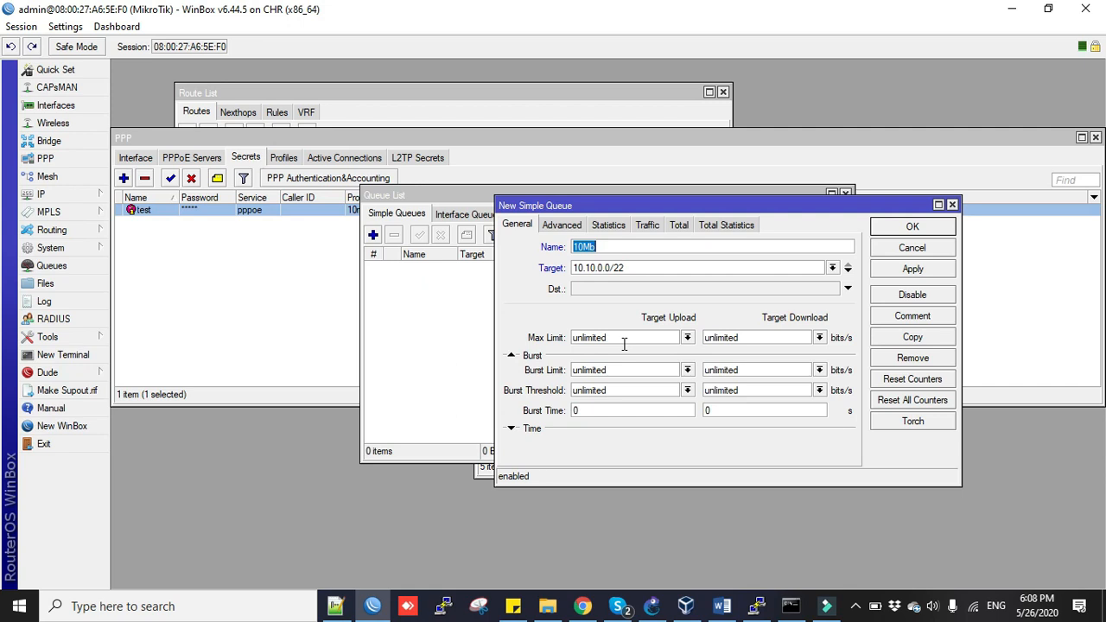
{"action": "mouse_move", "coordinate": [762, 519]}
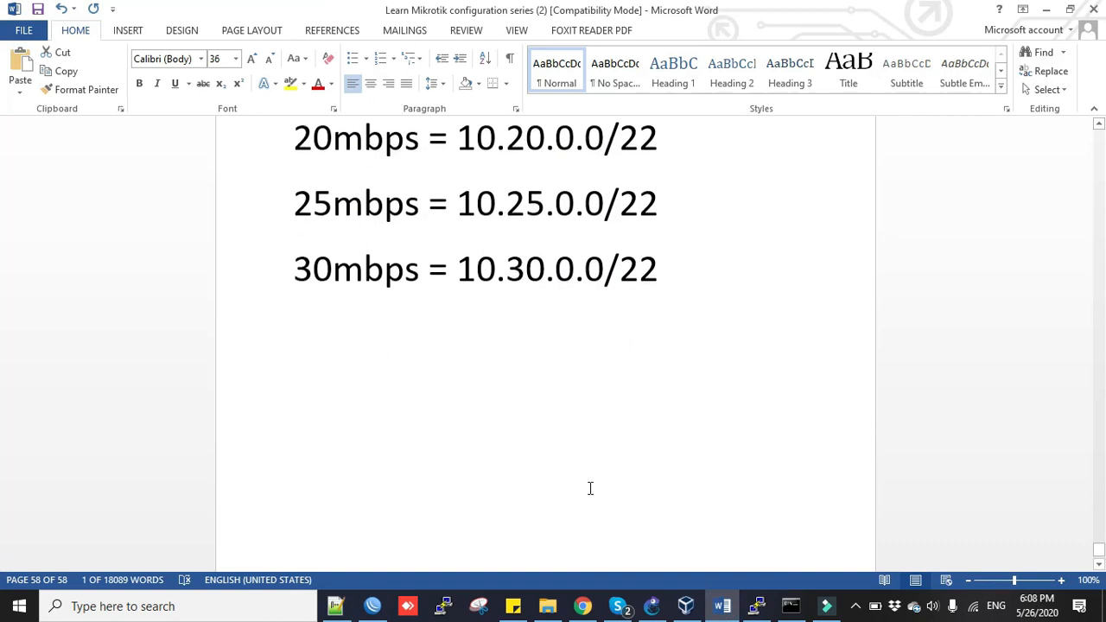
Type '10mb * 10 = 100 mbps' and '50% of 100mbs = 50mbps' into the Word notes.
{"action": "type", "text": "10"}
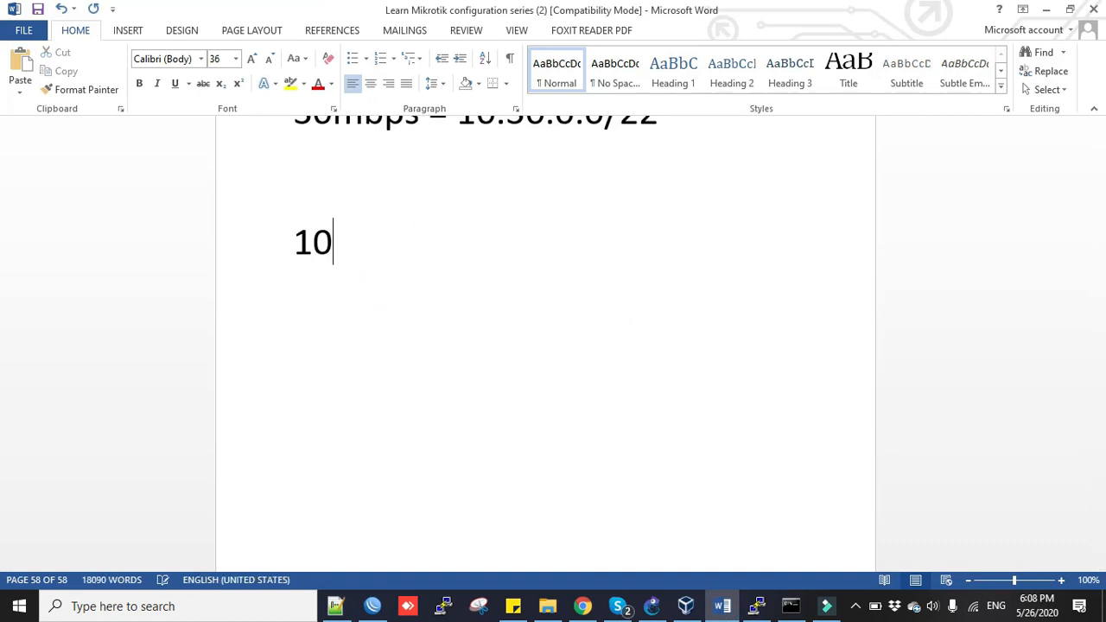
{"action": "type", "text": "mb"}
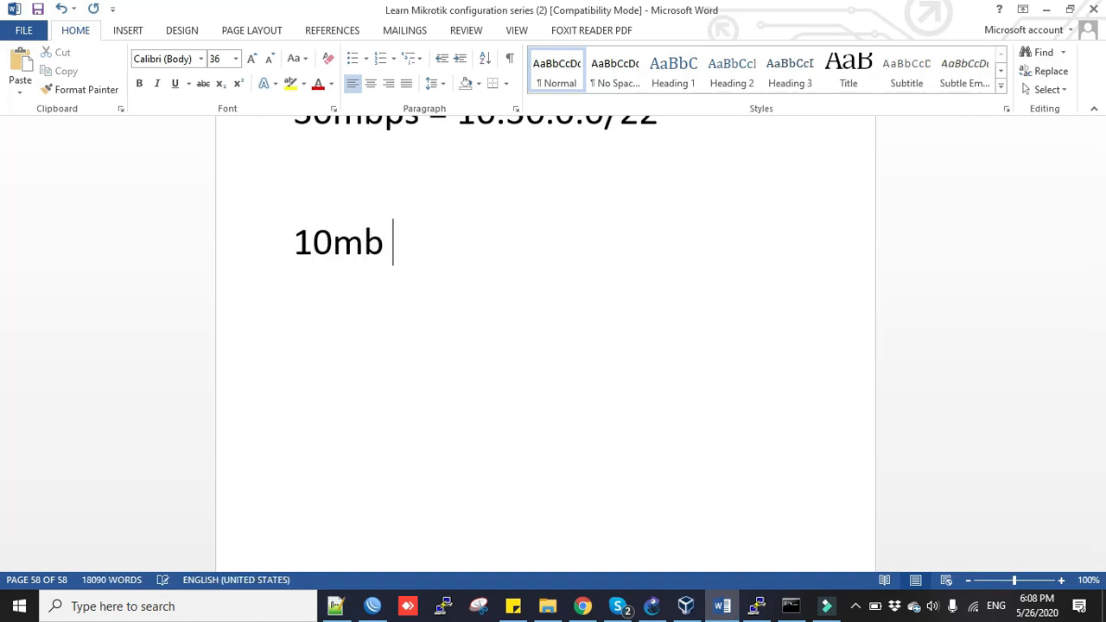
{"action": "type", "text": "* 1"}
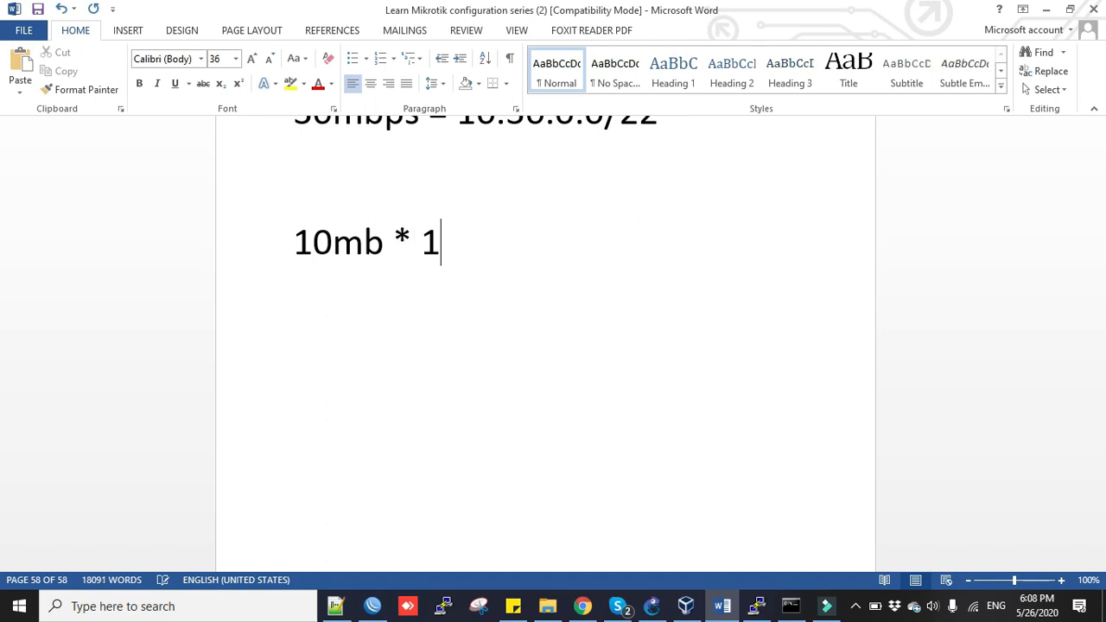
{"action": "type", "text": "0 = 100 mbps"}
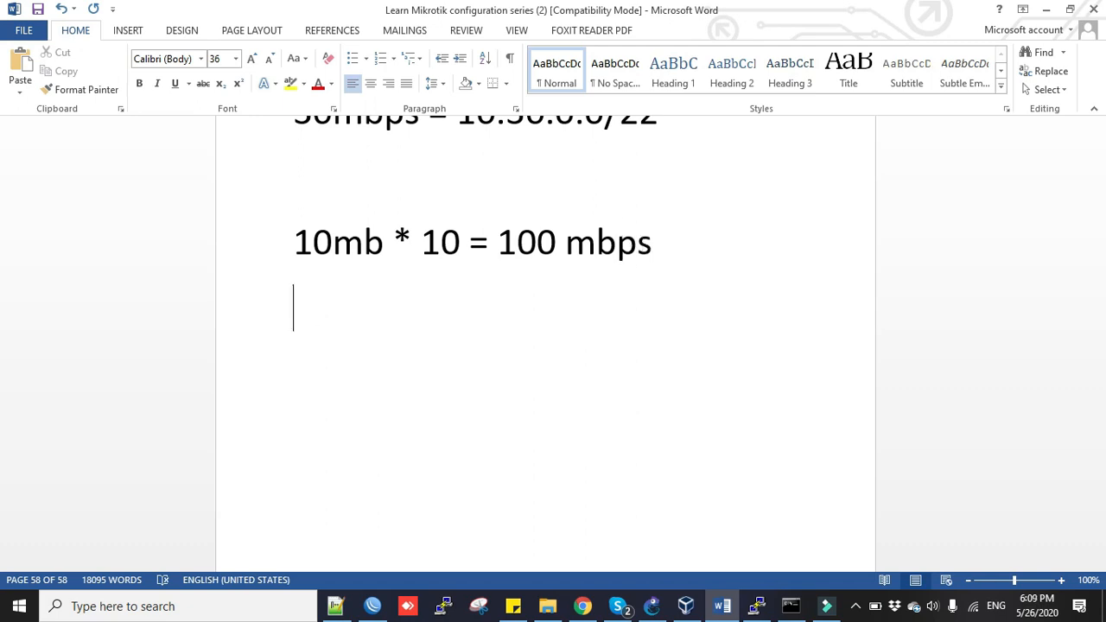
{"action": "type", "text": "50% o"}
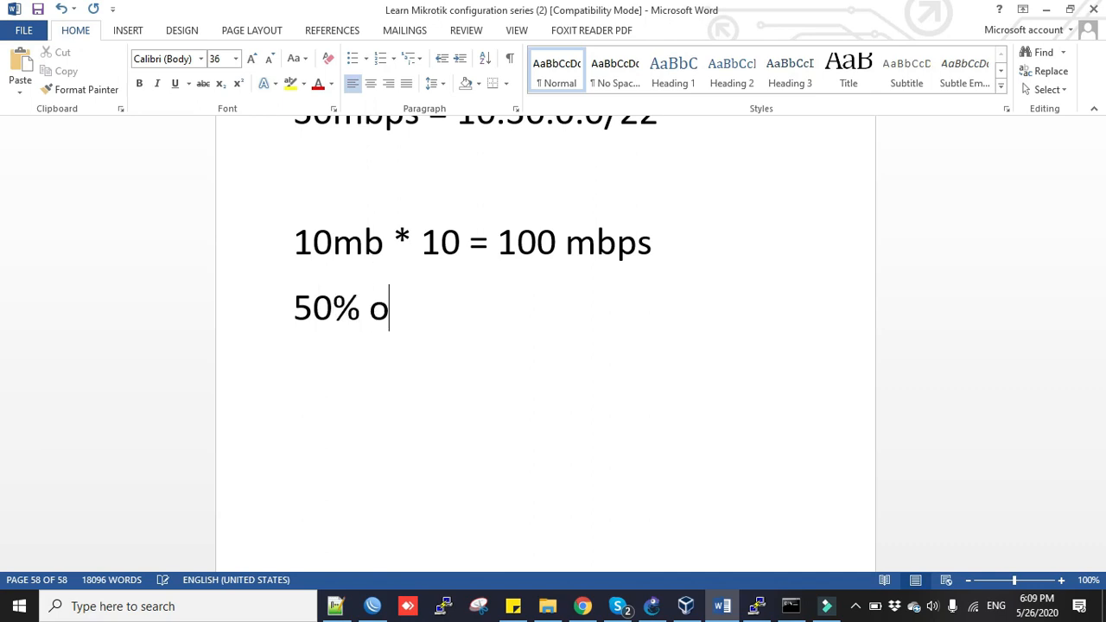
{"action": "type", "text": "f 100mbs ="}
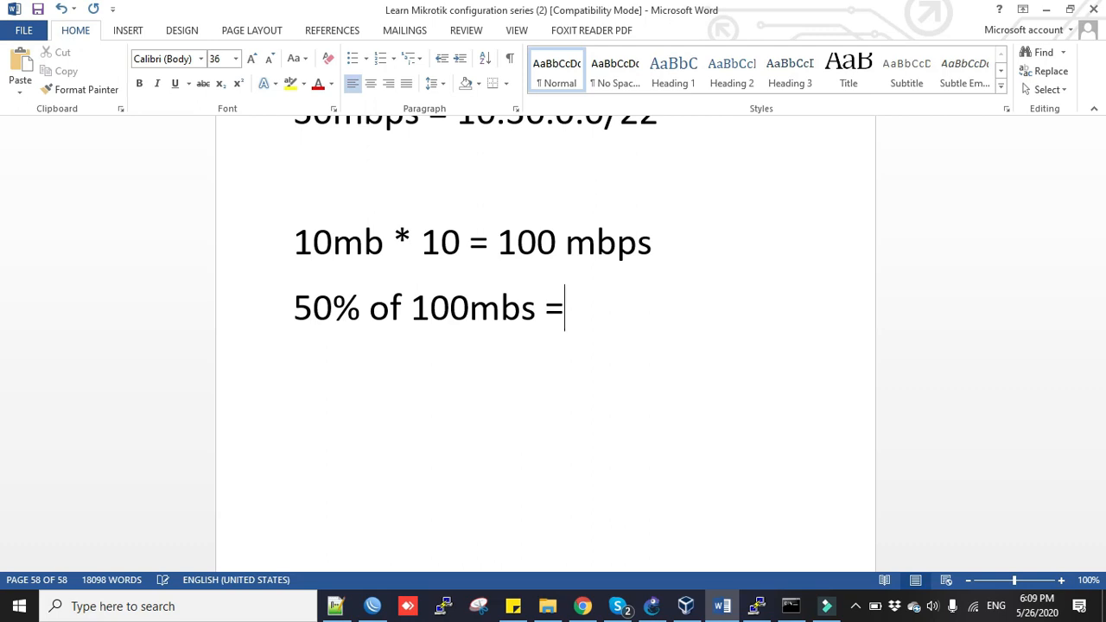
{"action": "type", "text": "50mbps"}
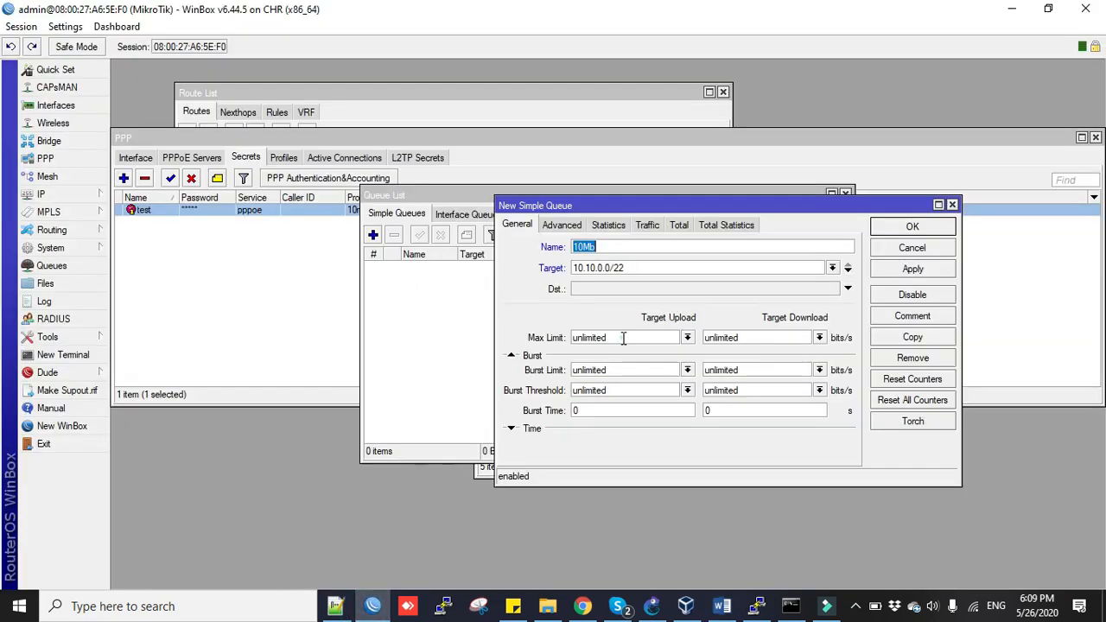
Give the 10Mb queue 50M max limits and 50M limit-at in both directions, and save it.
{"action": "type", "text": "50m"}
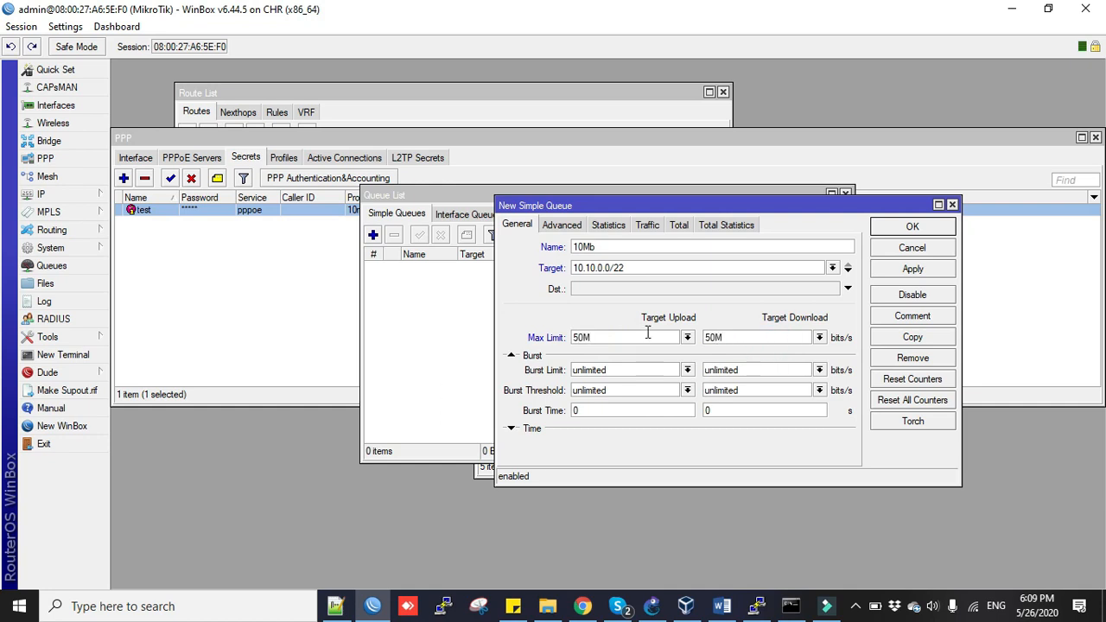
{"action": "left_click", "coordinate": [561, 225]}
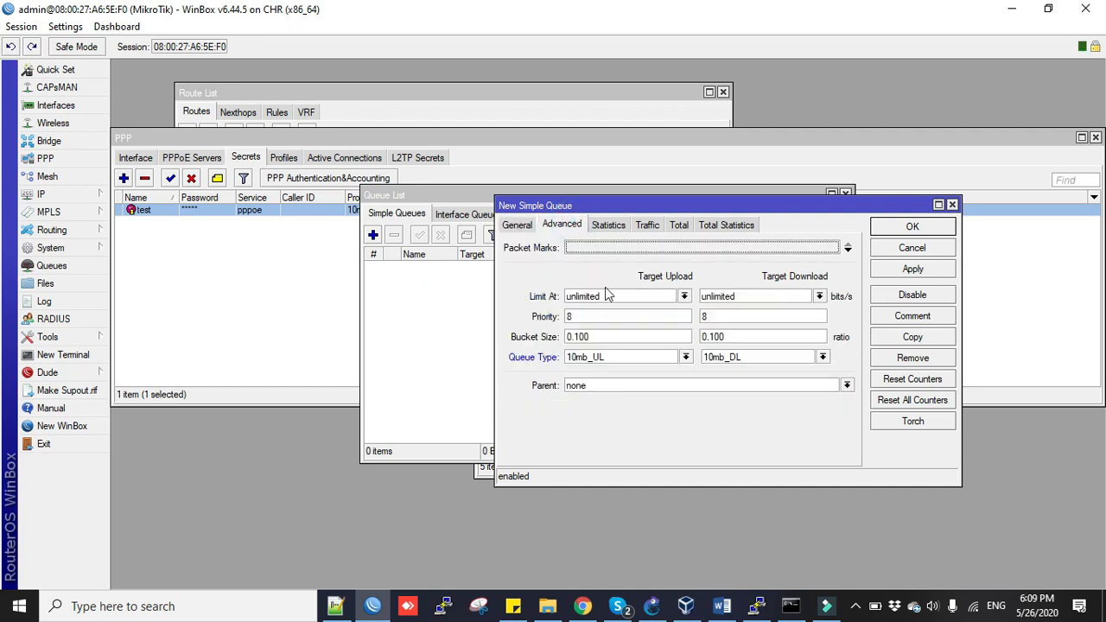
{"action": "type", "text": "50"}
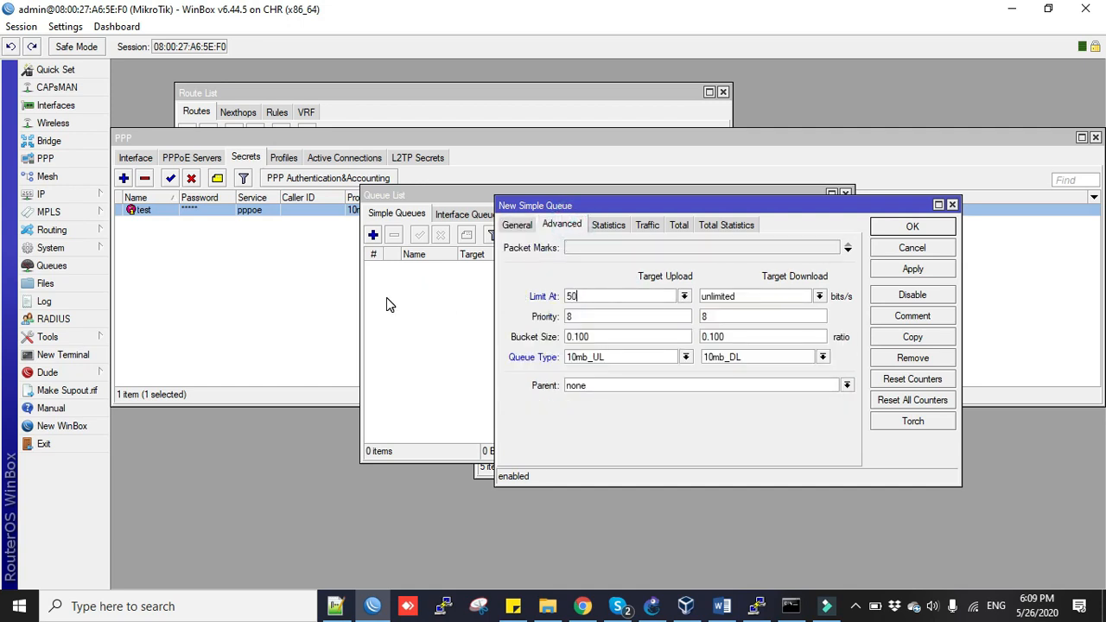
{"action": "type", "text": "50M"}
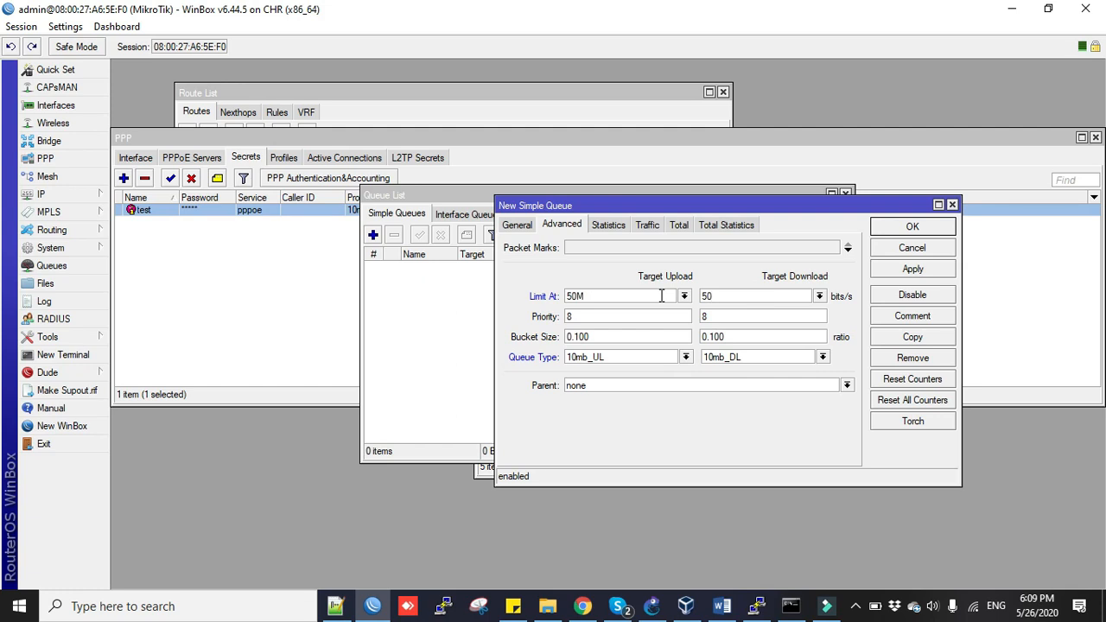
{"action": "left_click", "coordinate": [913, 268]}
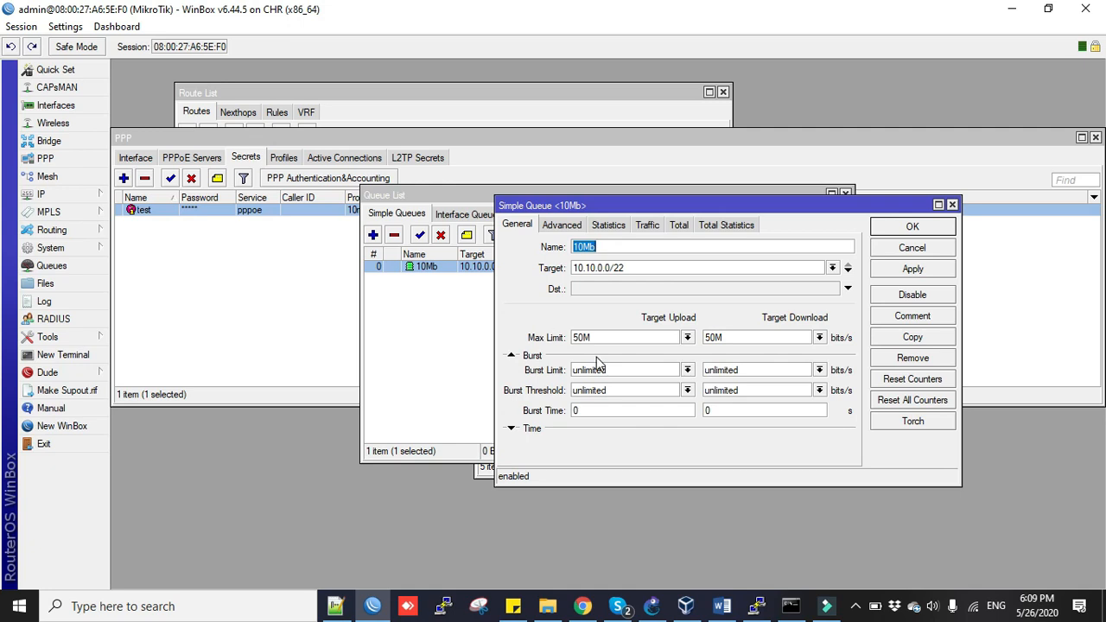
{"action": "left_click", "coordinate": [561, 225]}
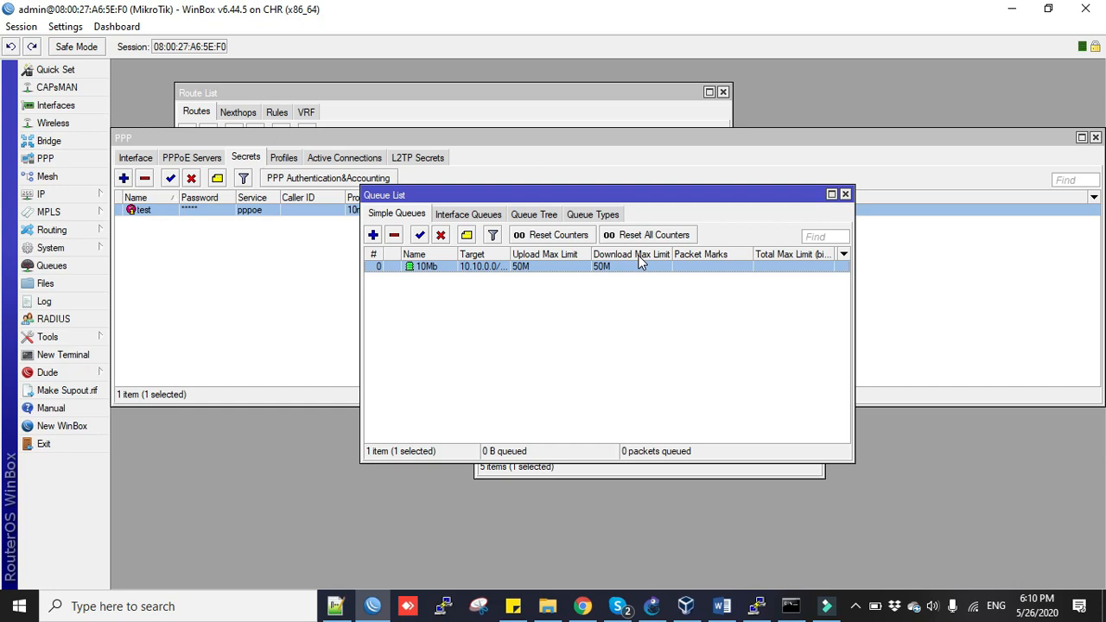
{"action": "mouse_move", "coordinate": [540, 270]}
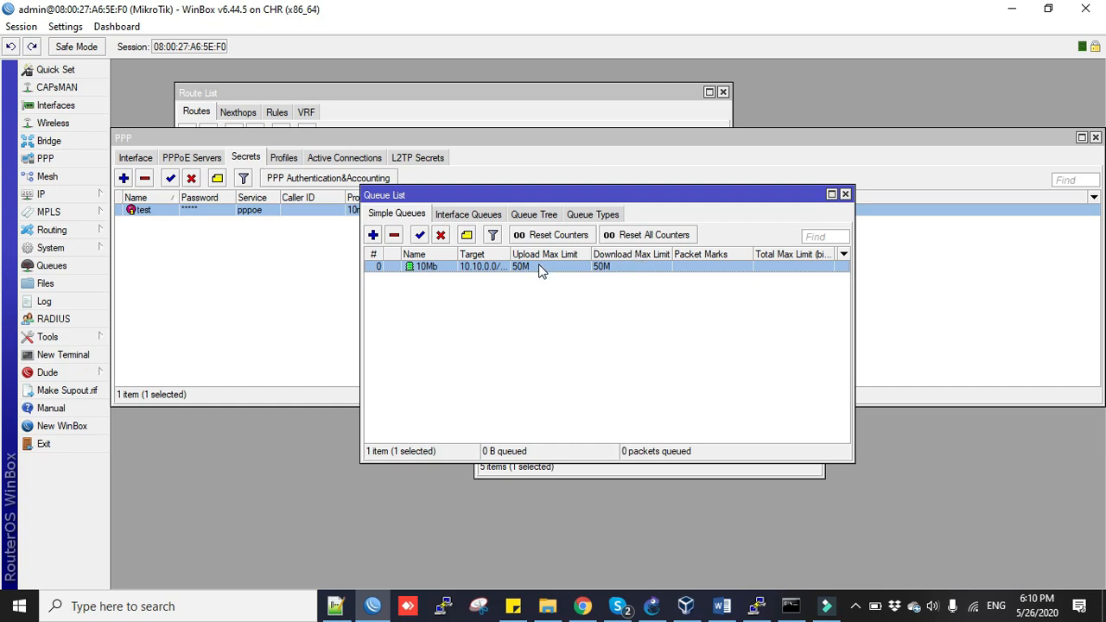
{"action": "mouse_move", "coordinate": [562, 235]}
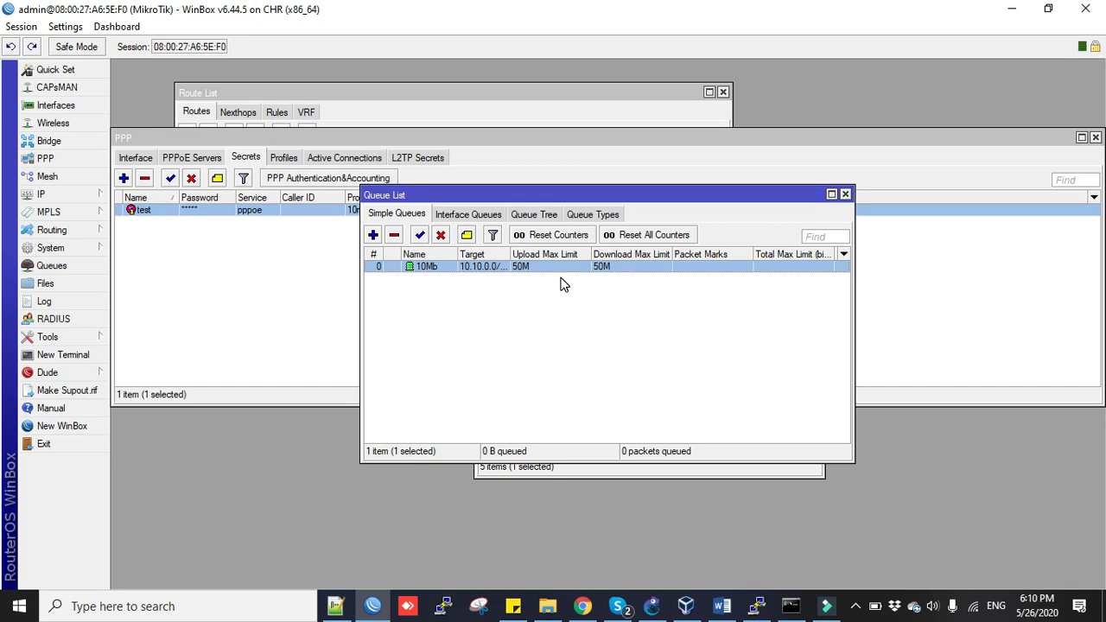
{"action": "mouse_move", "coordinate": [451, 274]}
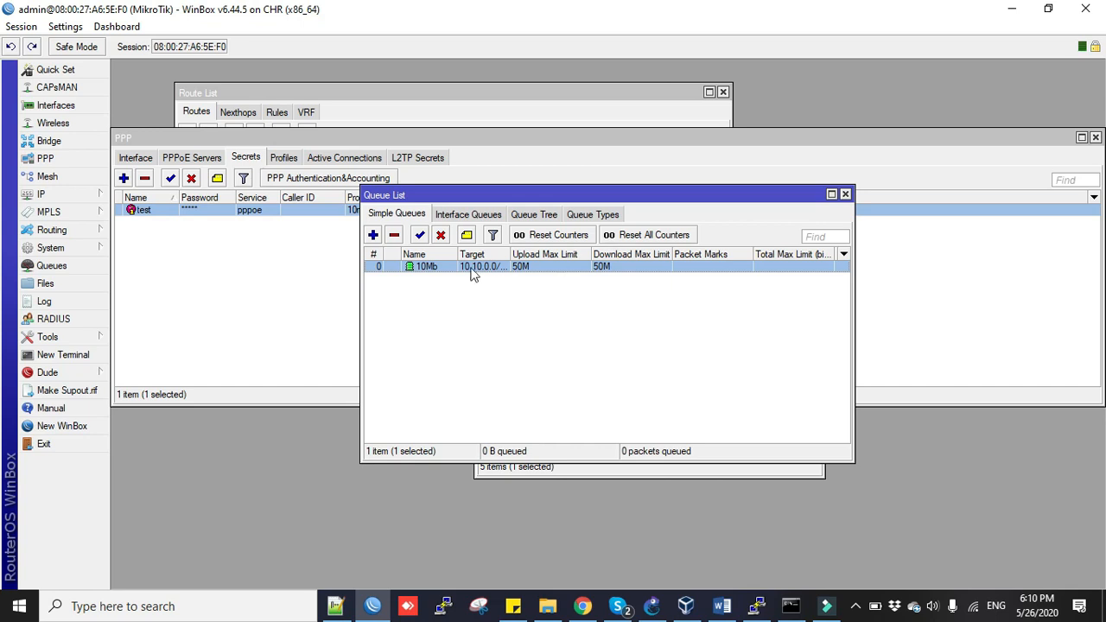
Copy the 10Mb queue into a 20Mb queue with 20mb_UL upload type, leaving the original unchanged.
{"action": "double_click", "coordinate": [427, 266]}
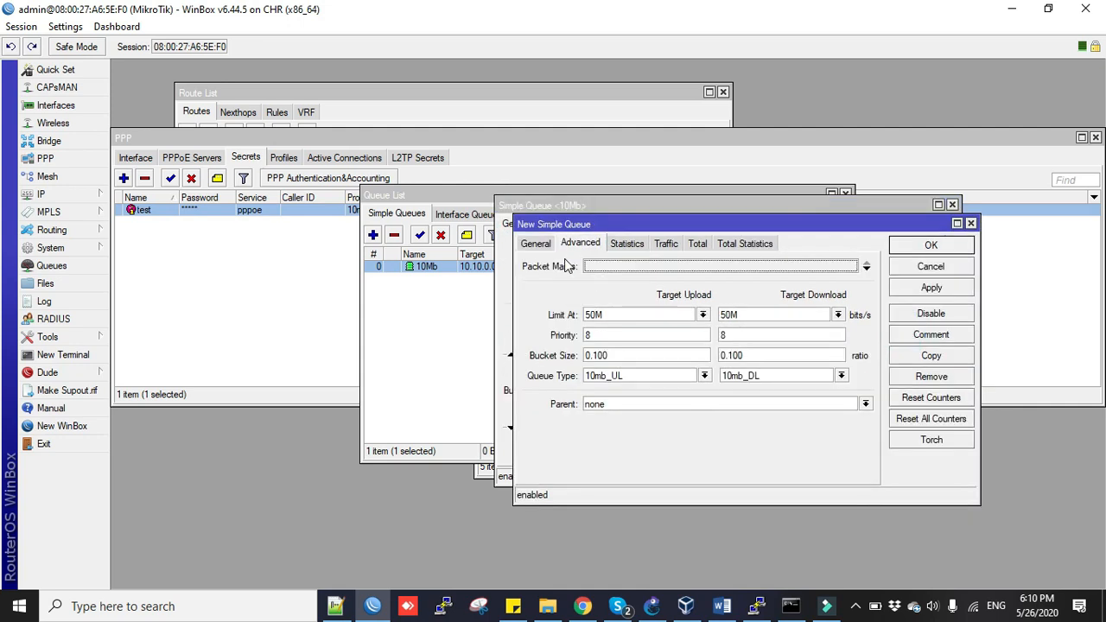
{"action": "left_click", "coordinate": [536, 243]}
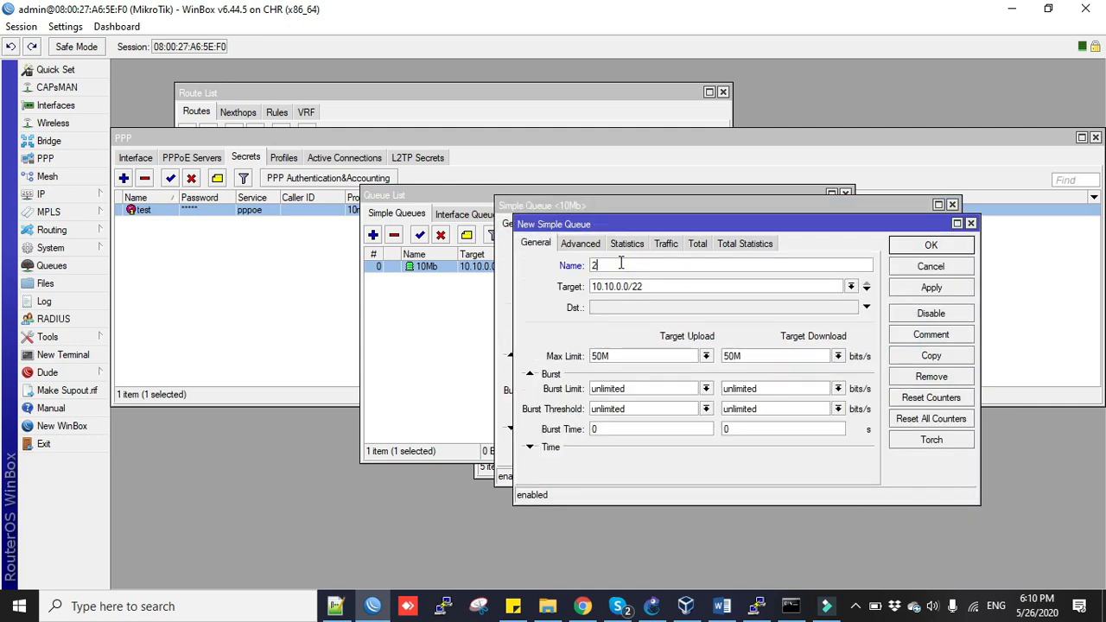
{"action": "type", "text": "0Mb"}
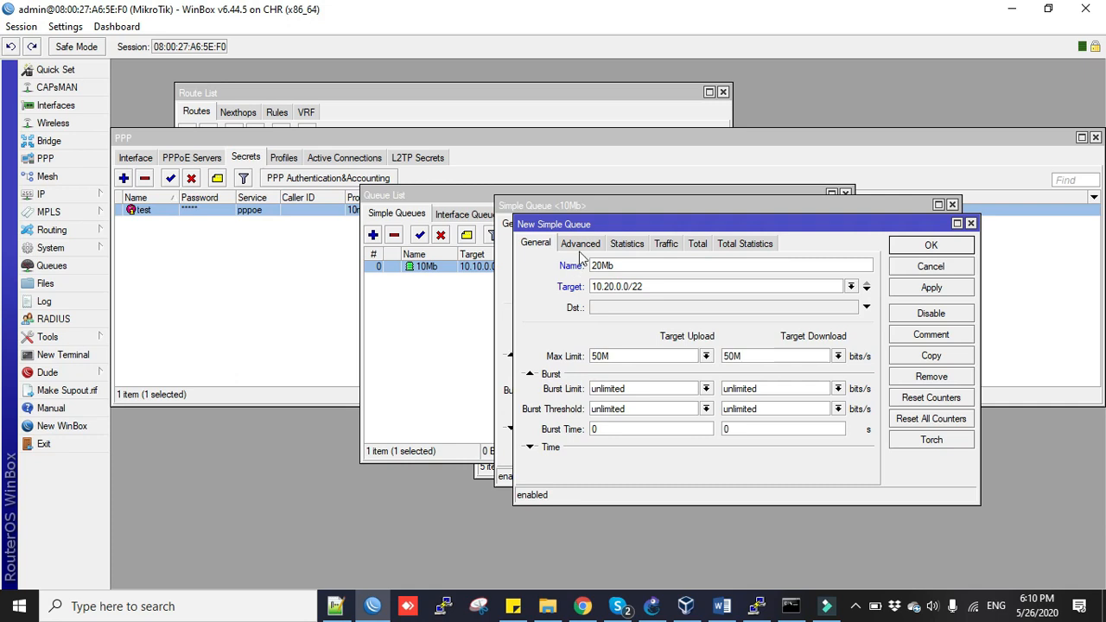
{"action": "left_click", "coordinate": [579, 243]}
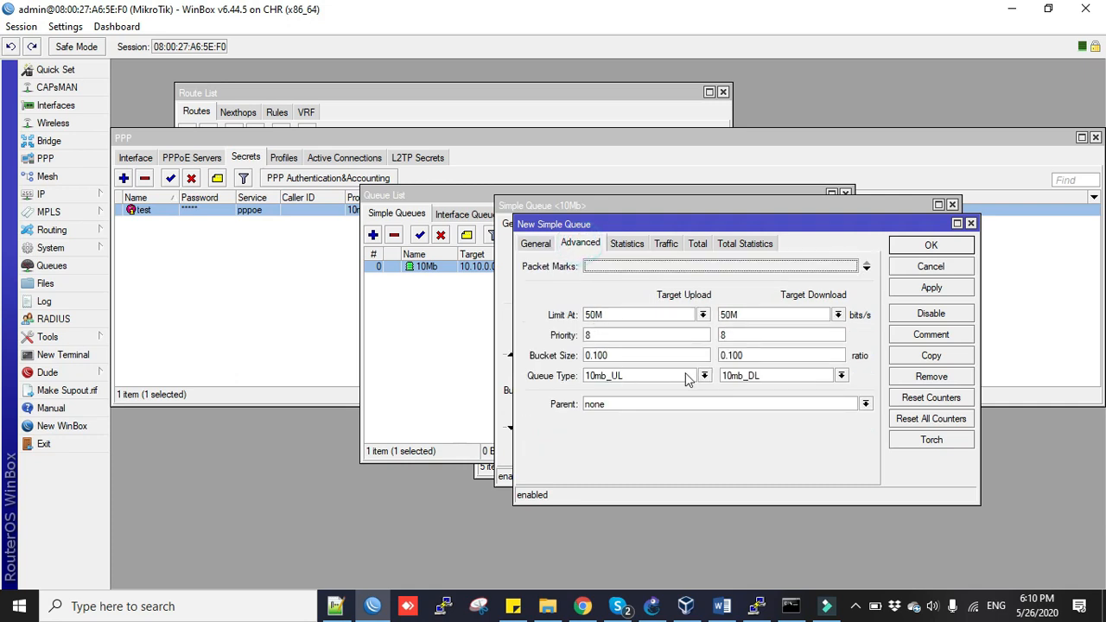
{"action": "left_click", "coordinate": [703, 375]}
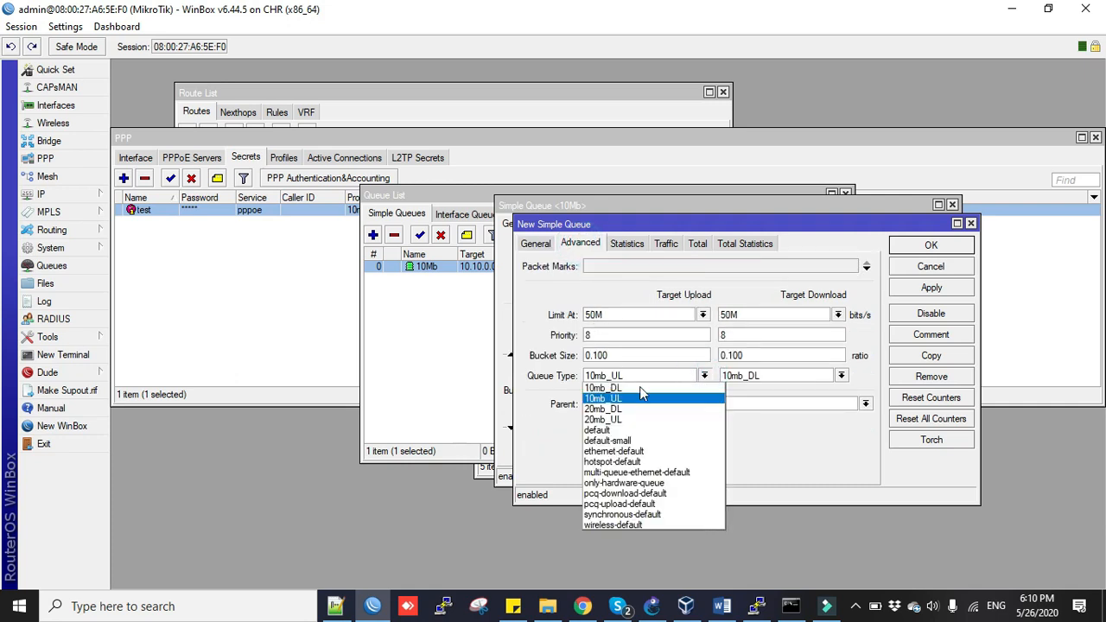
{"action": "left_click", "coordinate": [602, 409]}
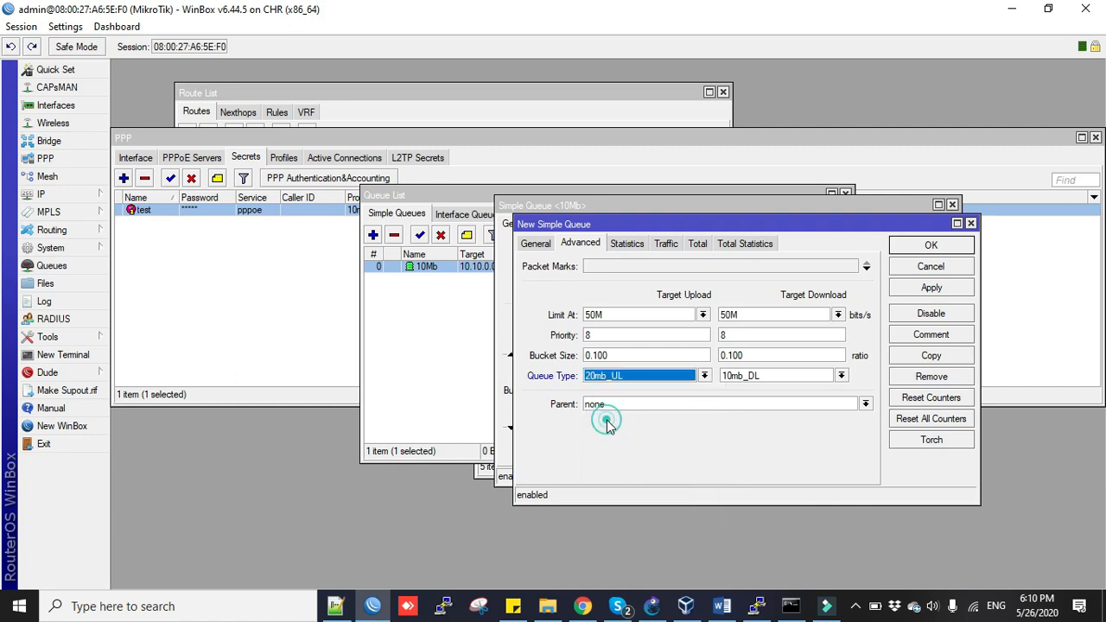
{"action": "left_click", "coordinate": [839, 375]}
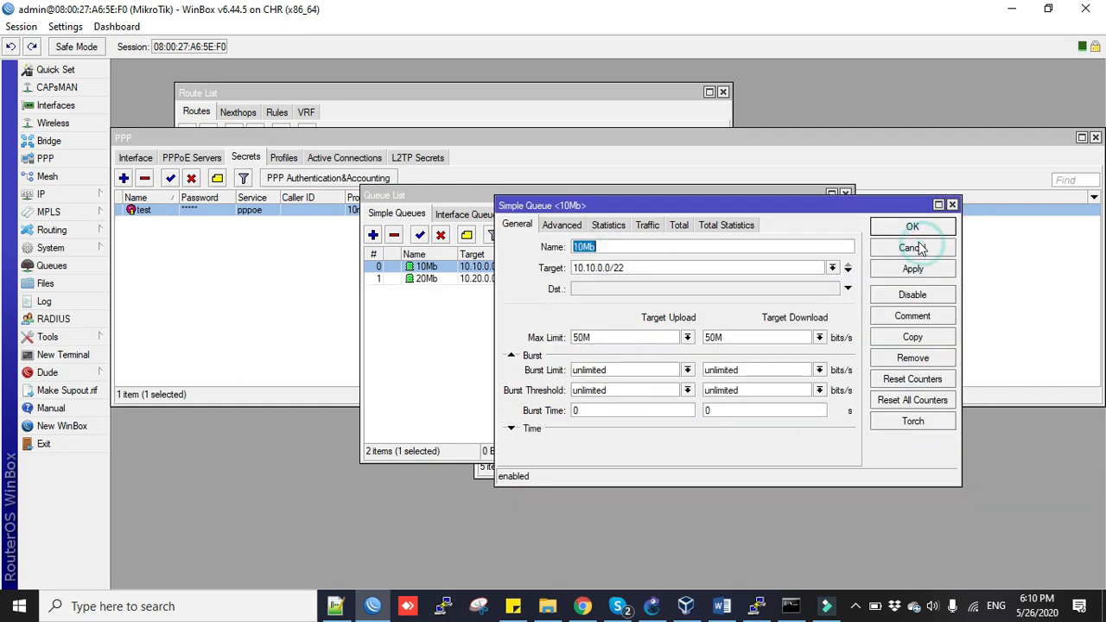
{"action": "left_click", "coordinate": [913, 247]}
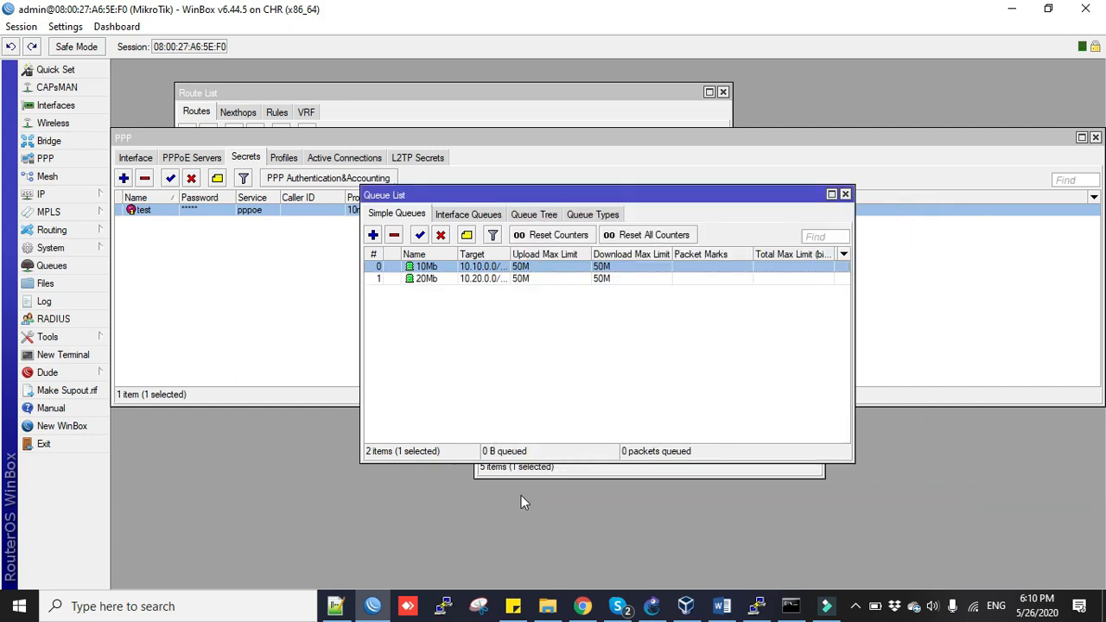
{"action": "mouse_move", "coordinate": [547, 341]}
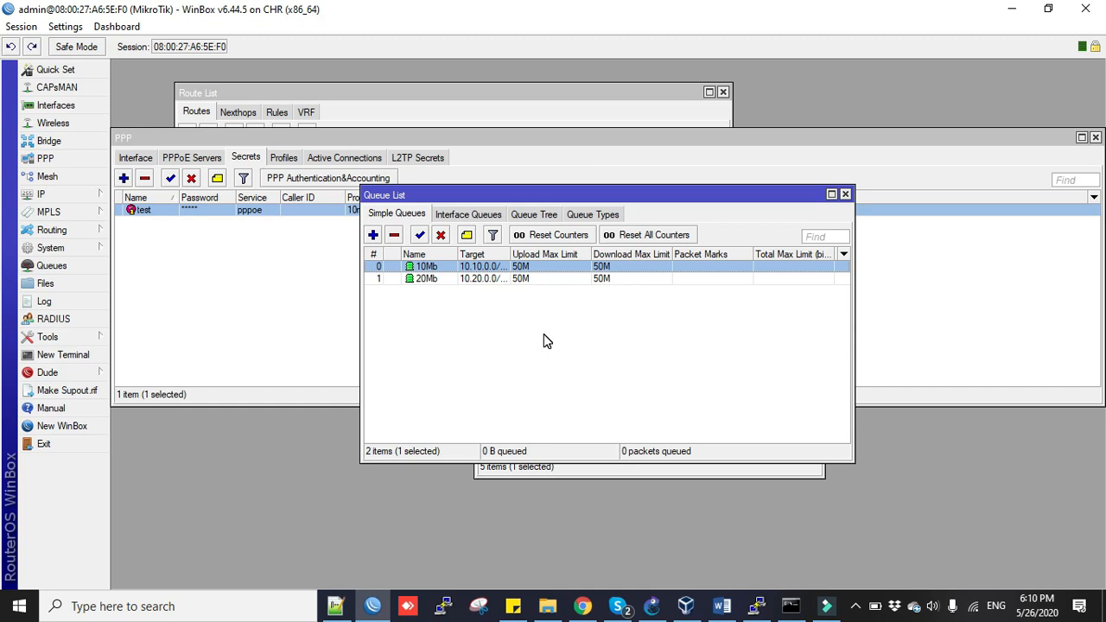